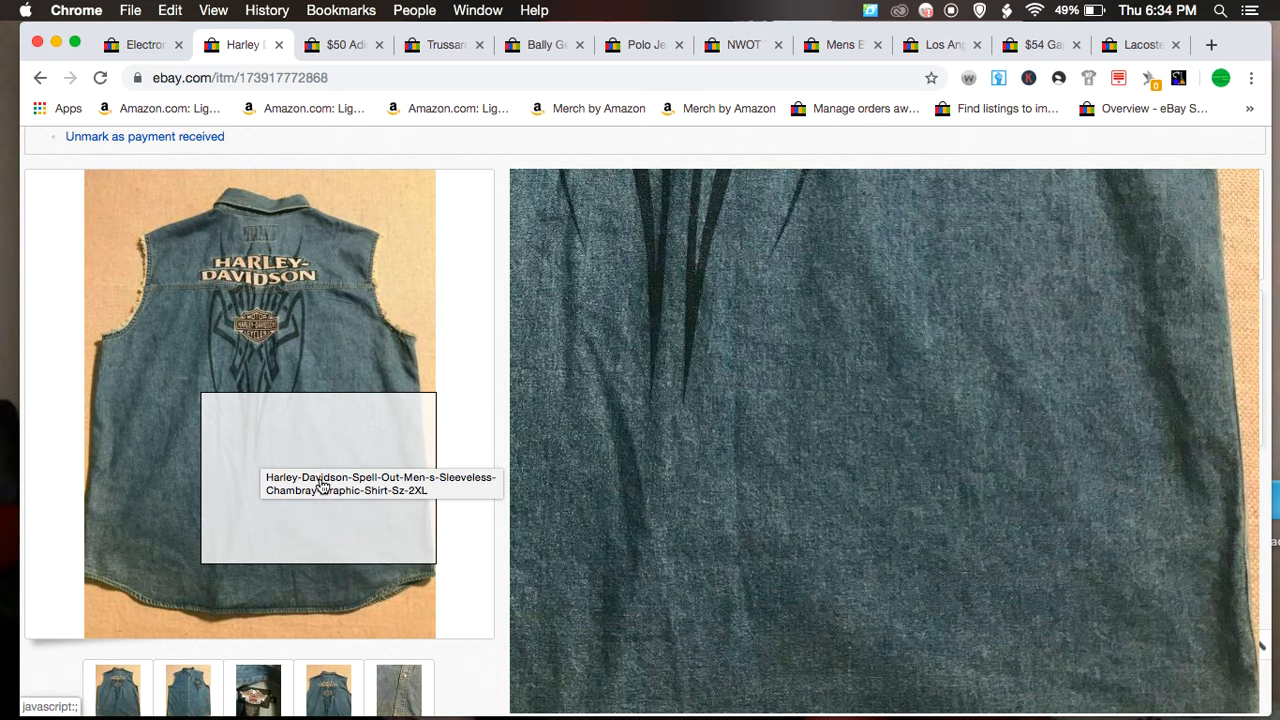
{"action": "mouse_move", "coordinate": [372, 408]}
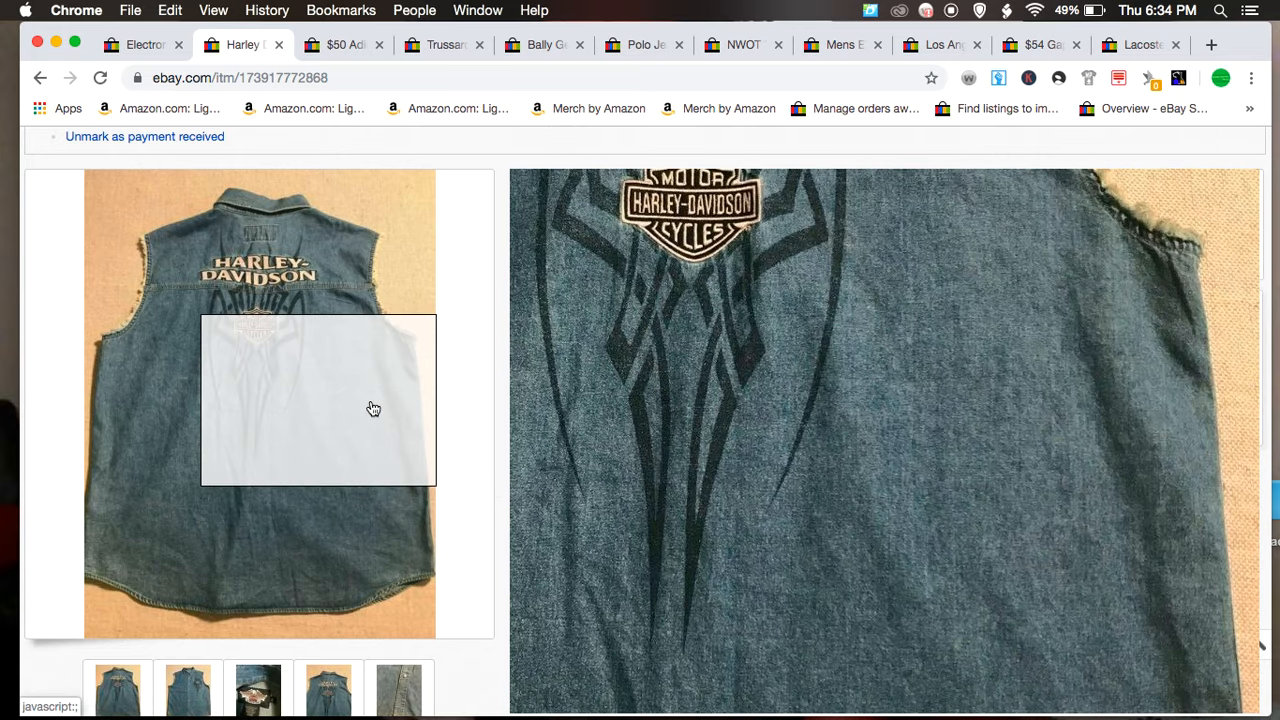
{"action": "mouse_move", "coordinate": [358, 332]}
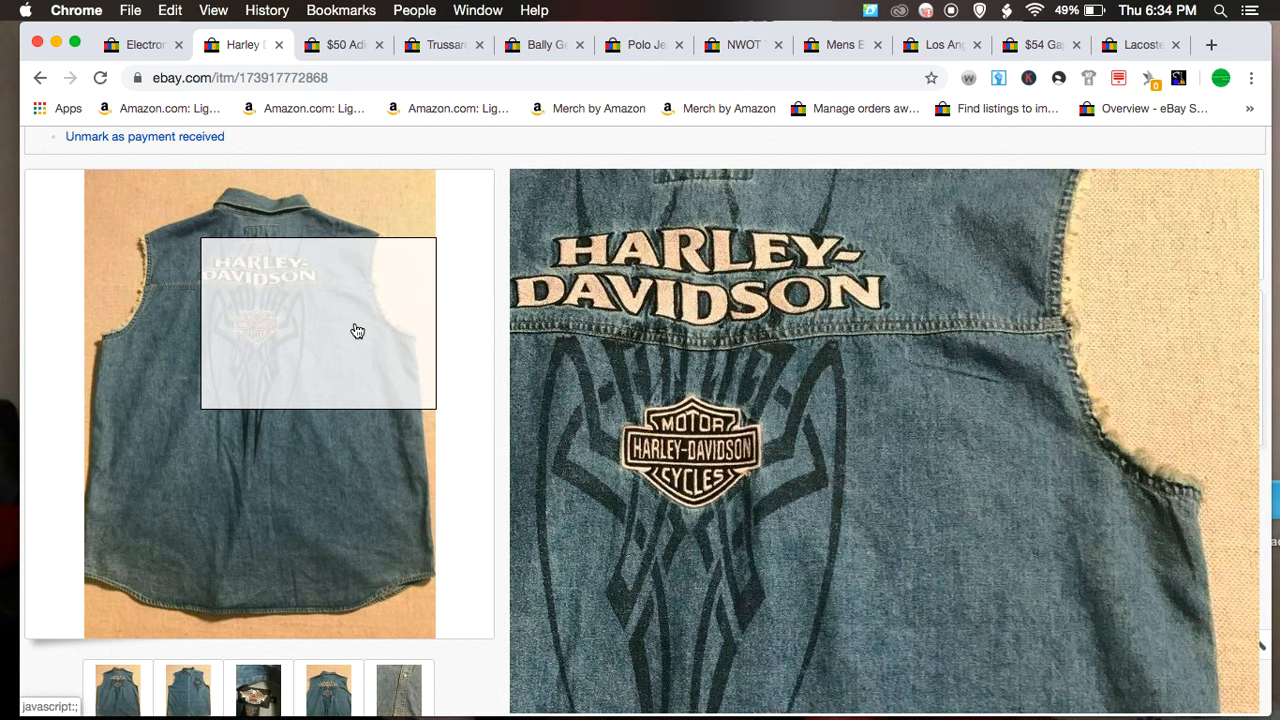
{"action": "mouse_move", "coordinate": [294, 420]}
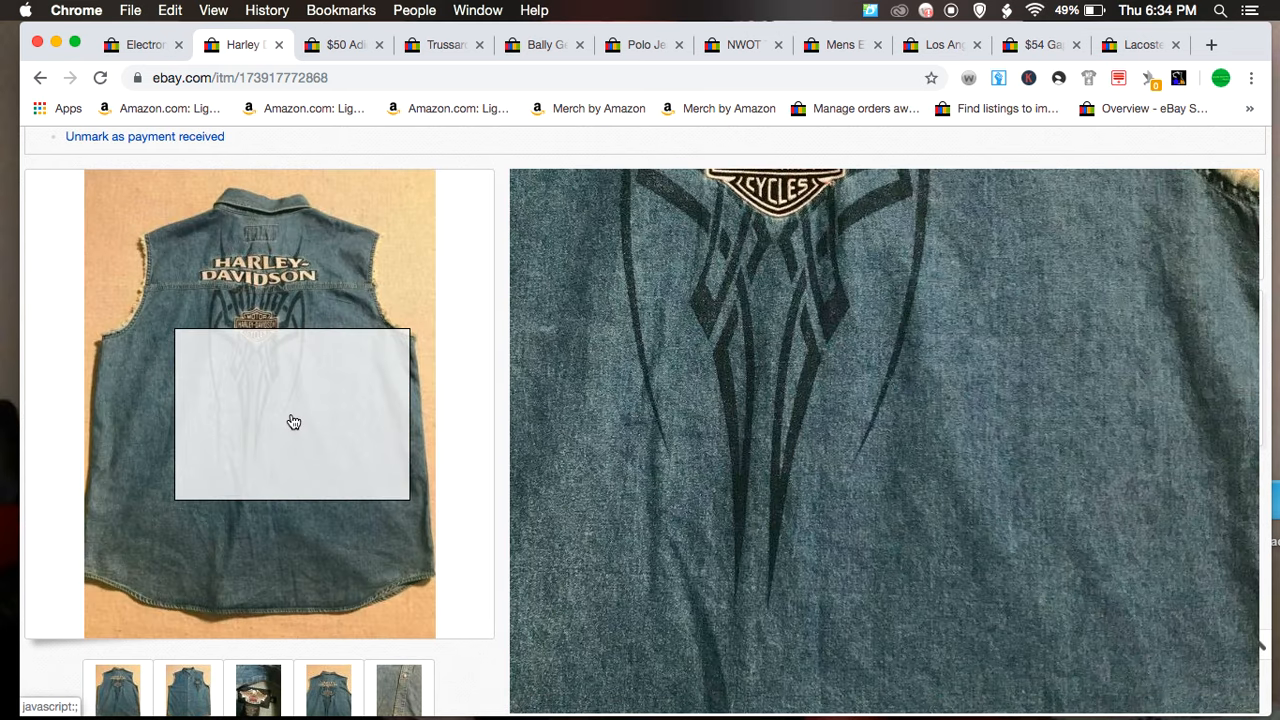
{"action": "mouse_move", "coordinate": [268, 300]}
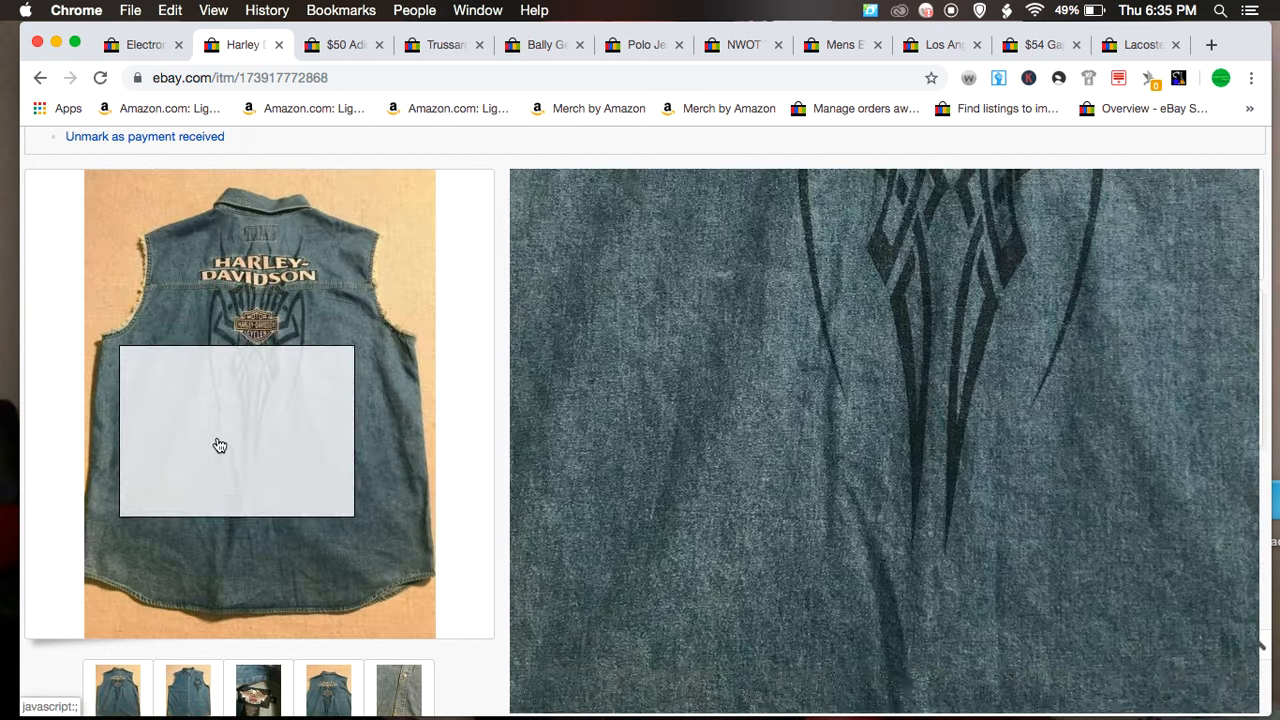
{"action": "mouse_move", "coordinate": [298, 412]}
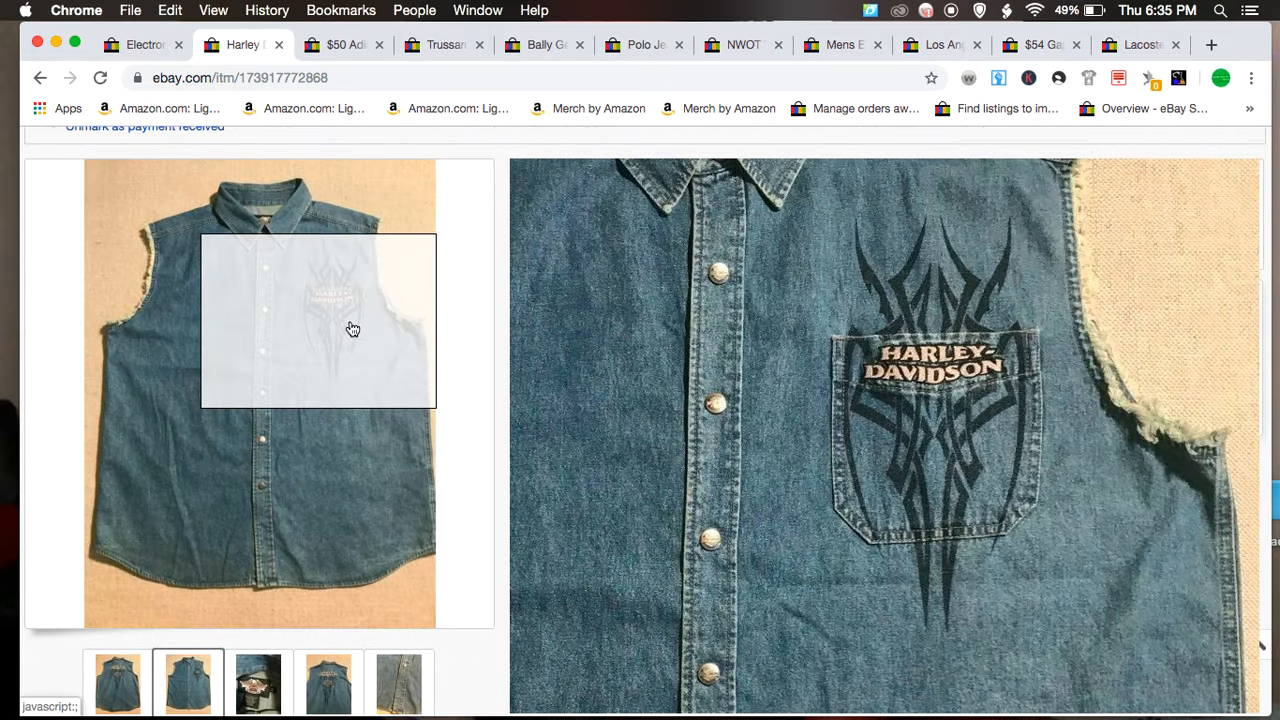
{"action": "mouse_move", "coordinate": [226, 258]}
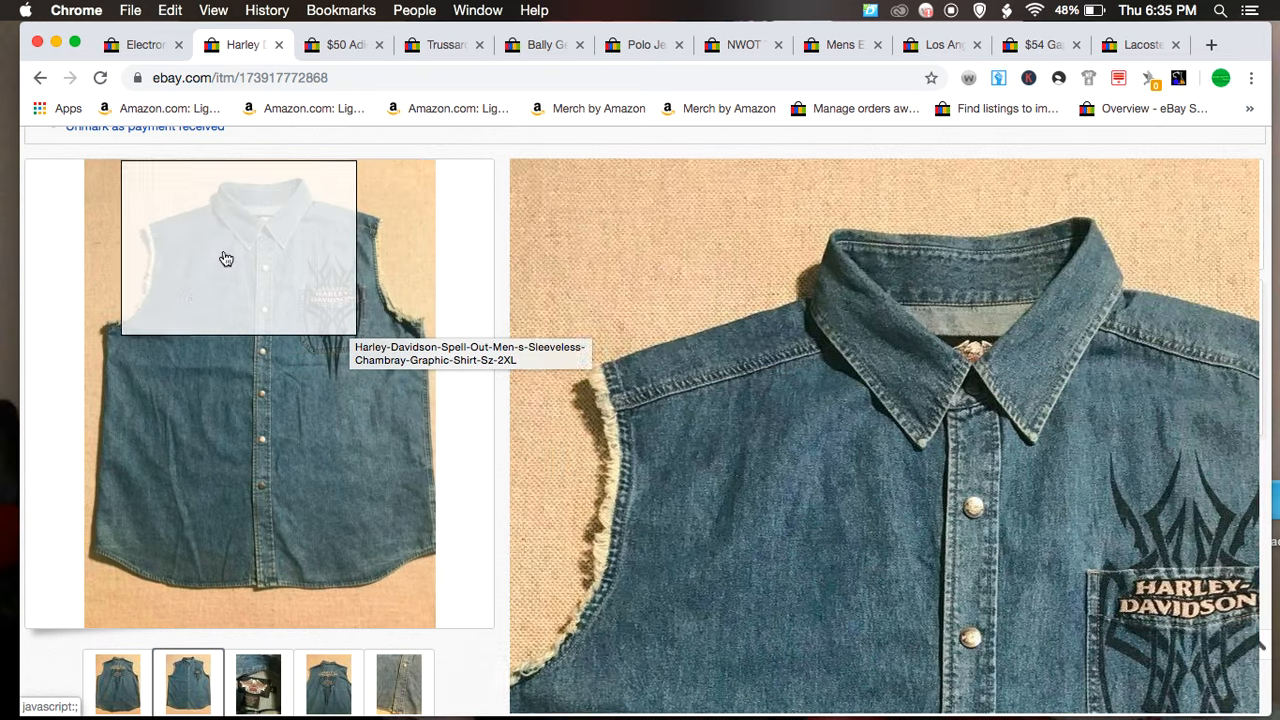
{"action": "mouse_move", "coordinate": [198, 298]}
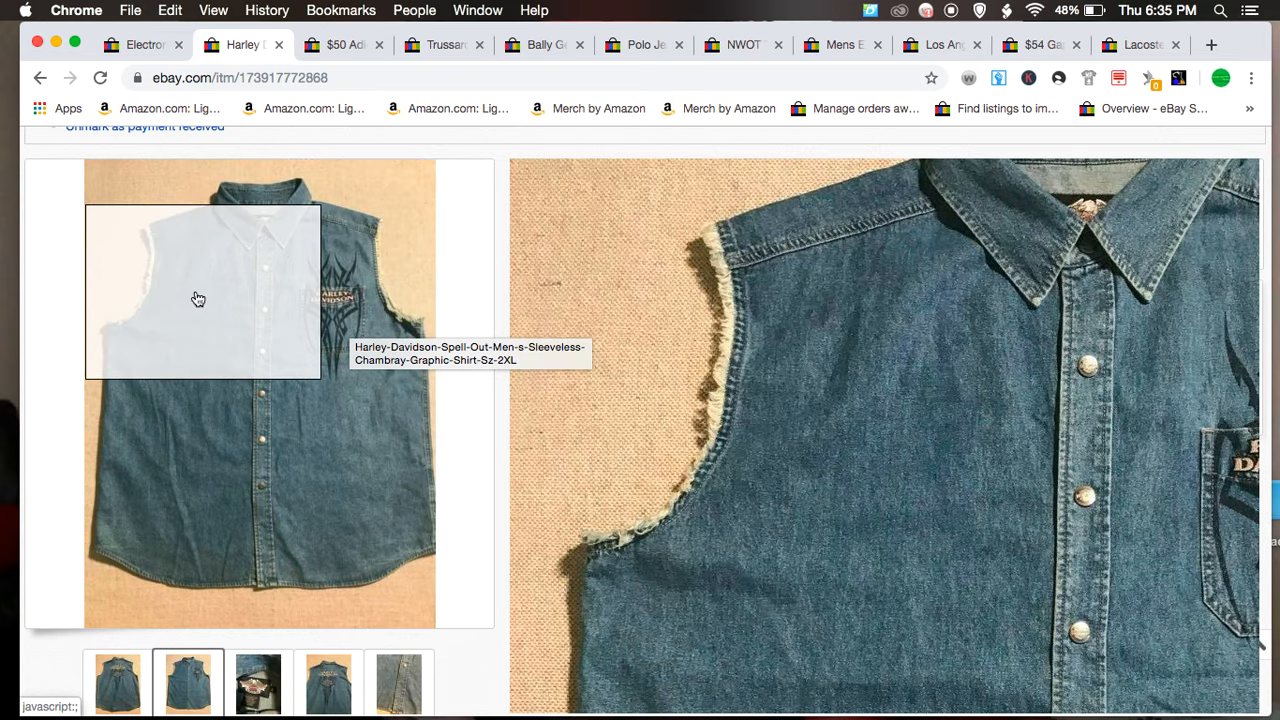
{"action": "mouse_move", "coordinate": [252, 530]}
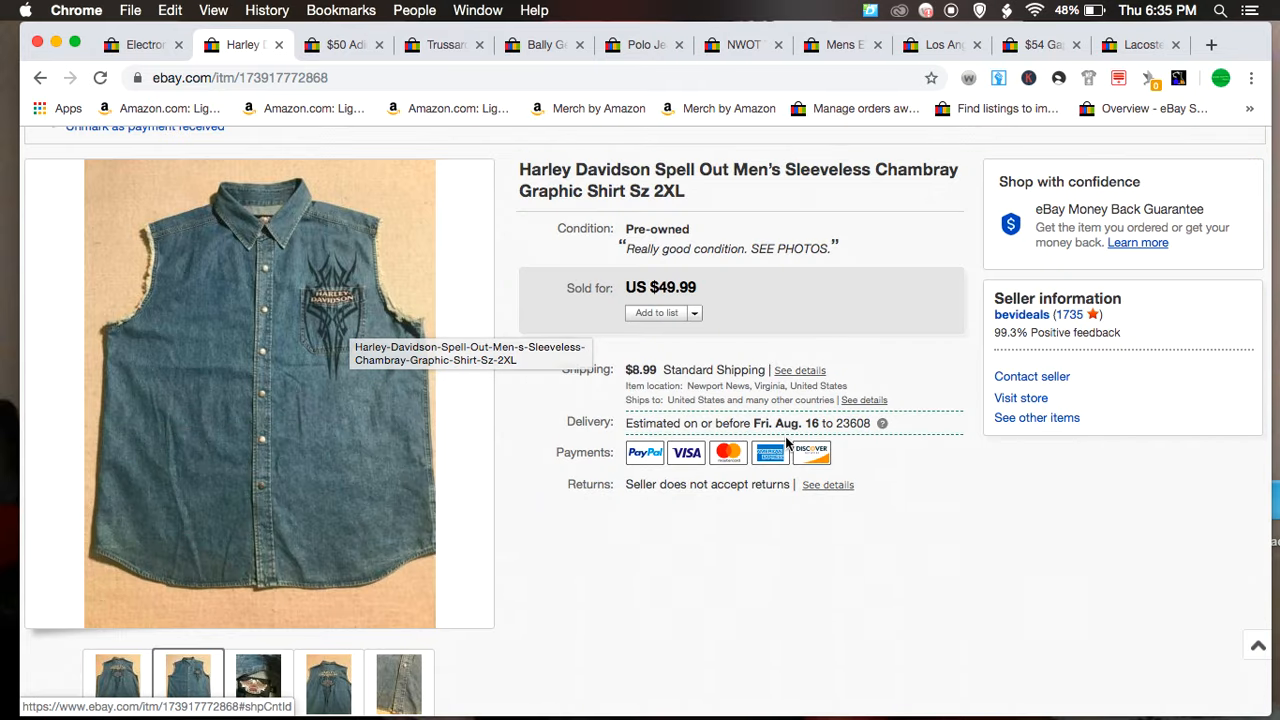
{"action": "mouse_move", "coordinate": [708, 482]}
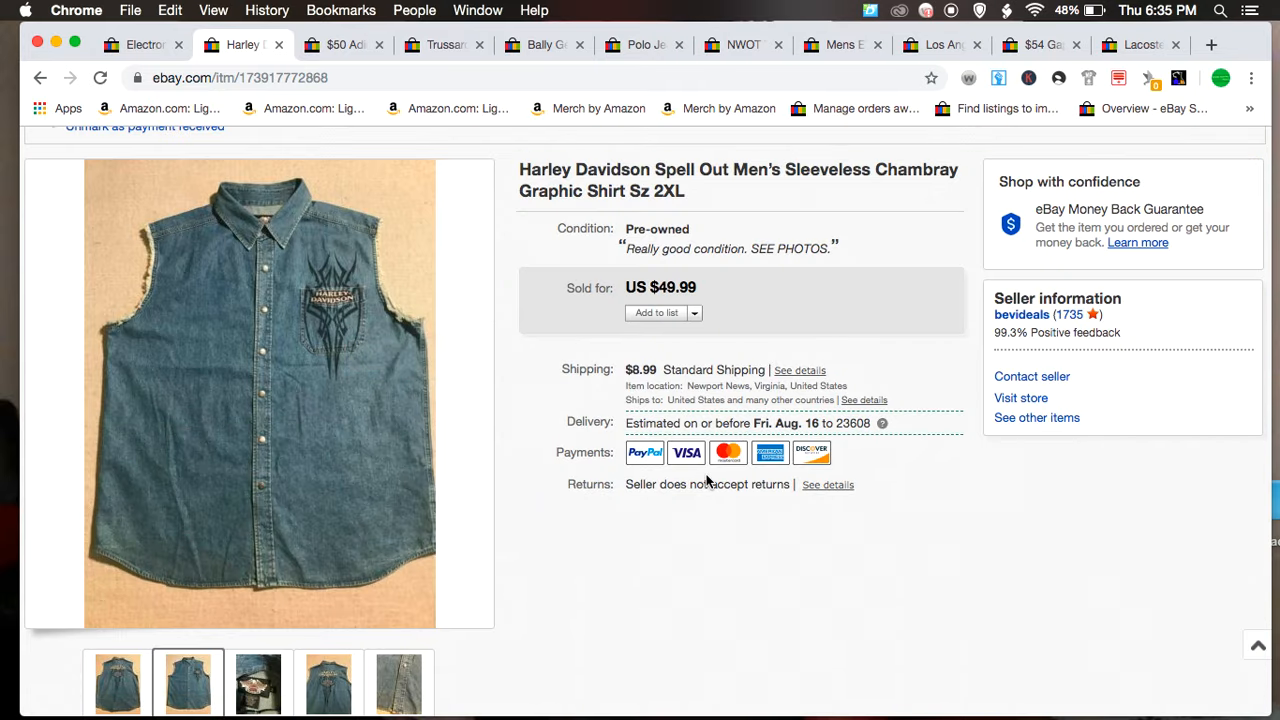
{"action": "scroll", "scroll_direction": "down", "scroll_amount": 3}
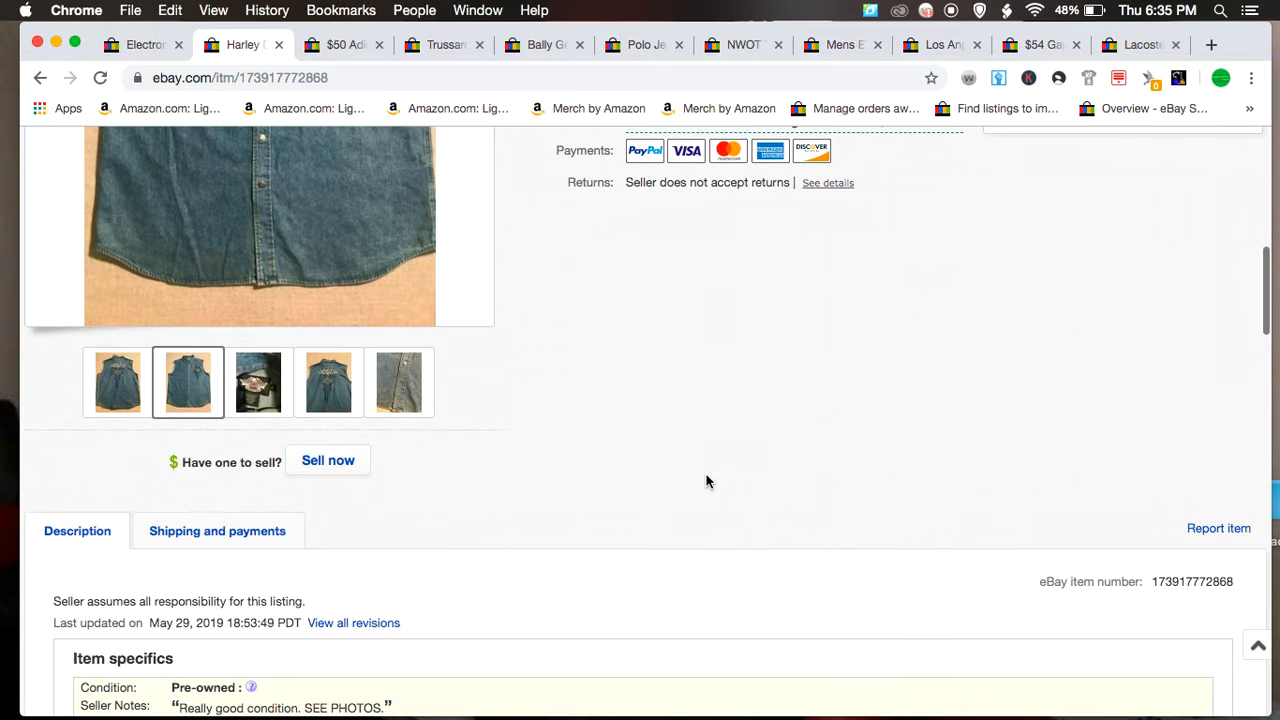
{"action": "scroll", "scroll_direction": "down", "scroll_amount": 3}
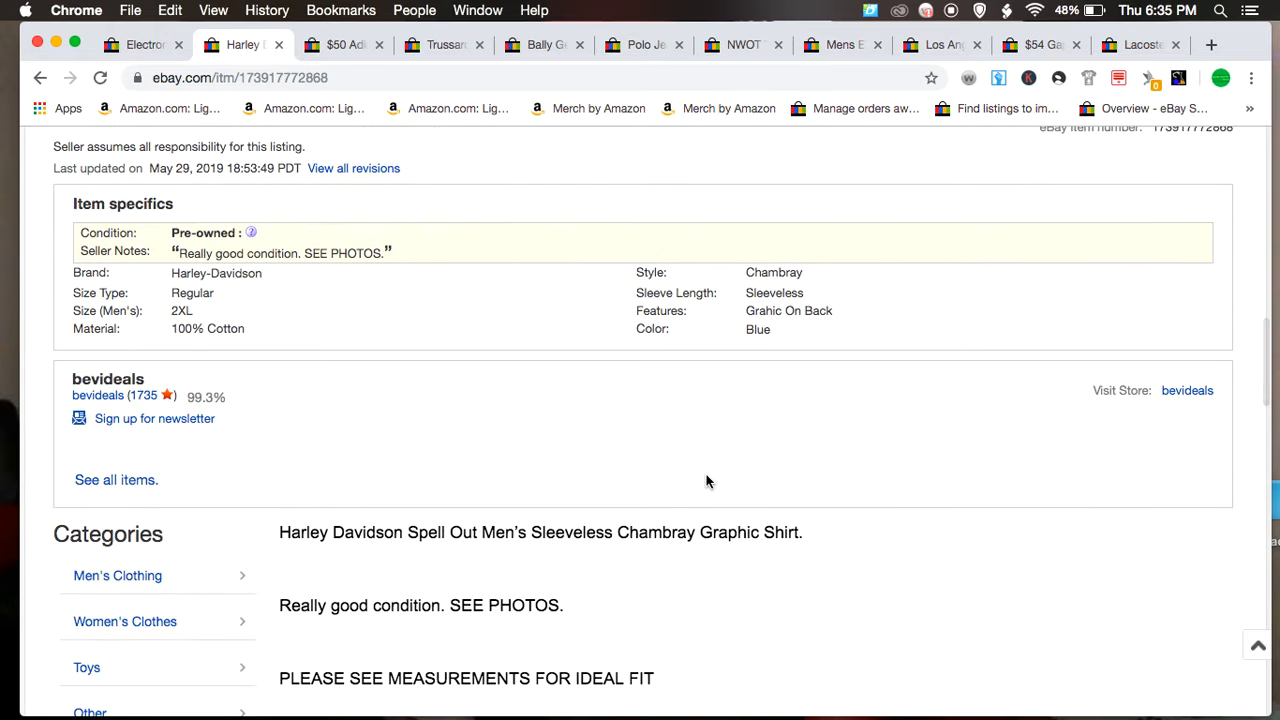
{"action": "mouse_move", "coordinate": [532, 272]}
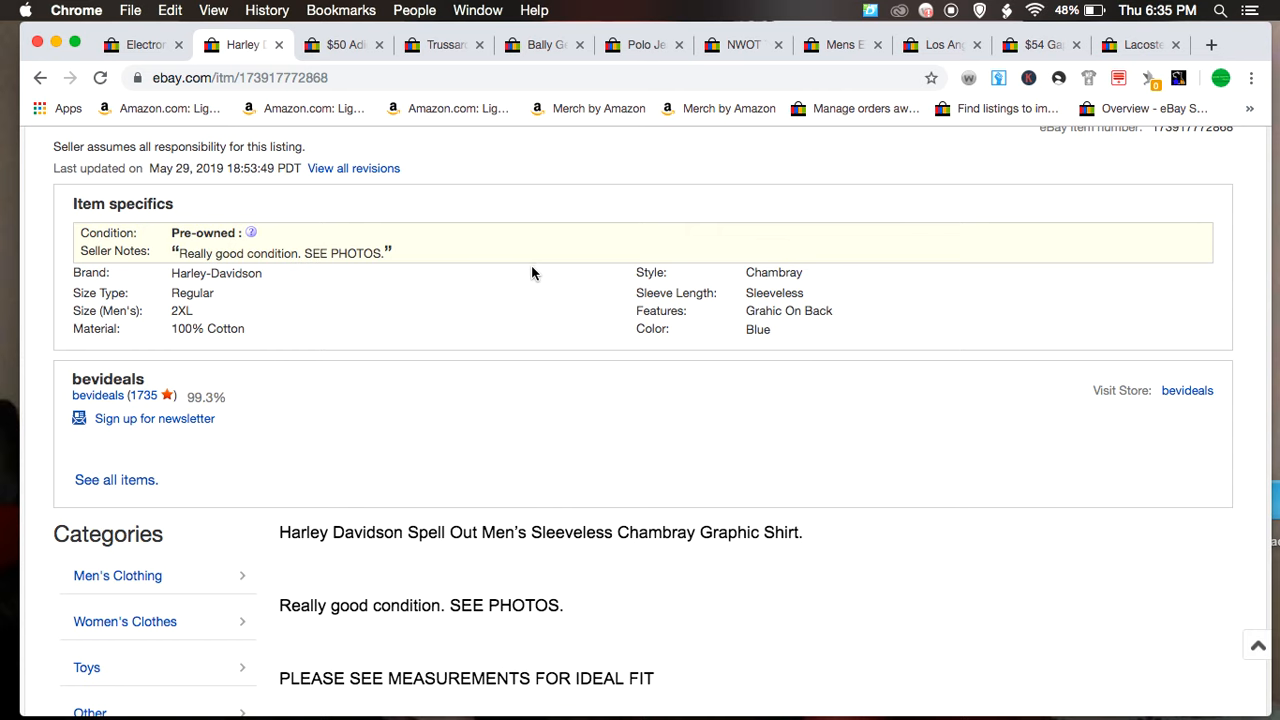
{"action": "scroll", "scroll_direction": "up", "scroll_amount": 3}
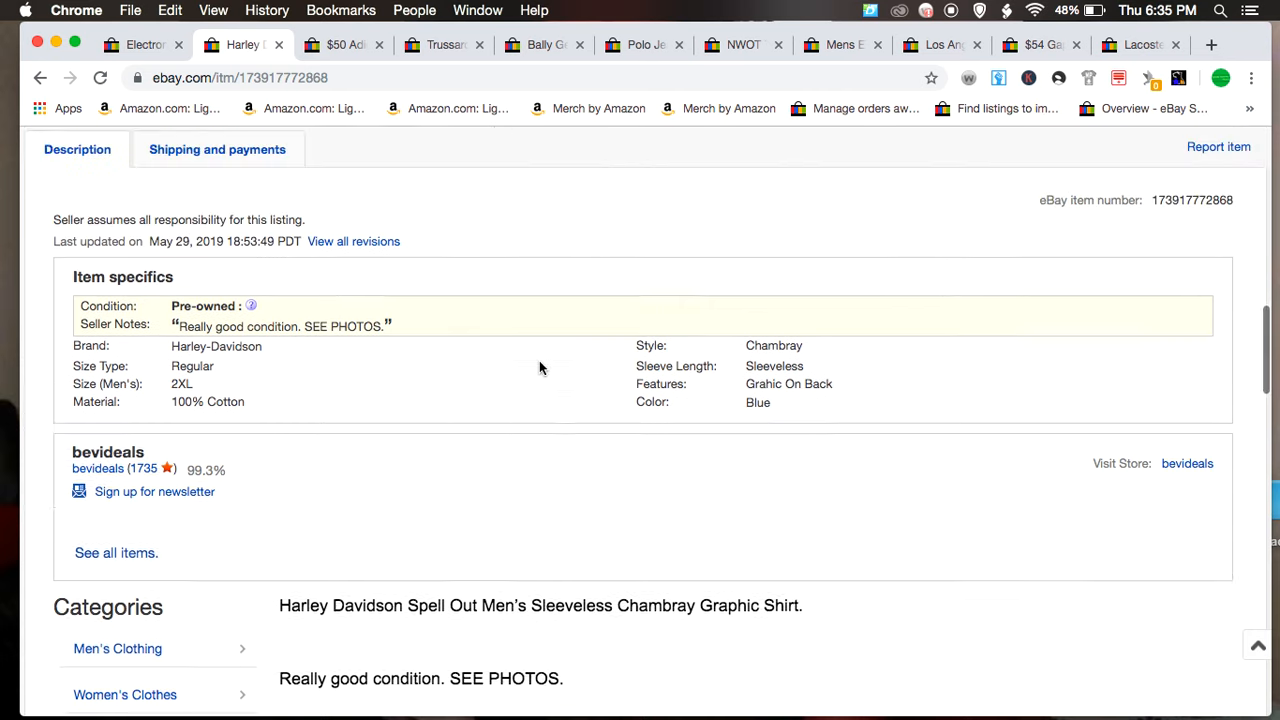
{"action": "scroll", "scroll_direction": "up", "scroll_amount": 3}
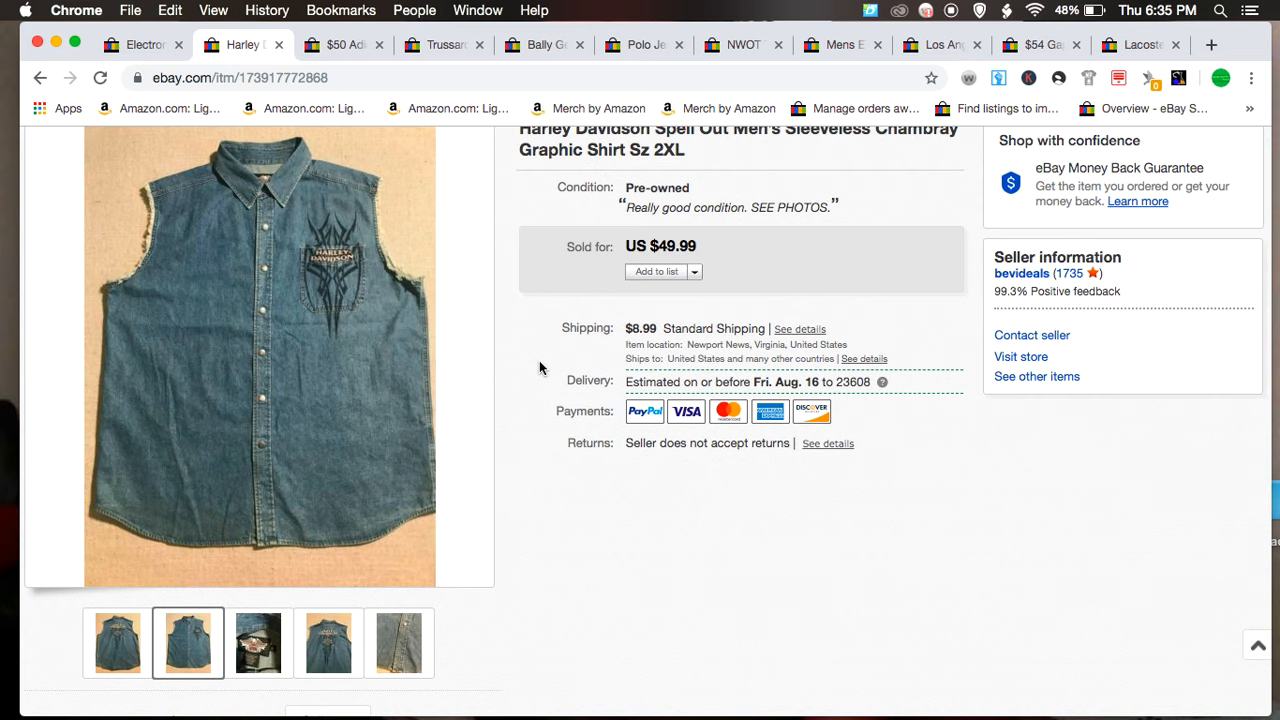
{"action": "scroll", "scroll_direction": "up", "scroll_amount": 3}
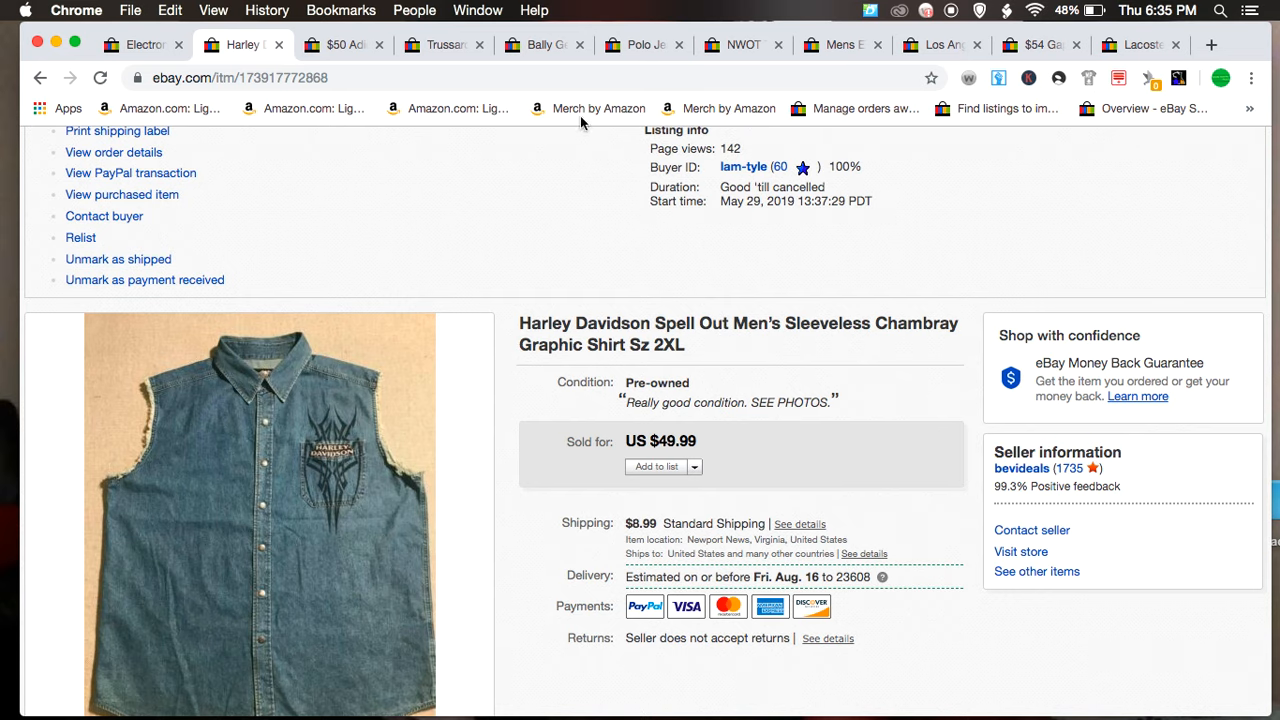
Step: Switch to the Adidas Pure Motion polo tab and scroll through its $25 sold listing details
{"action": "left_click", "coordinate": [340, 44]}
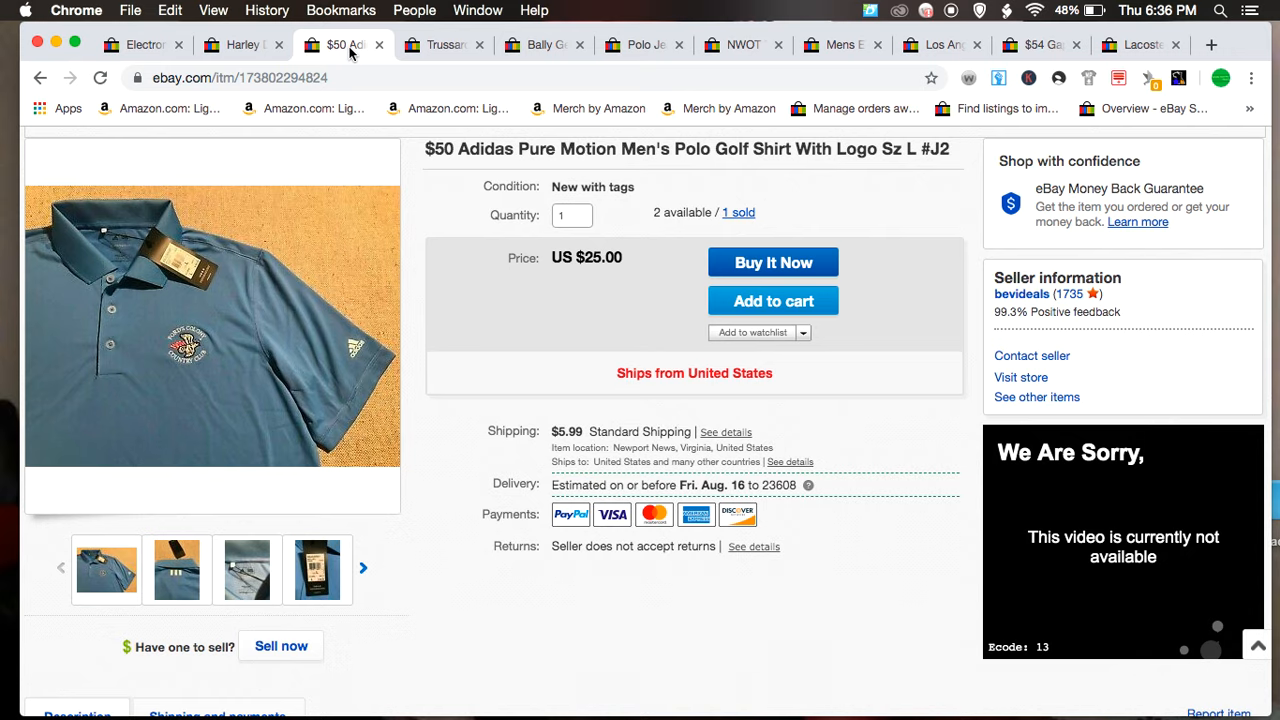
{"action": "mouse_move", "coordinate": [940, 660]}
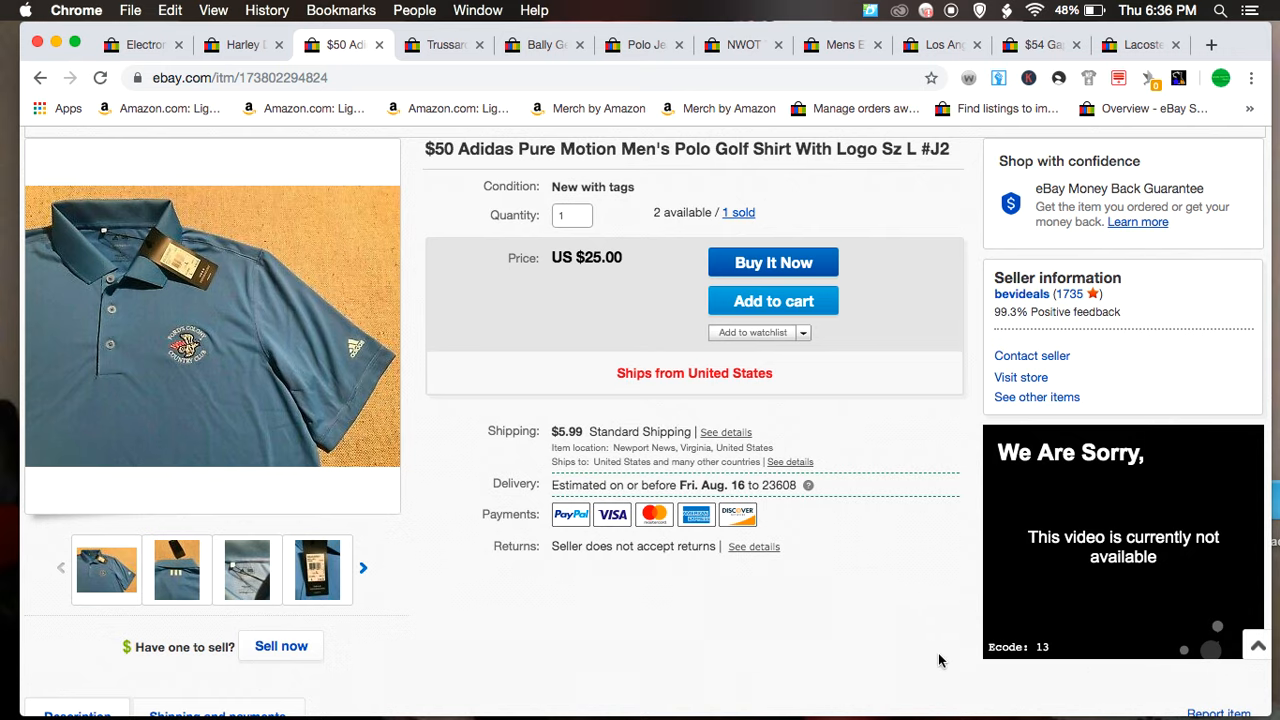
{"action": "scroll", "scroll_direction": "down", "scroll_amount": 3}
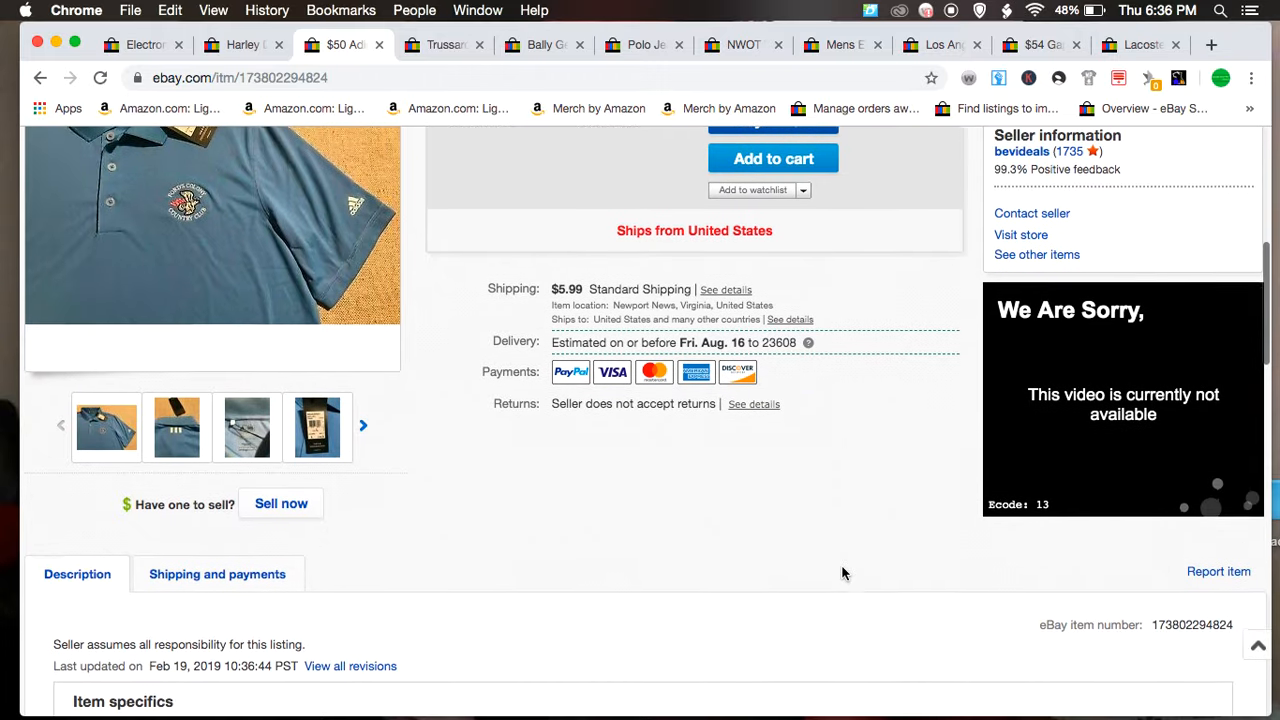
{"action": "scroll", "scroll_direction": "up", "scroll_amount": 3}
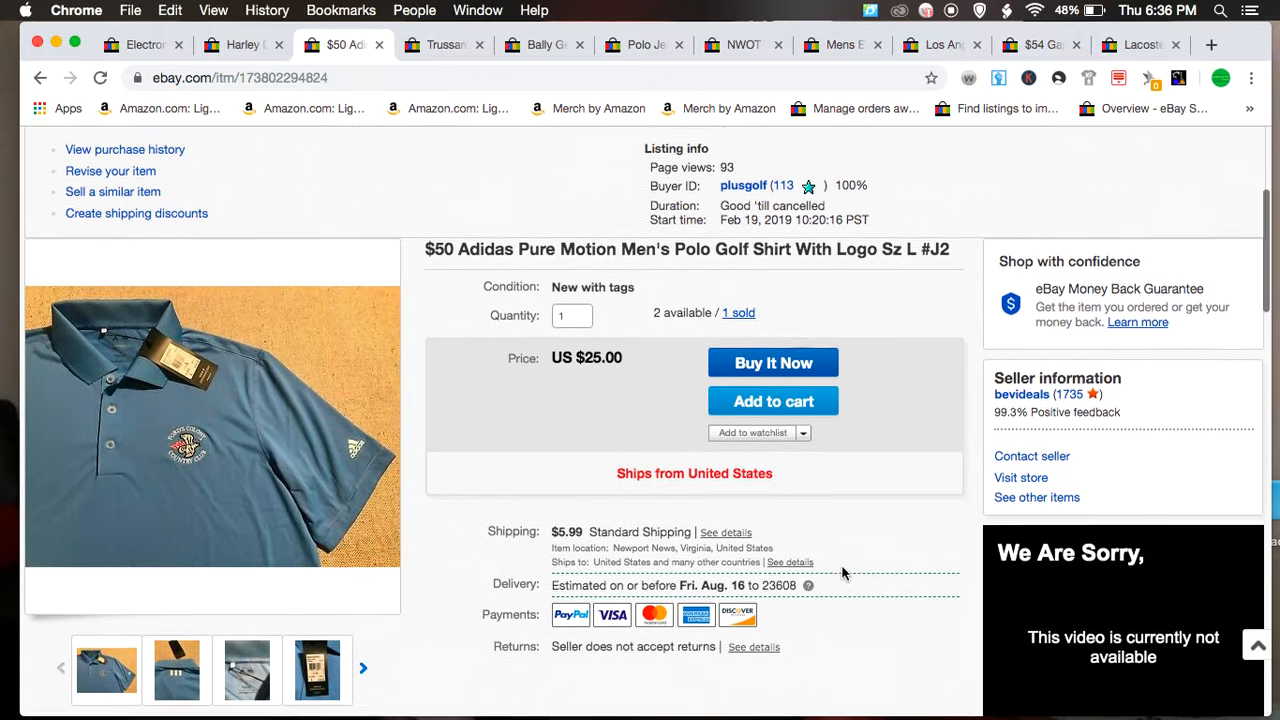
{"action": "scroll", "scroll_direction": "down", "scroll_amount": 3}
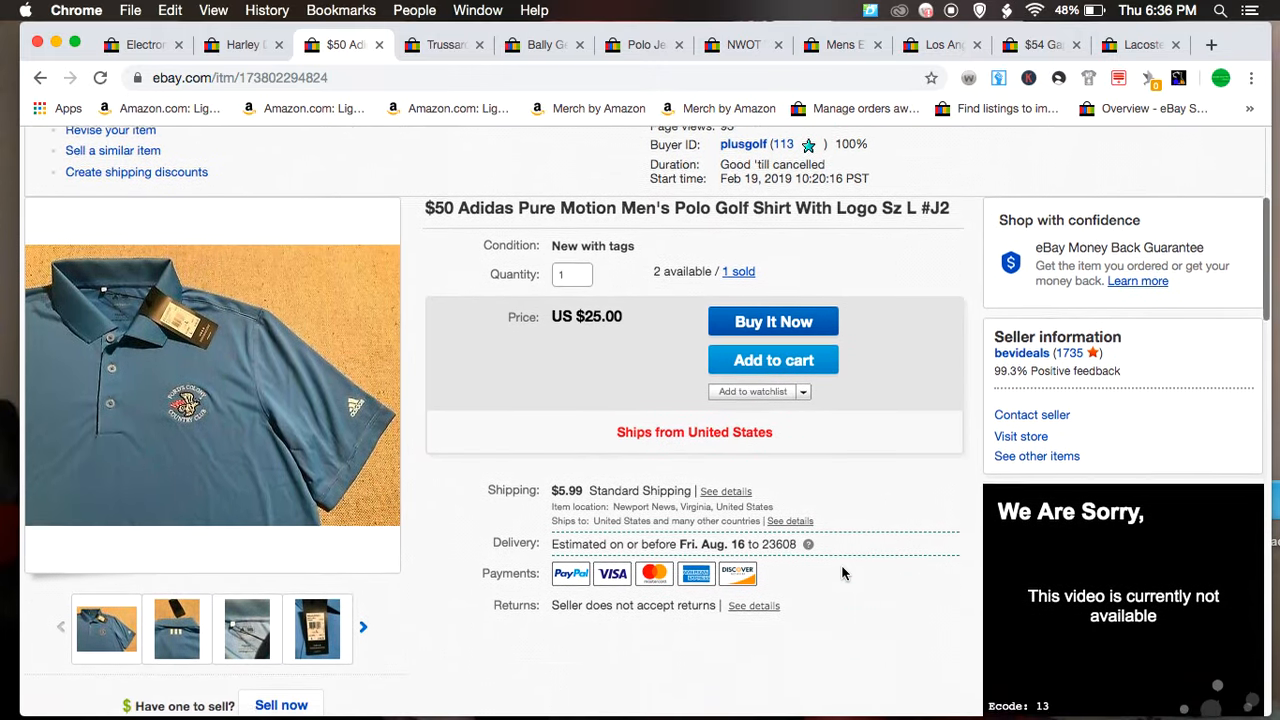
{"action": "scroll", "scroll_direction": "down", "scroll_amount": 3}
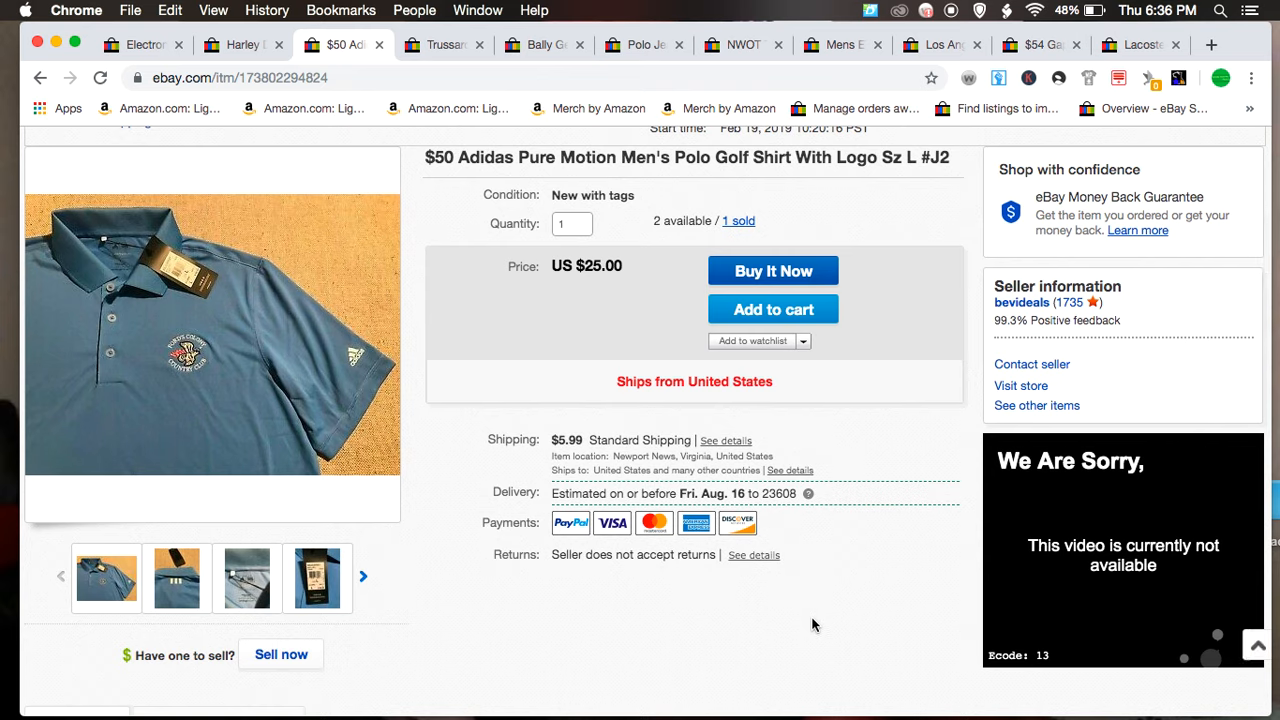
{"action": "mouse_move", "coordinate": [760, 630]}
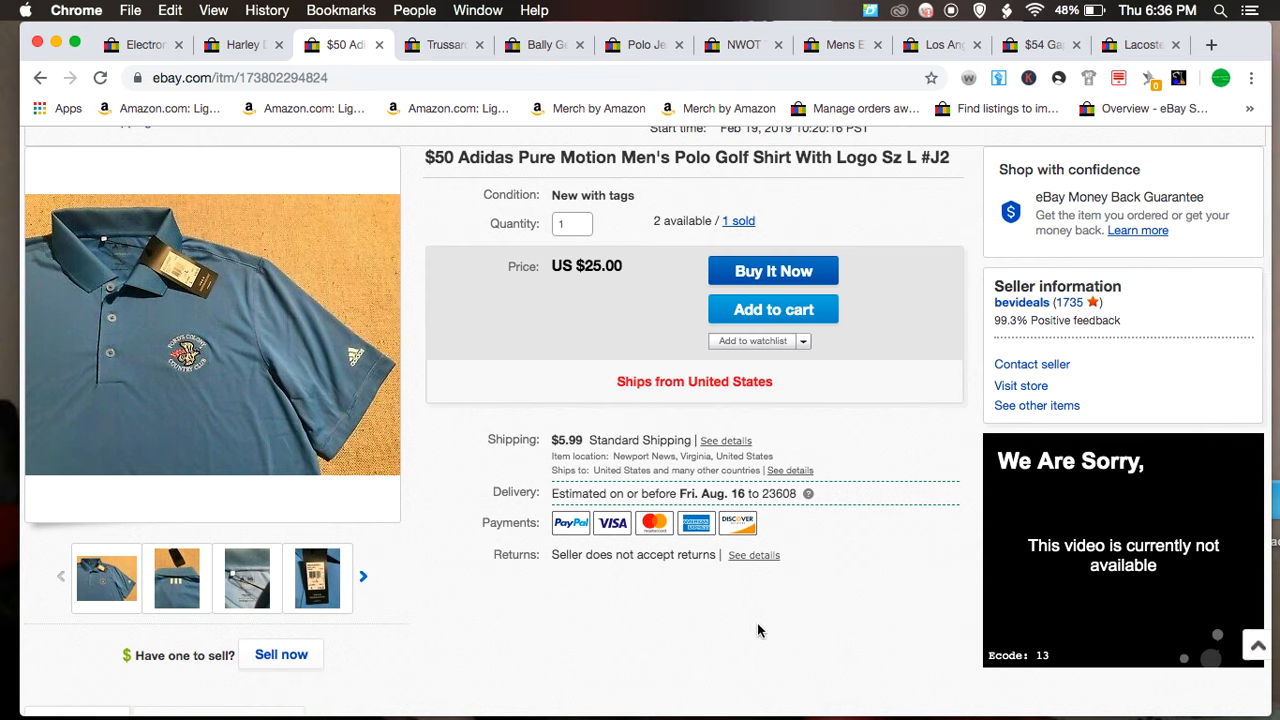
{"action": "mouse_move", "coordinate": [1144, 560]}
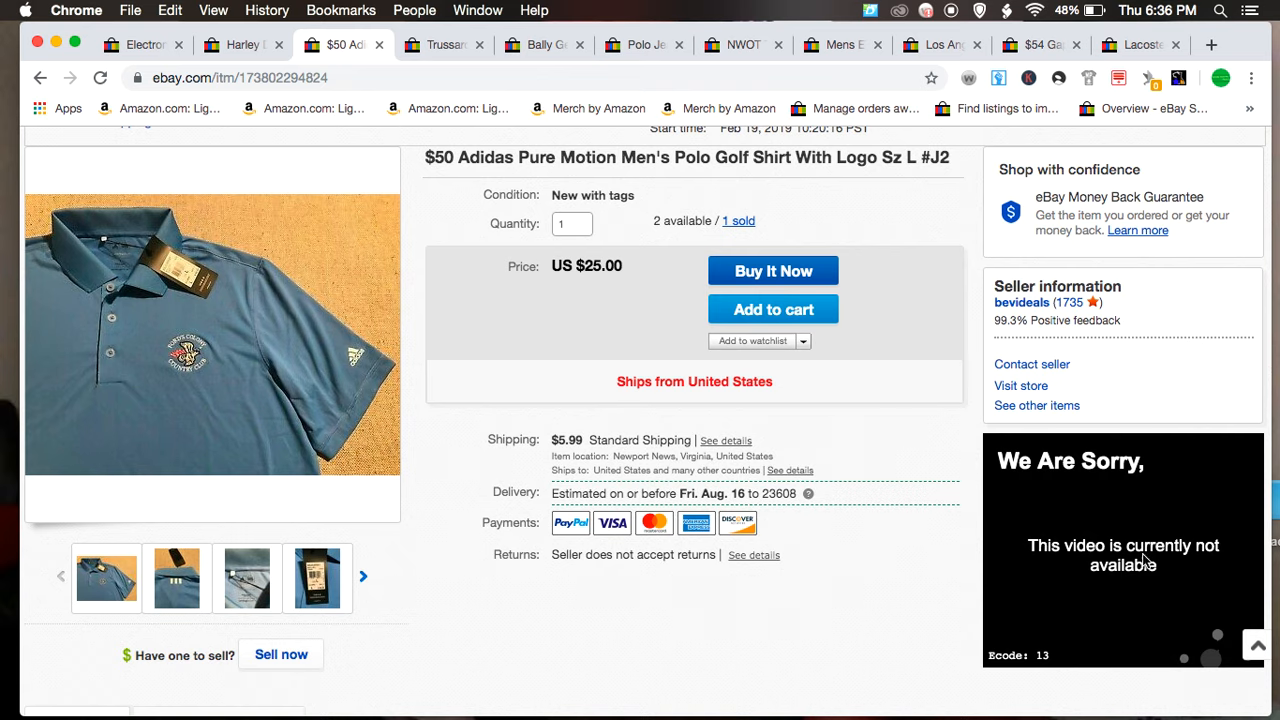
{"action": "mouse_move", "coordinate": [1088, 604]}
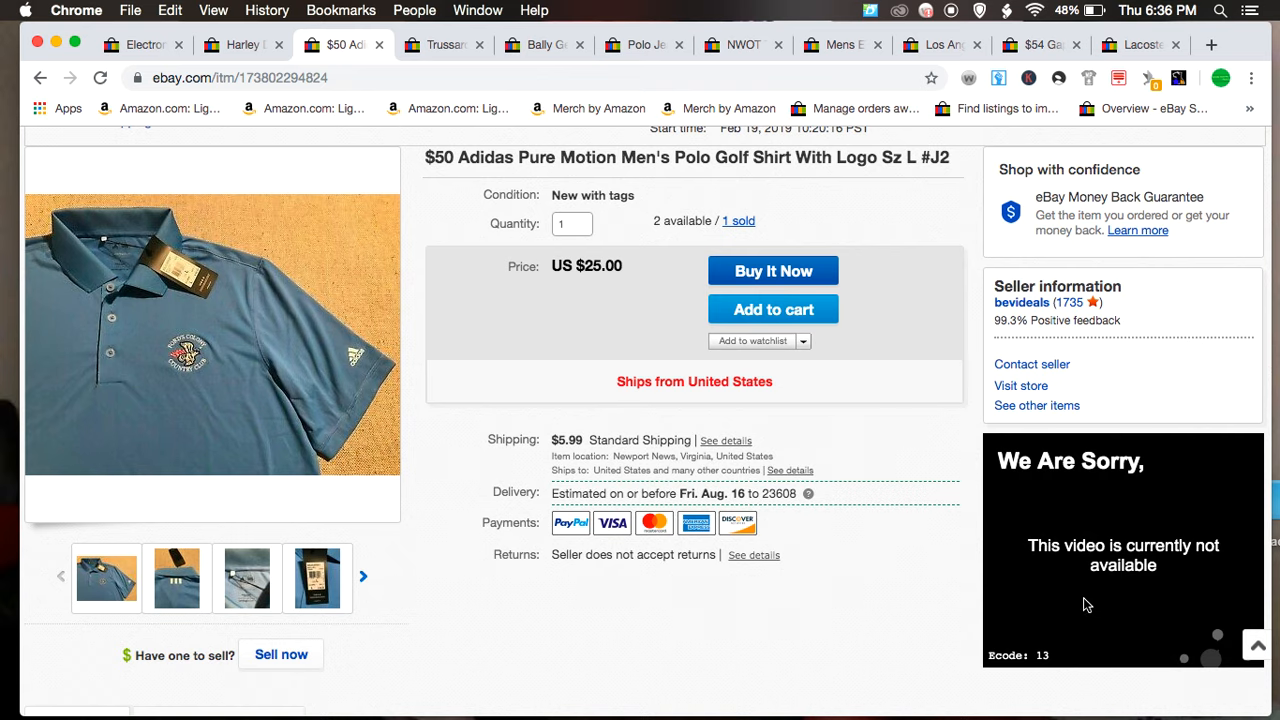
{"action": "mouse_move", "coordinate": [1088, 578]}
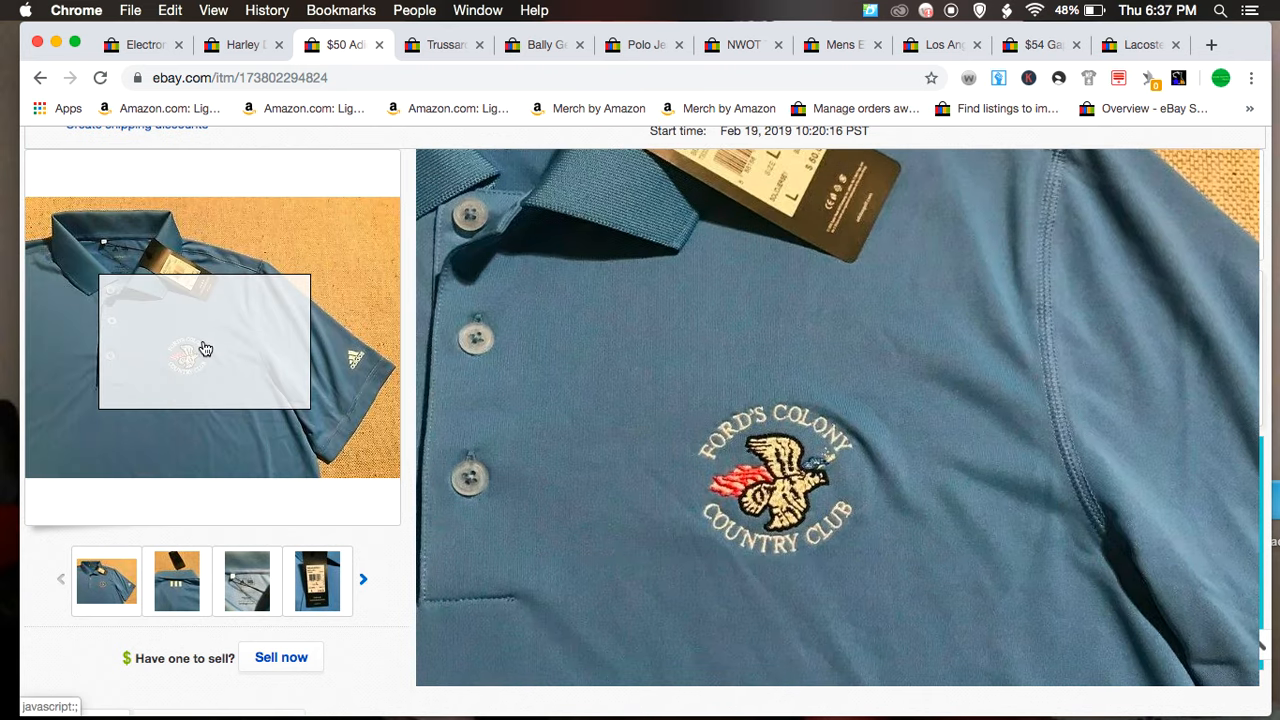
{"action": "mouse_move", "coordinate": [200, 364]}
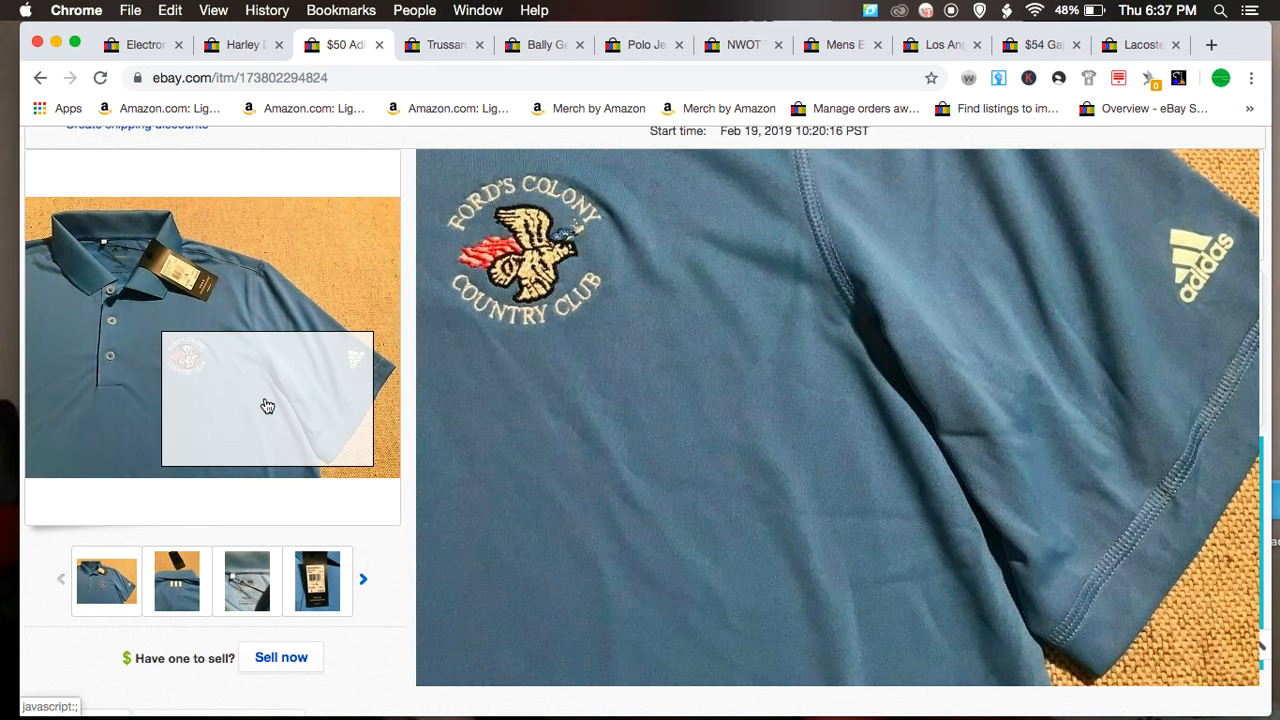
{"action": "mouse_move", "coordinate": [284, 412]}
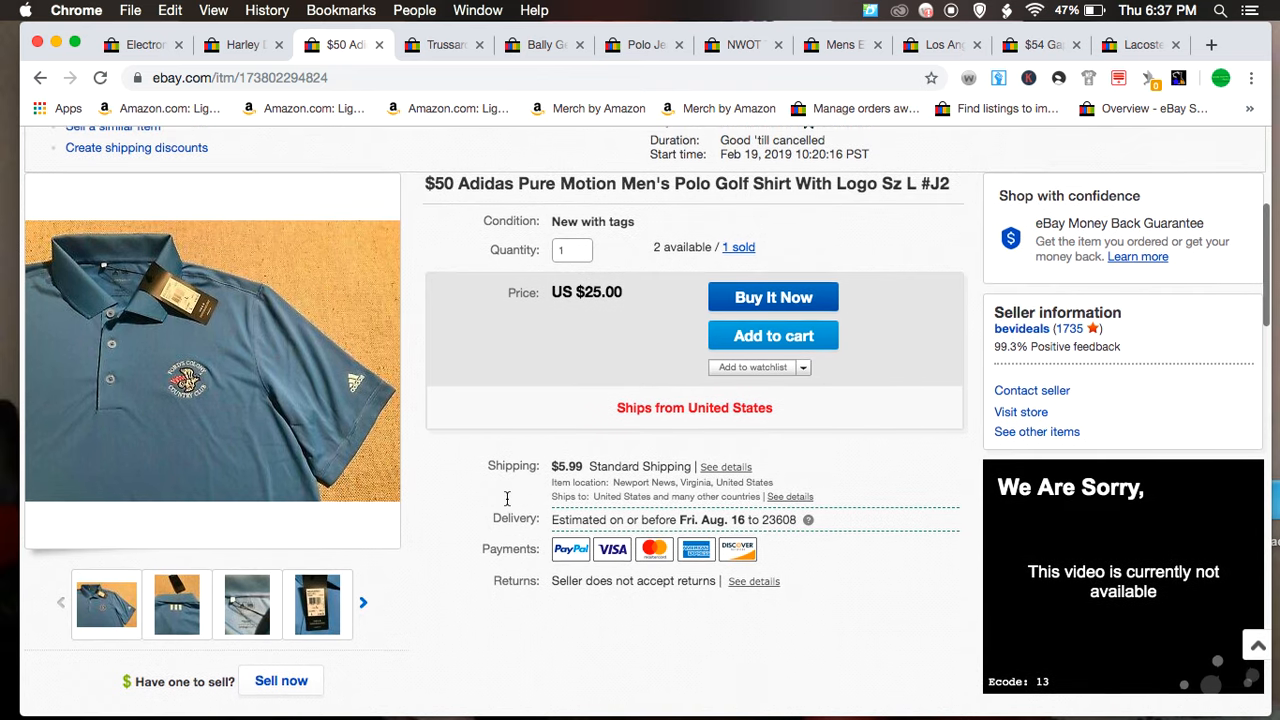
Step: View the polo's back and price-tag photos, then switch to the Trussardi wool sweater listing
{"action": "scroll", "scroll_direction": "up", "scroll_amount": 3}
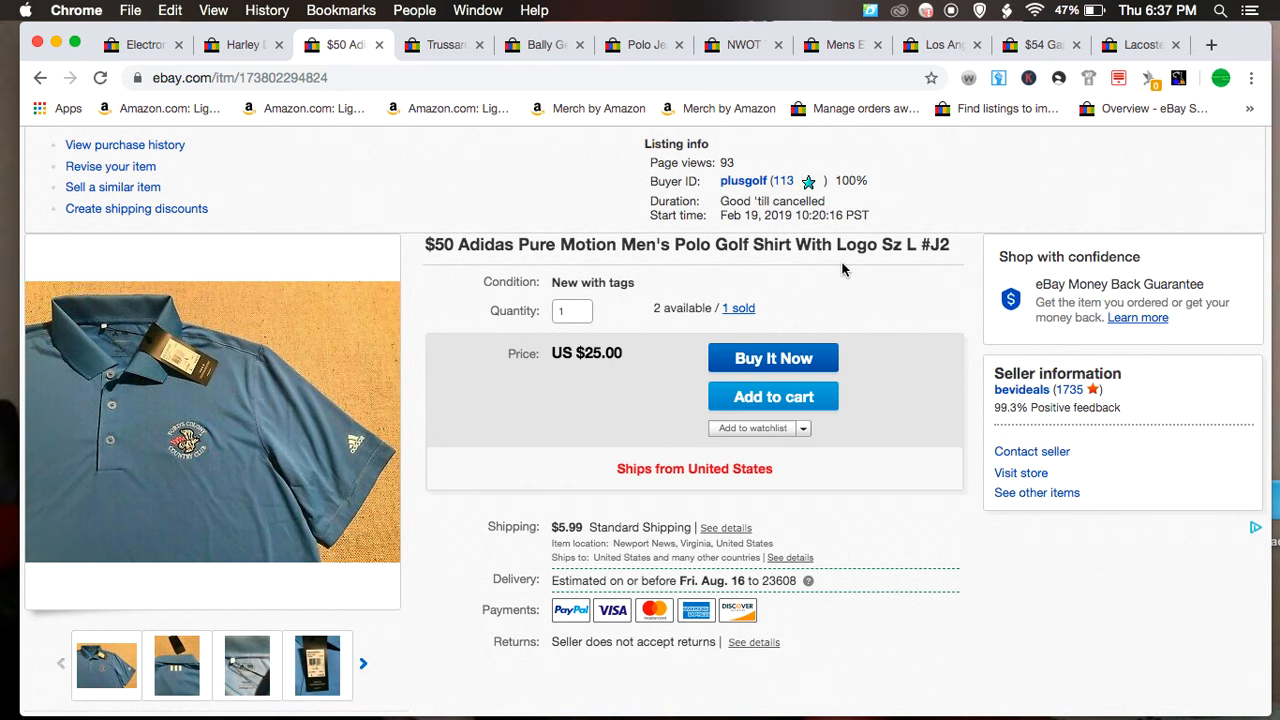
{"action": "scroll", "scroll_direction": "down", "scroll_amount": 3}
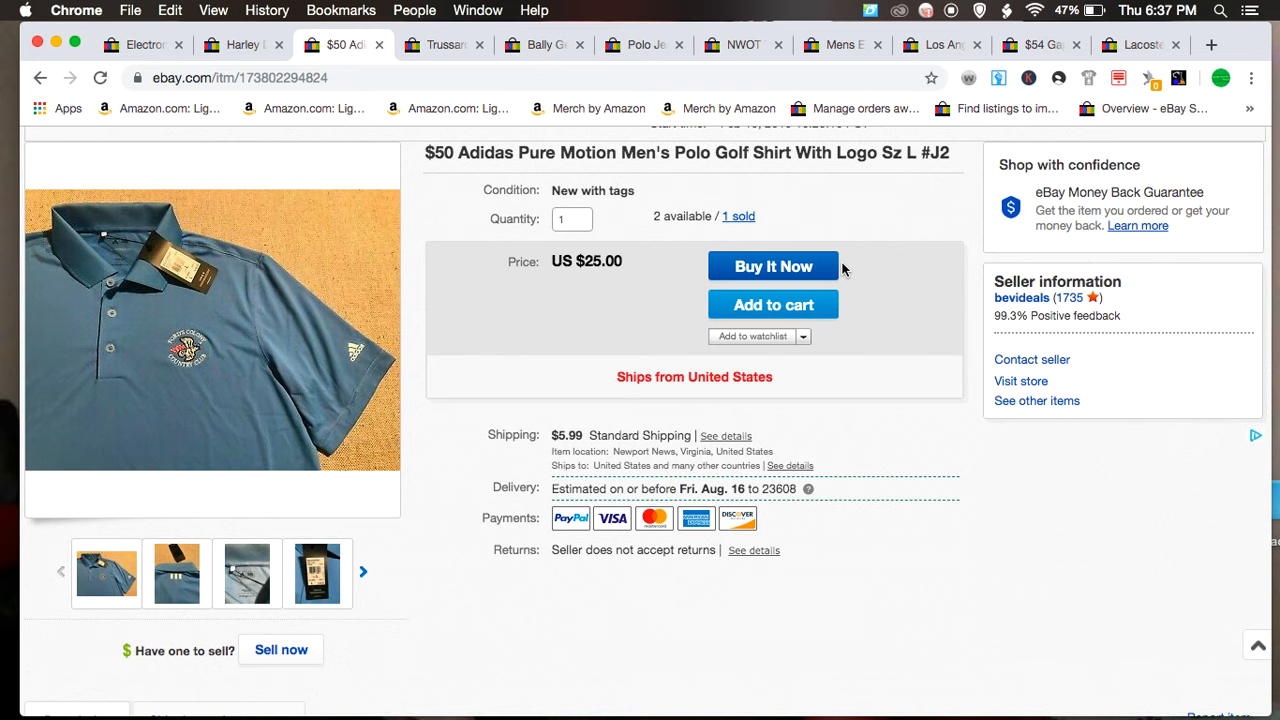
{"action": "left_click", "coordinate": [176, 572]}
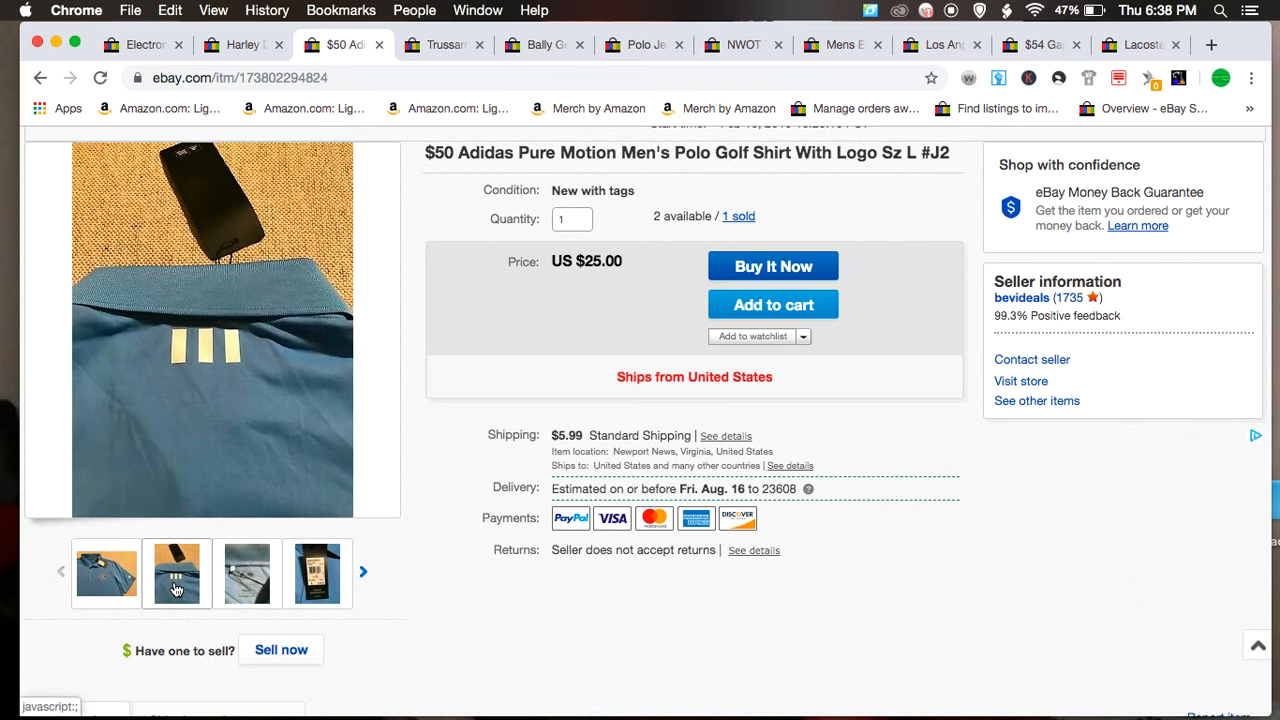
{"action": "left_click", "coordinate": [248, 572]}
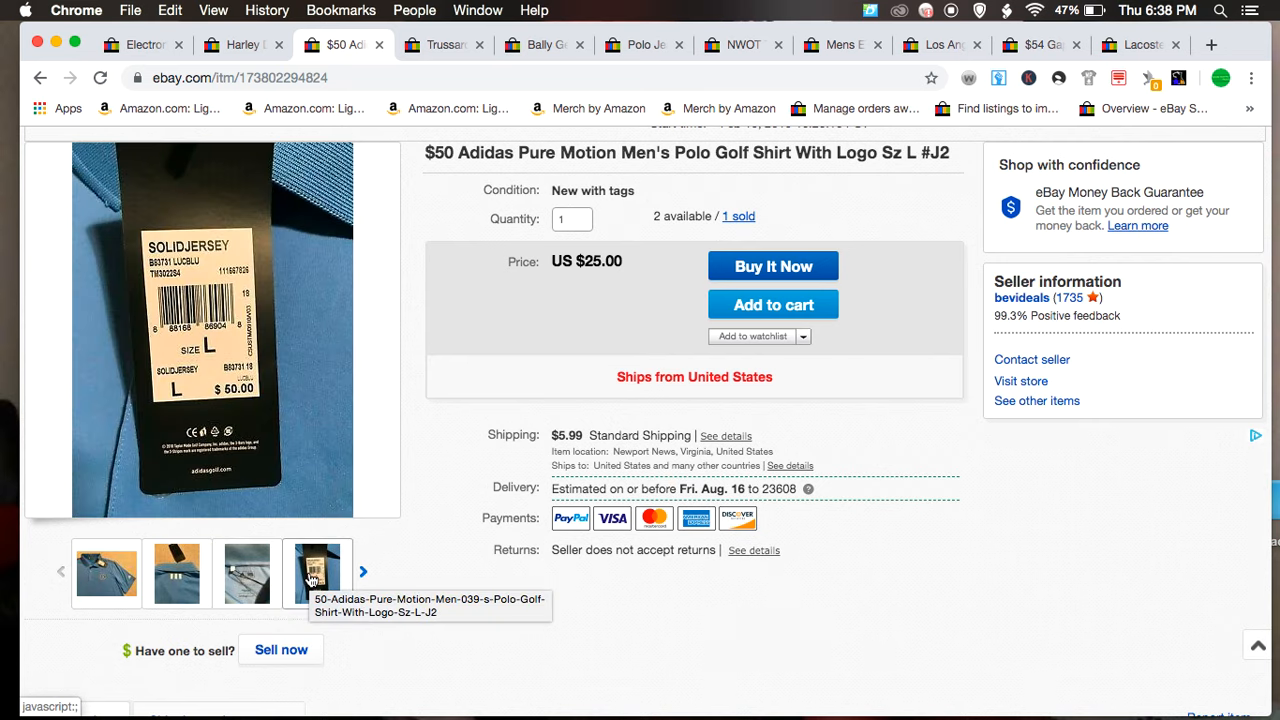
{"action": "left_click", "coordinate": [106, 572]}
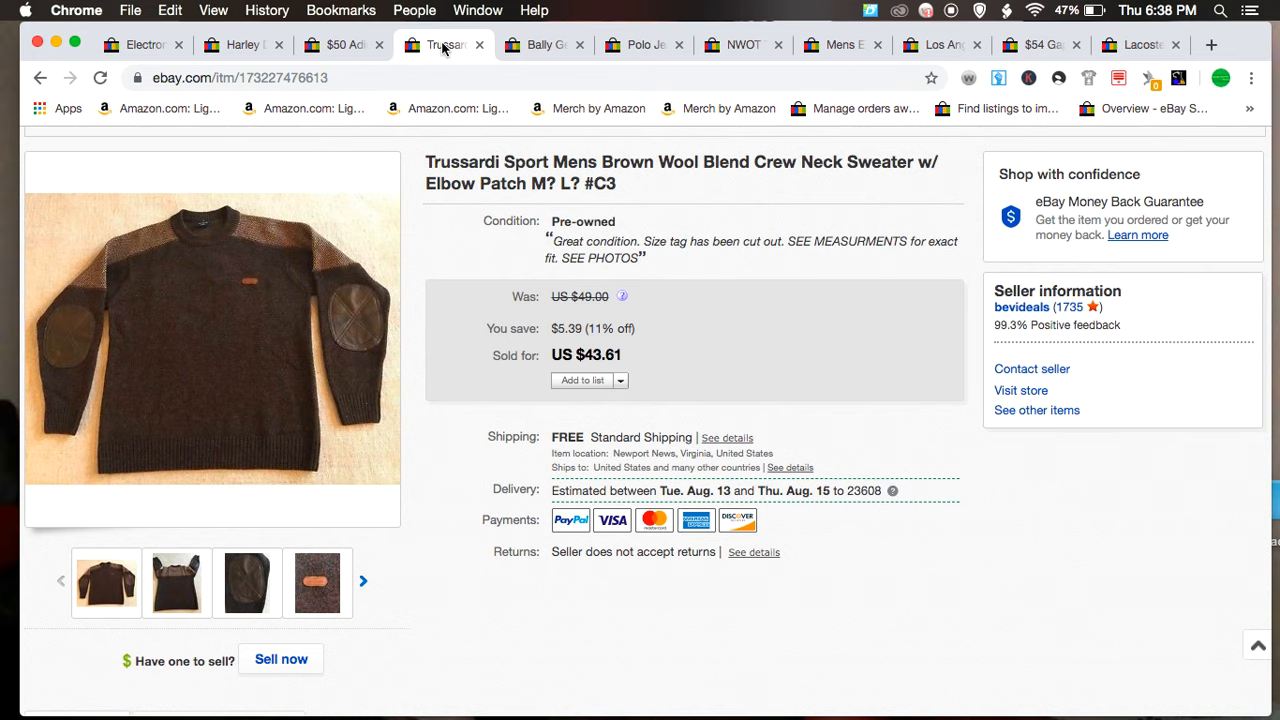
{"action": "left_click", "coordinate": [540, 44]}
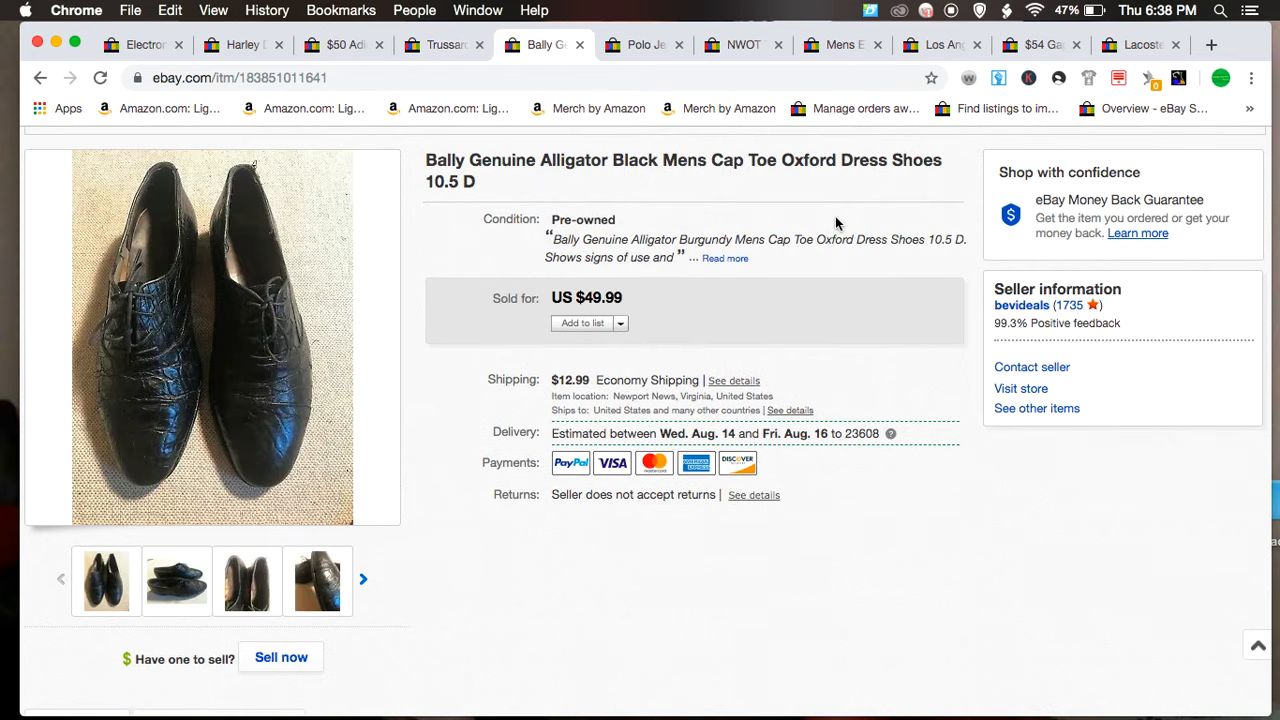
{"action": "left_click", "coordinate": [440, 44]}
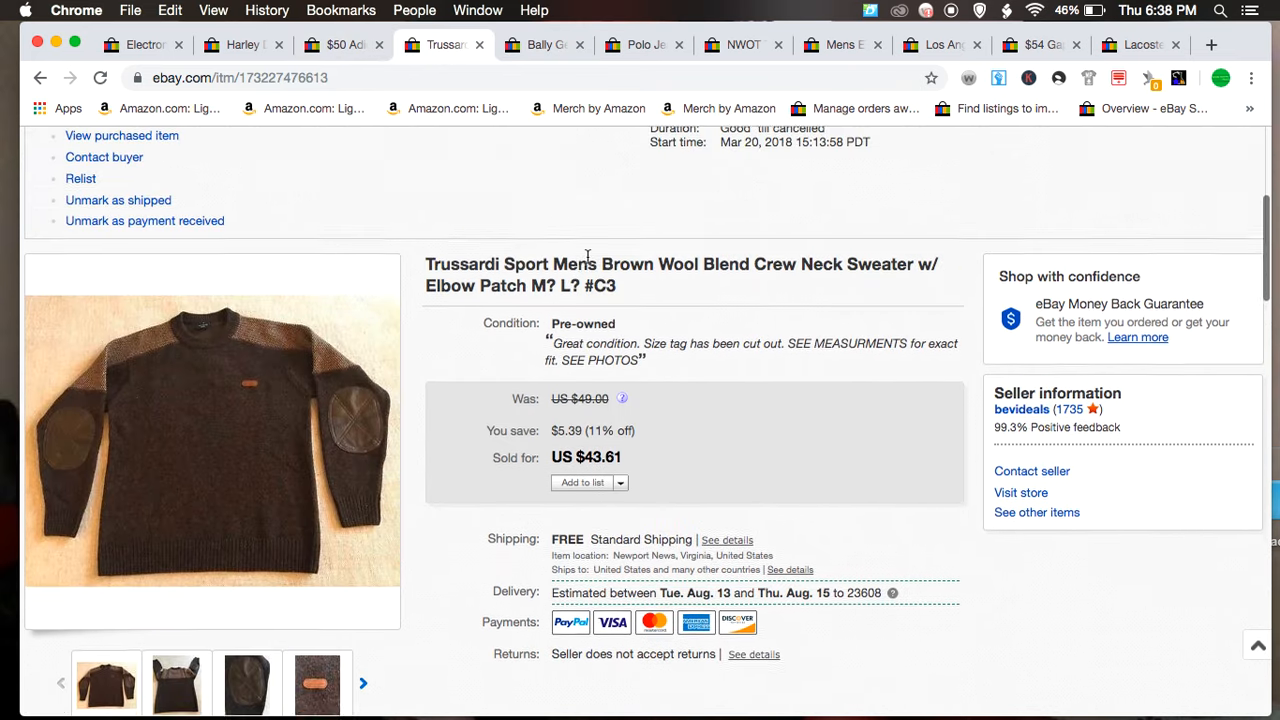
{"action": "scroll", "scroll_direction": "up", "scroll_amount": 3}
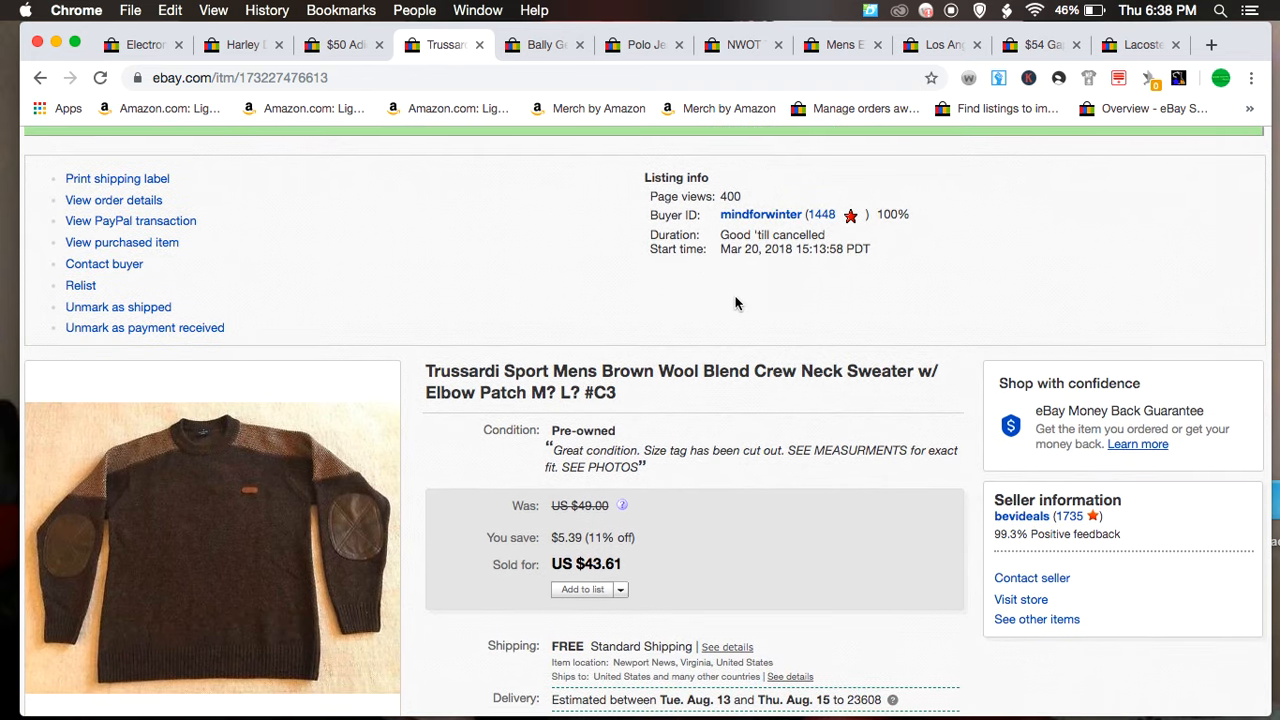
{"action": "scroll", "scroll_direction": "down", "scroll_amount": 3}
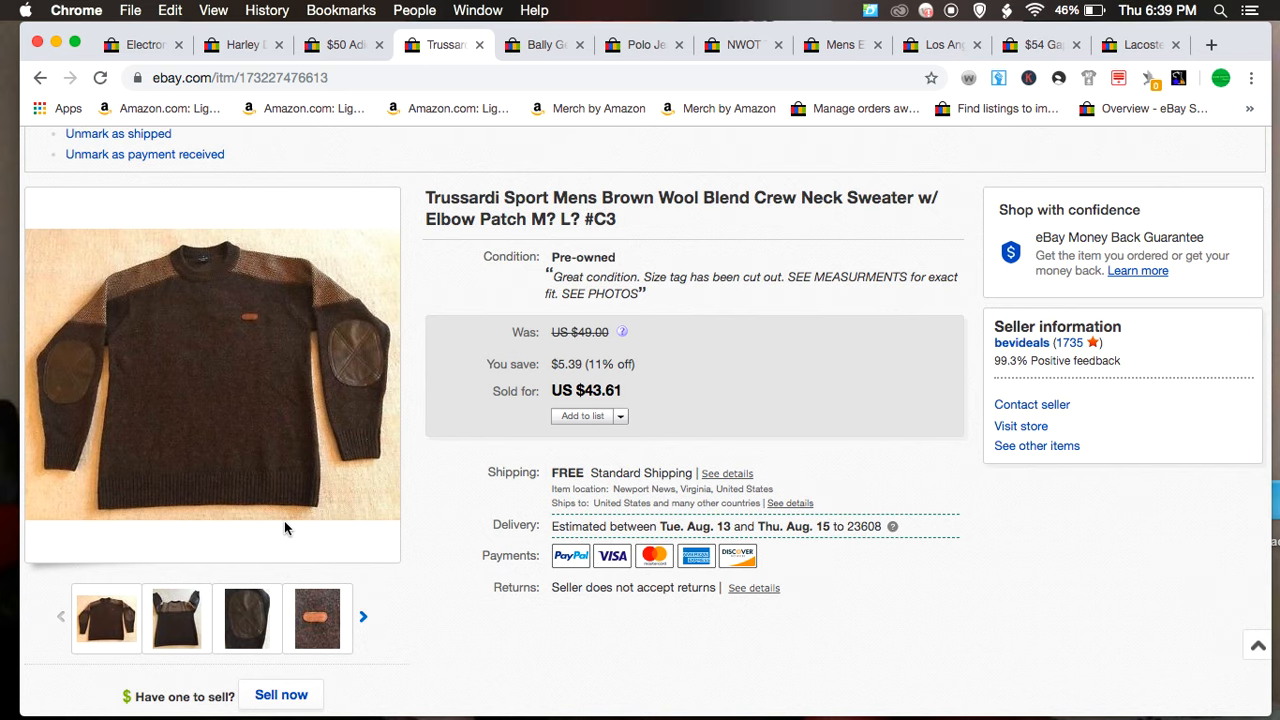
{"action": "mouse_move", "coordinate": [70, 360]}
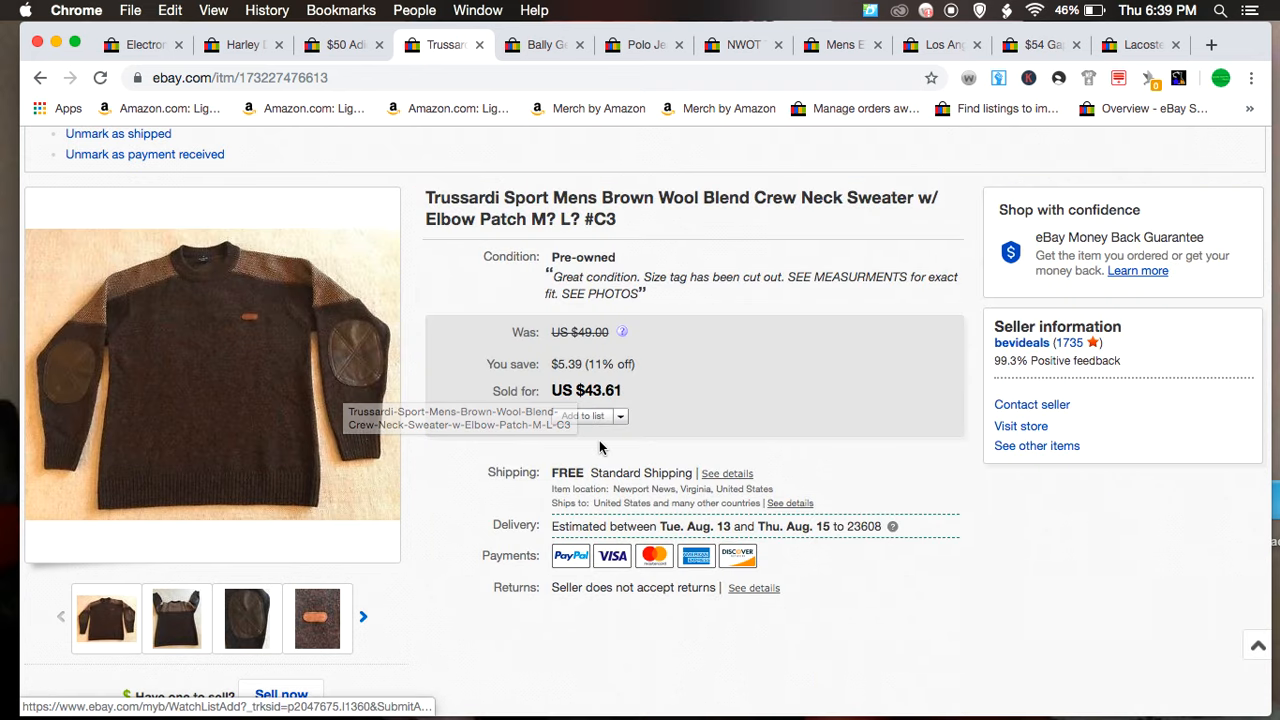
{"action": "scroll", "scroll_direction": "up", "scroll_amount": 3}
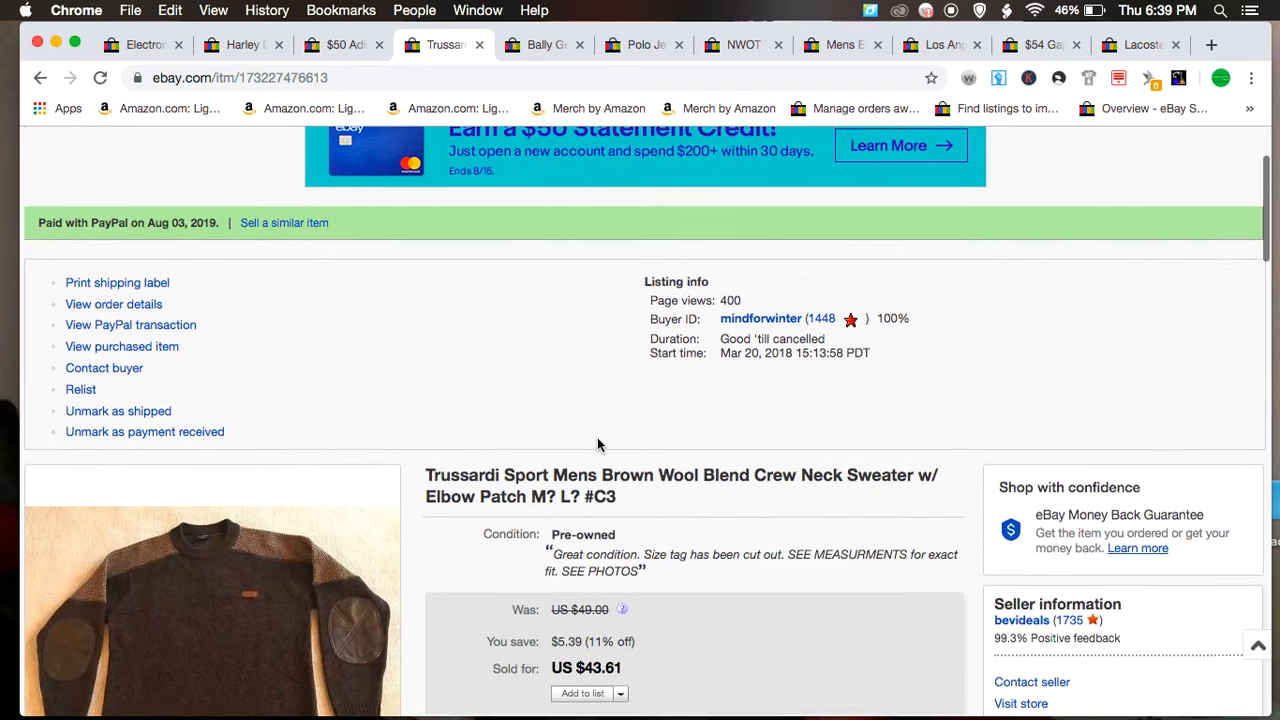
{"action": "scroll", "scroll_direction": "up", "scroll_amount": 3}
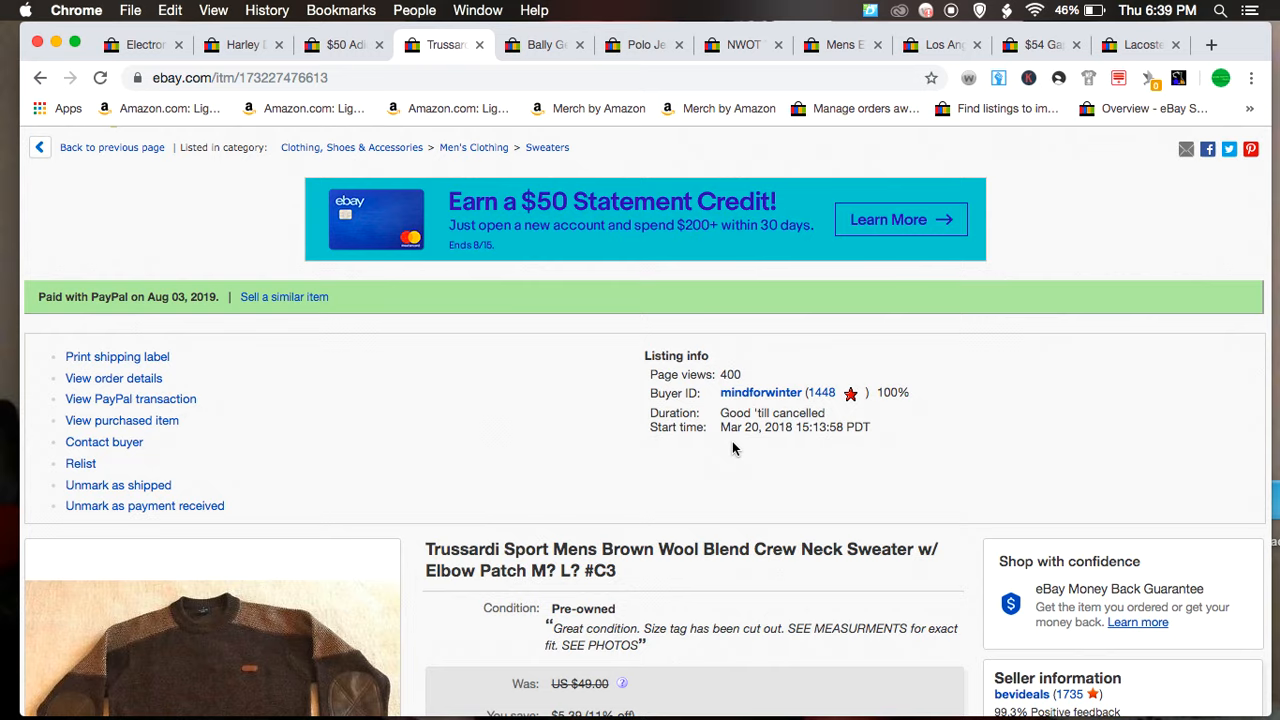
{"action": "scroll", "scroll_direction": "down", "scroll_amount": 3}
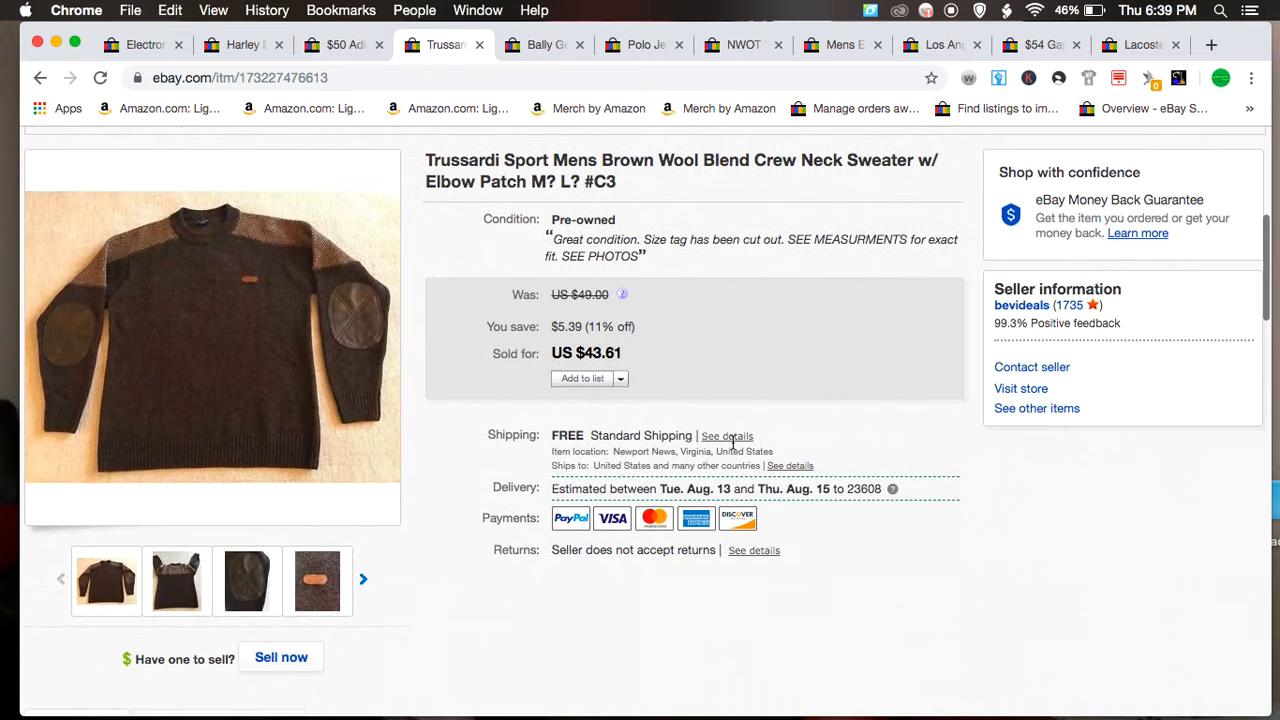
{"action": "scroll", "scroll_direction": "down", "scroll_amount": 3}
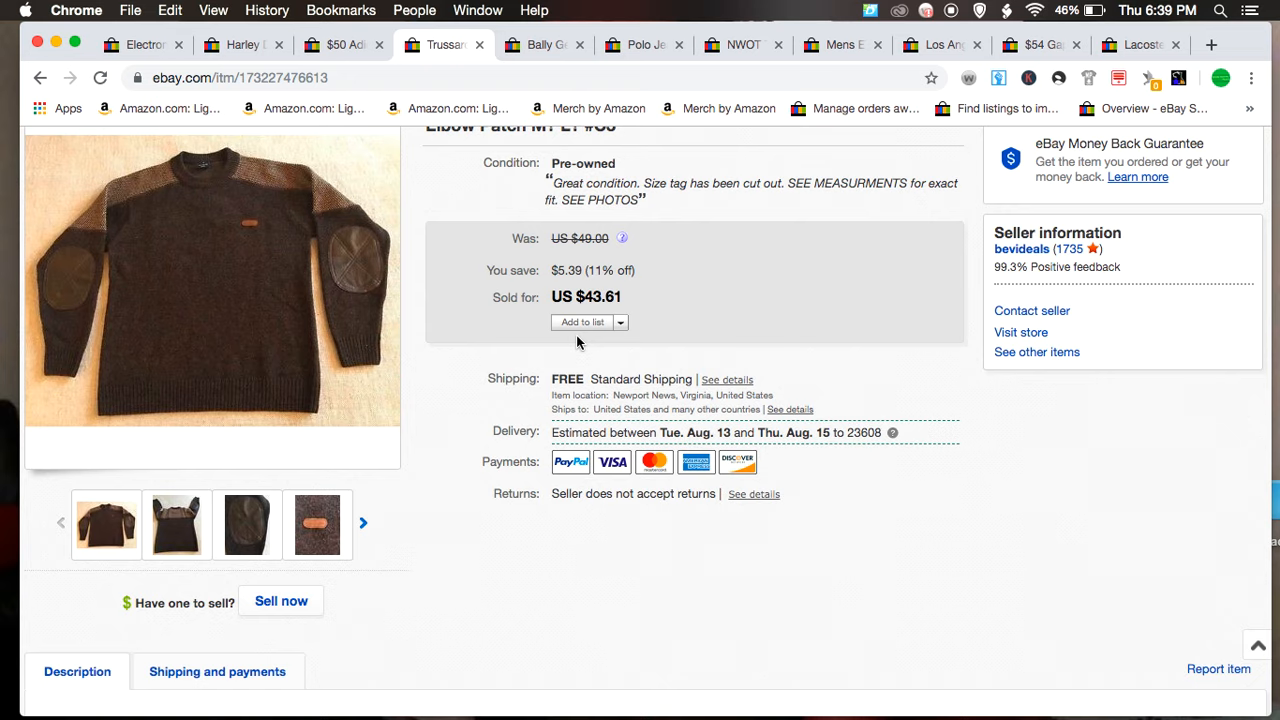
{"action": "scroll", "scroll_direction": "up", "scroll_amount": 3}
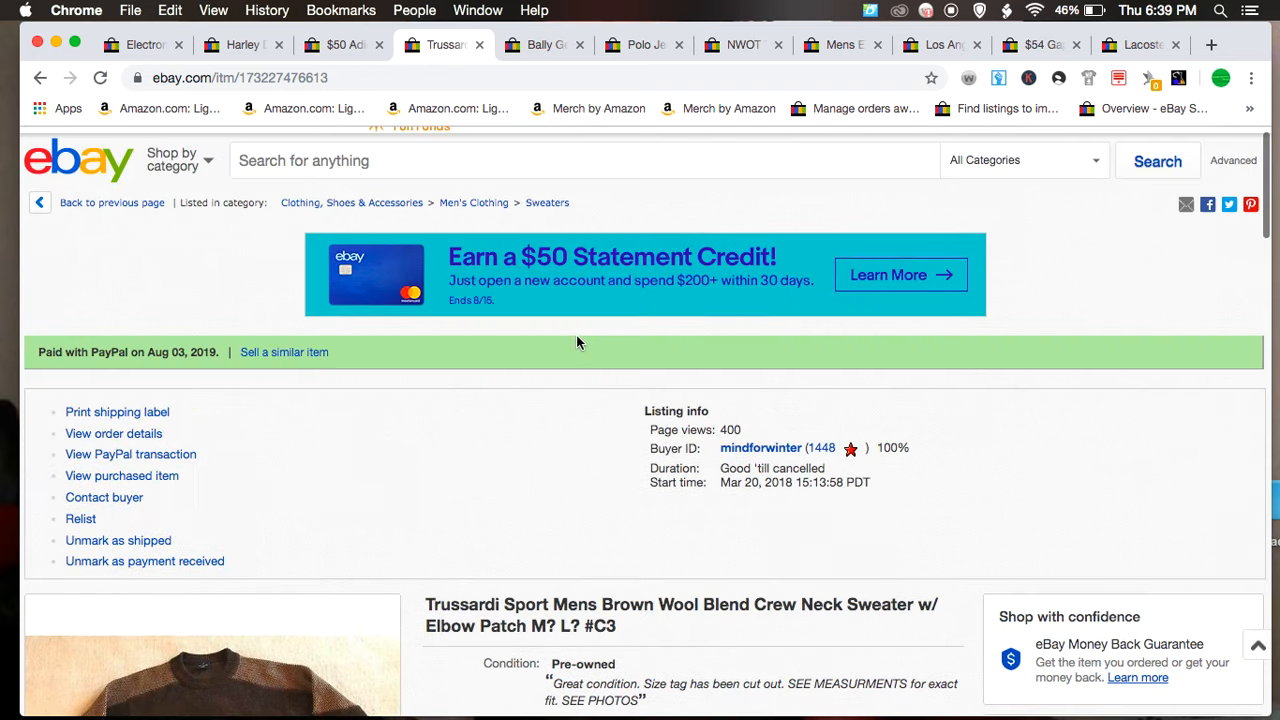
{"action": "scroll", "scroll_direction": "down", "scroll_amount": 3}
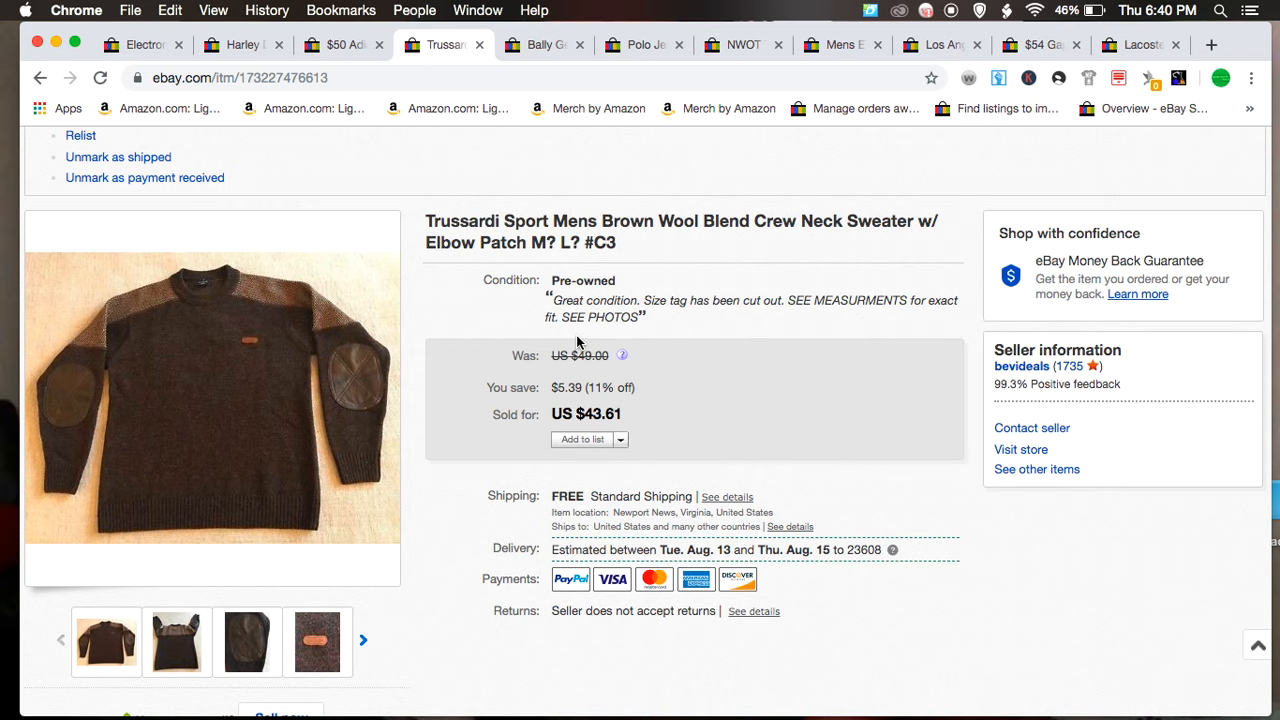
{"action": "left_click", "coordinate": [318, 640]}
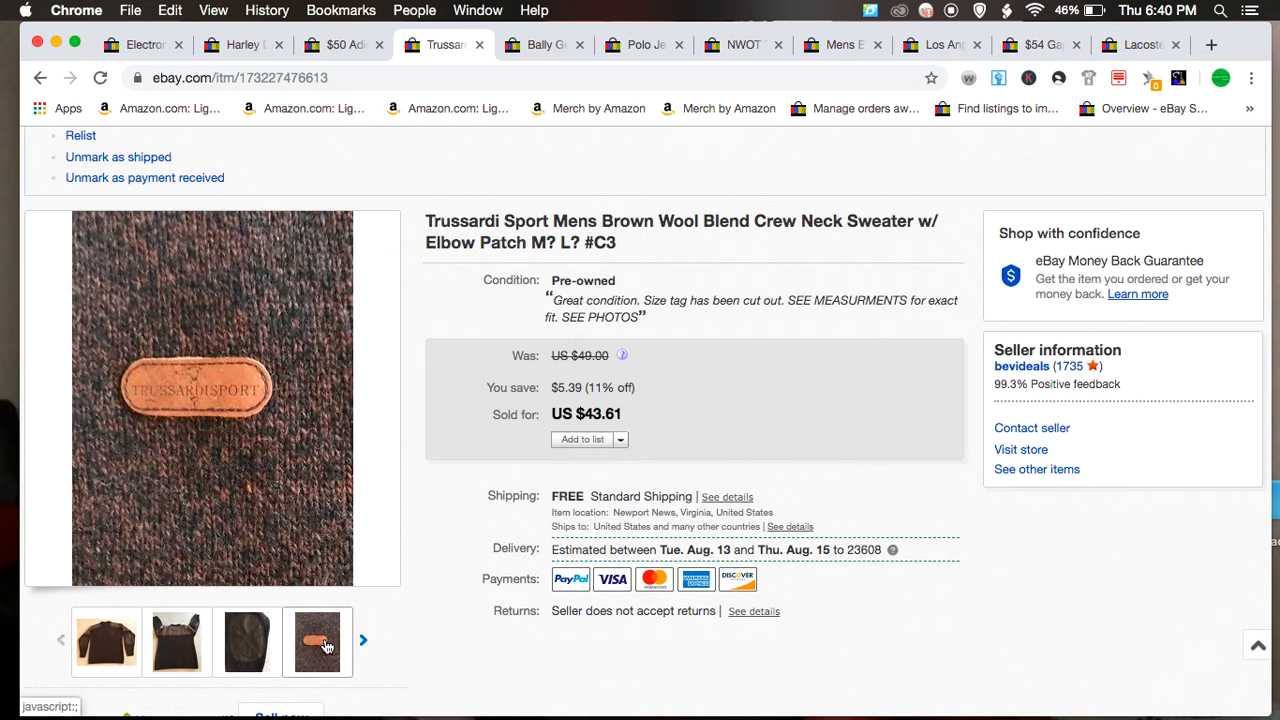
{"action": "mouse_move", "coordinate": [318, 642]}
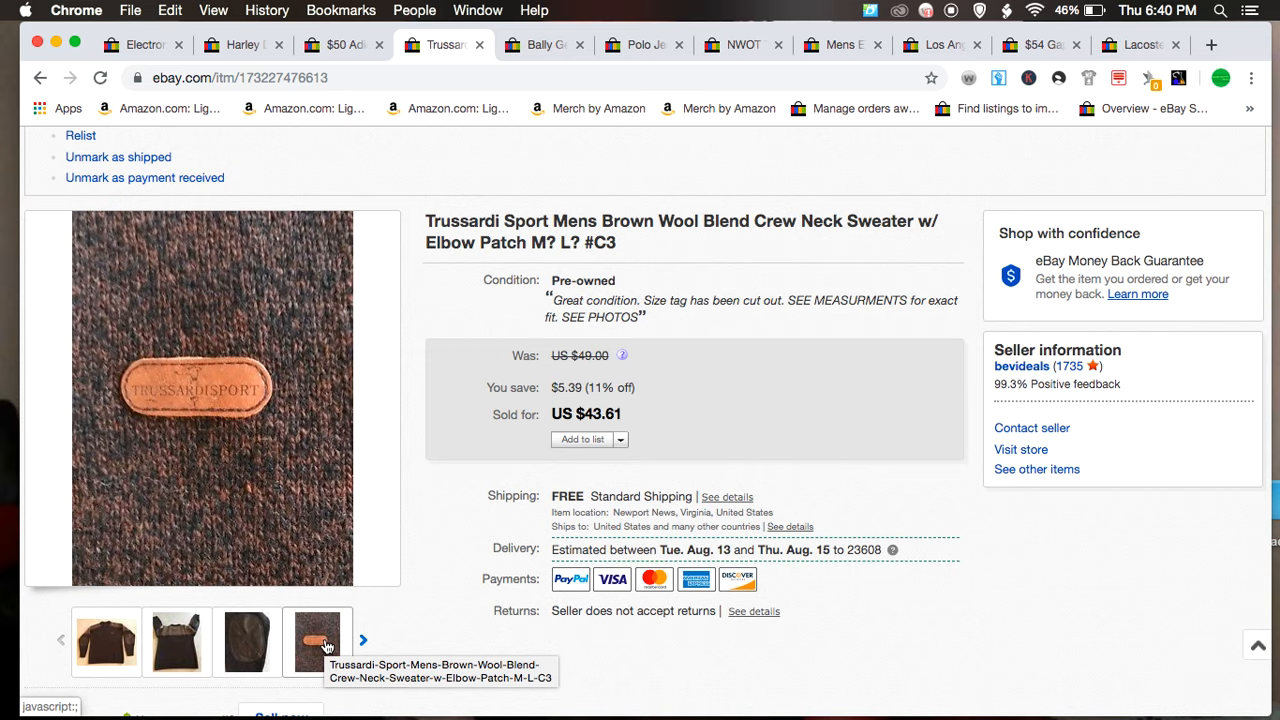
{"action": "left_click", "coordinate": [106, 640]}
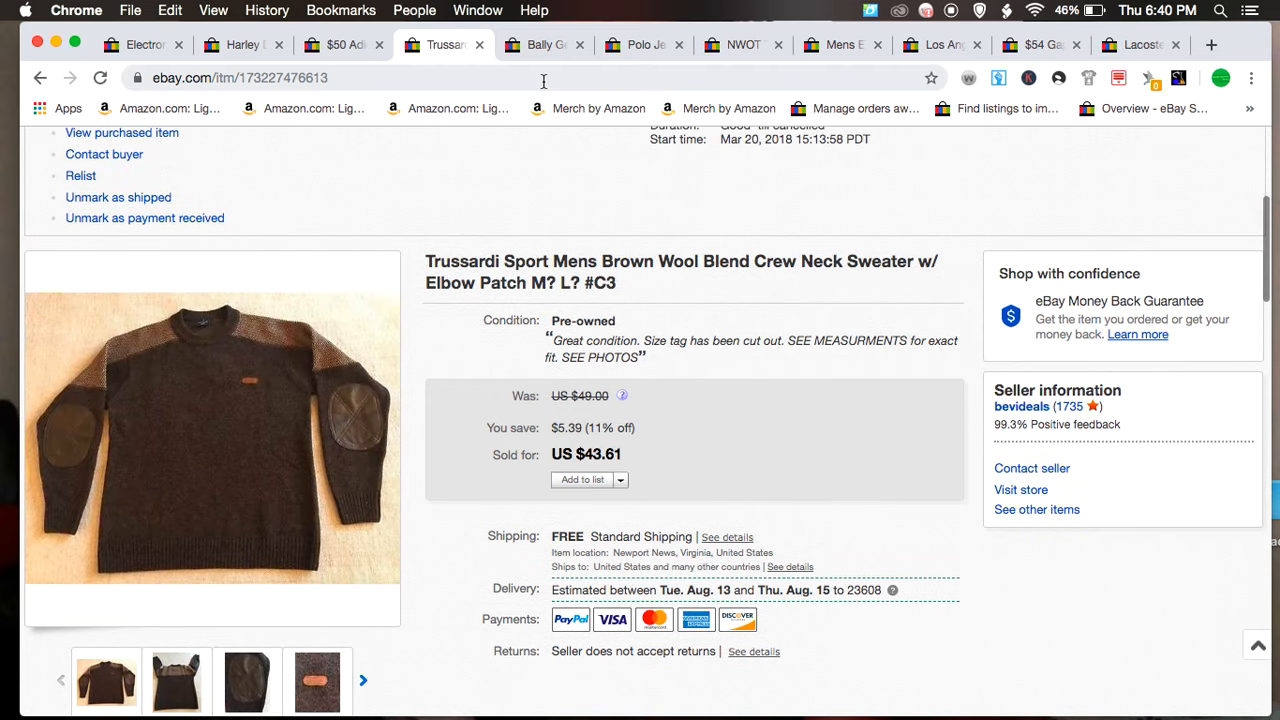
{"action": "left_click", "coordinate": [544, 44]}
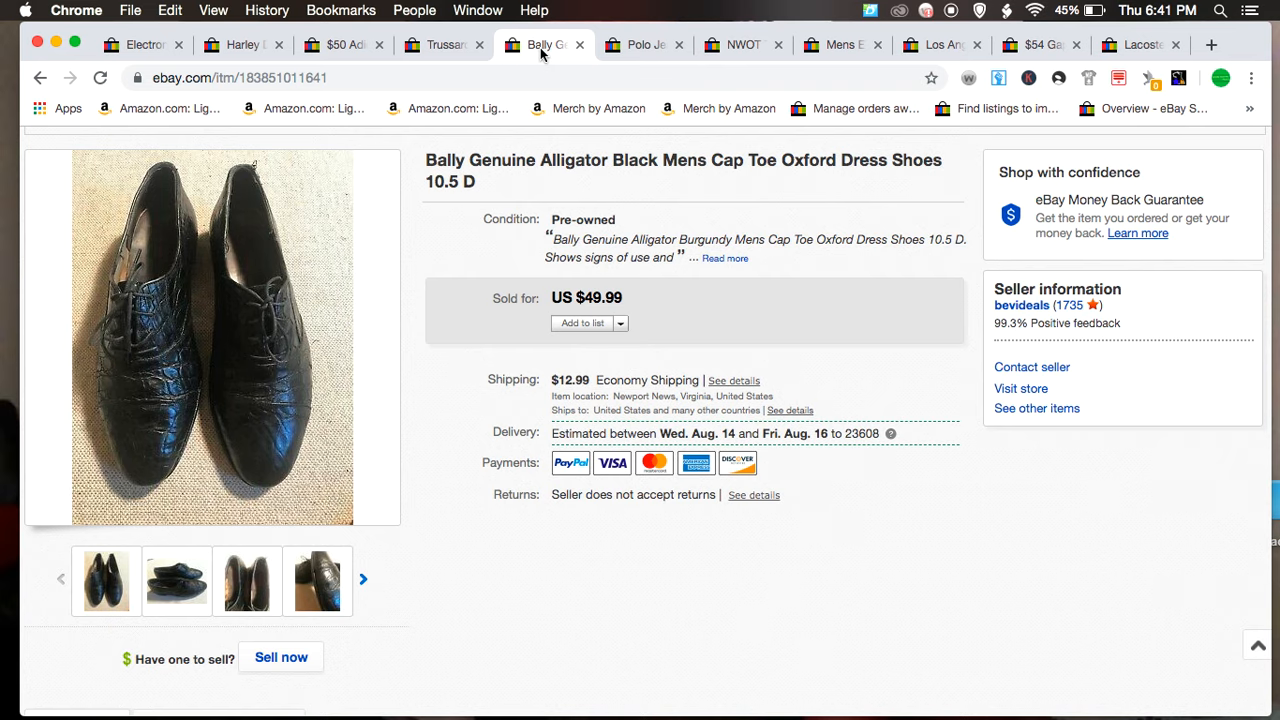
{"action": "mouse_move", "coordinate": [598, 8]}
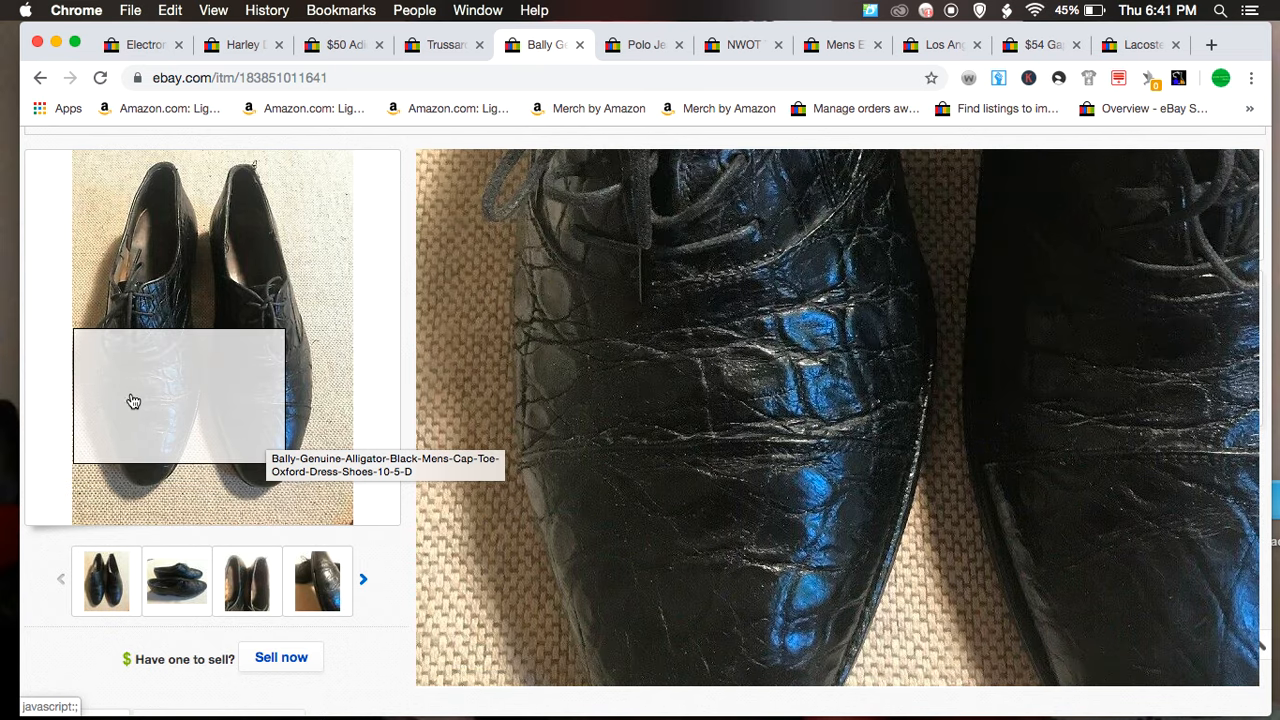
{"action": "mouse_move", "coordinate": [144, 272]}
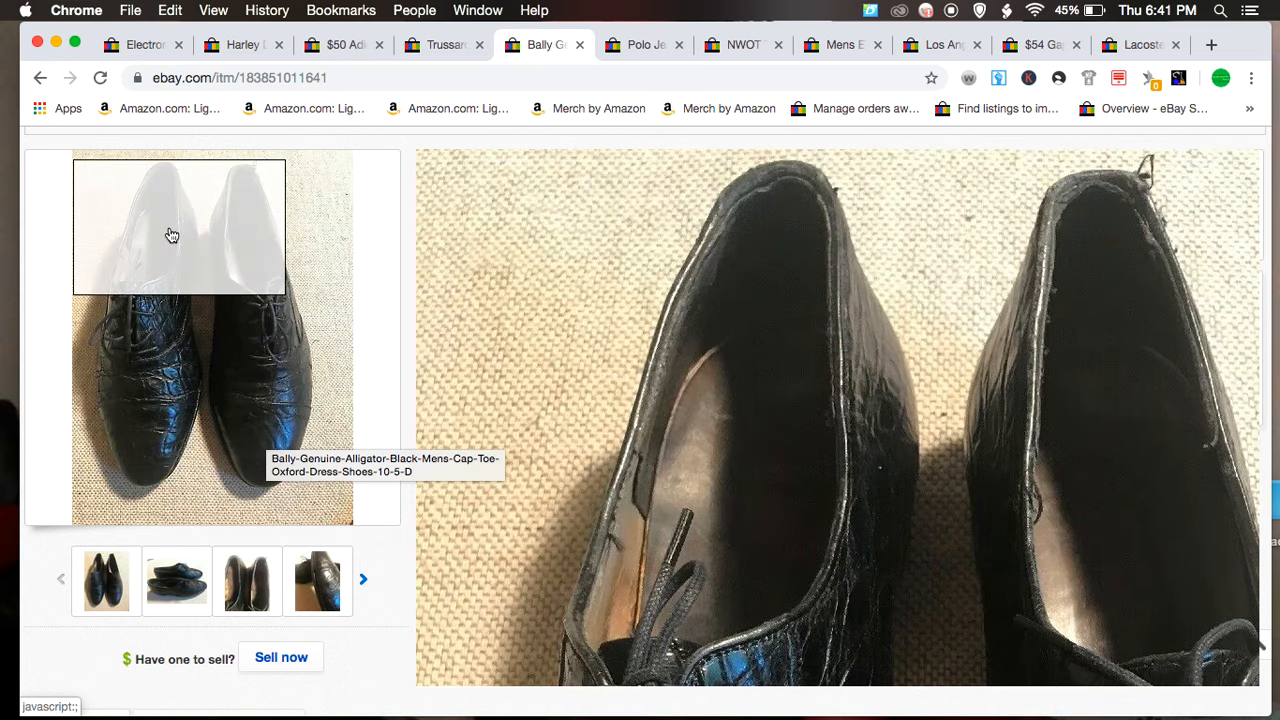
{"action": "mouse_move", "coordinate": [248, 338]}
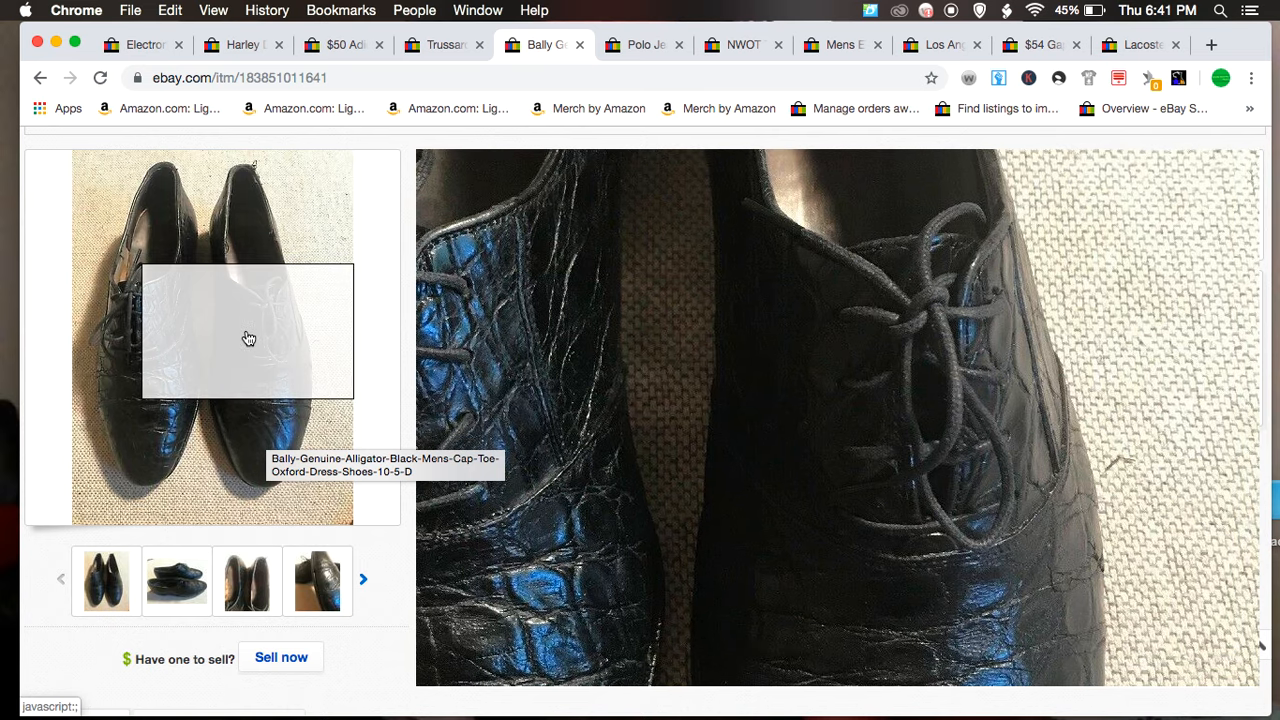
{"action": "mouse_move", "coordinate": [216, 342]}
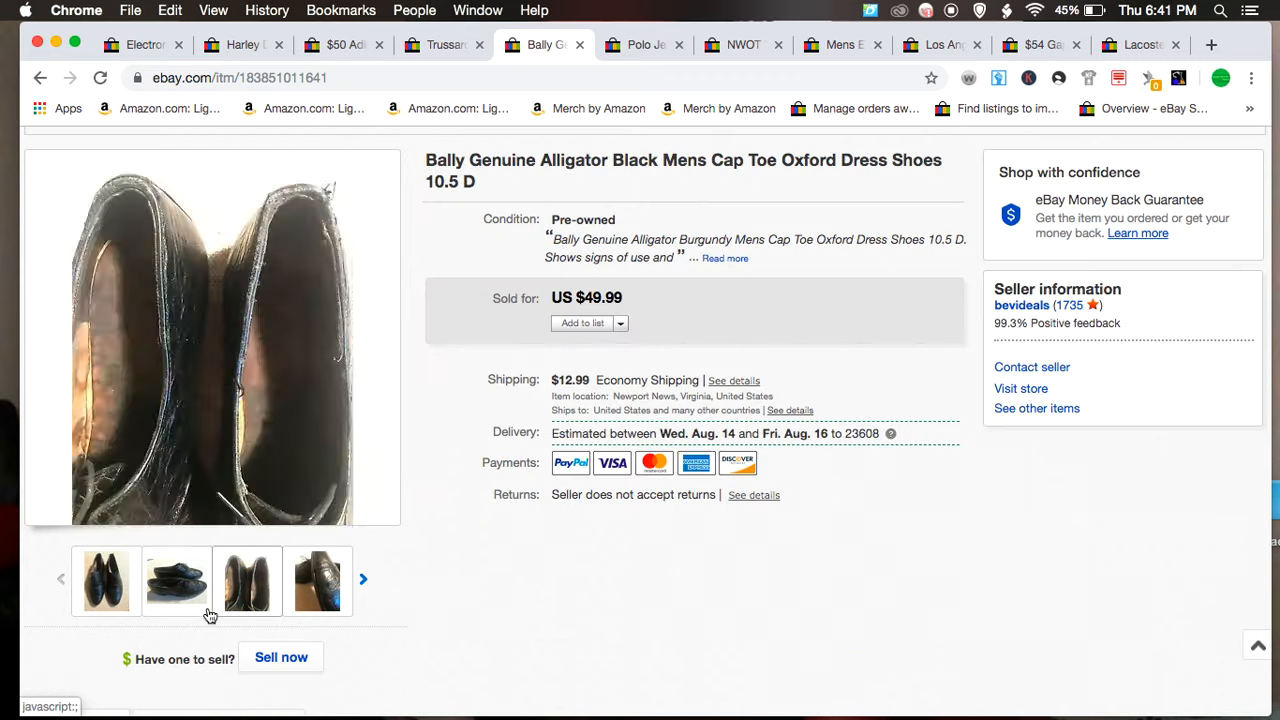
Step: Browse the Bally oxford photos — more views, leather close-up — ending on the worn soles picture
{"action": "left_click", "coordinate": [316, 580]}
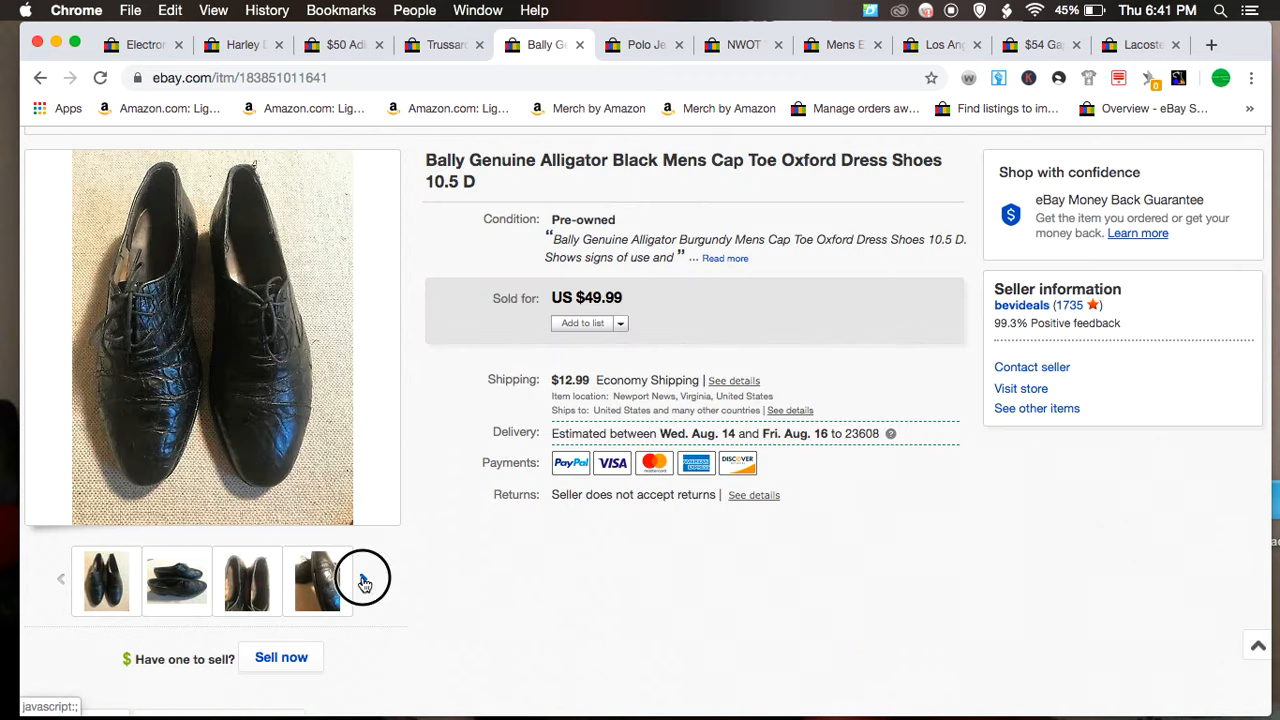
{"action": "left_click", "coordinate": [316, 580]}
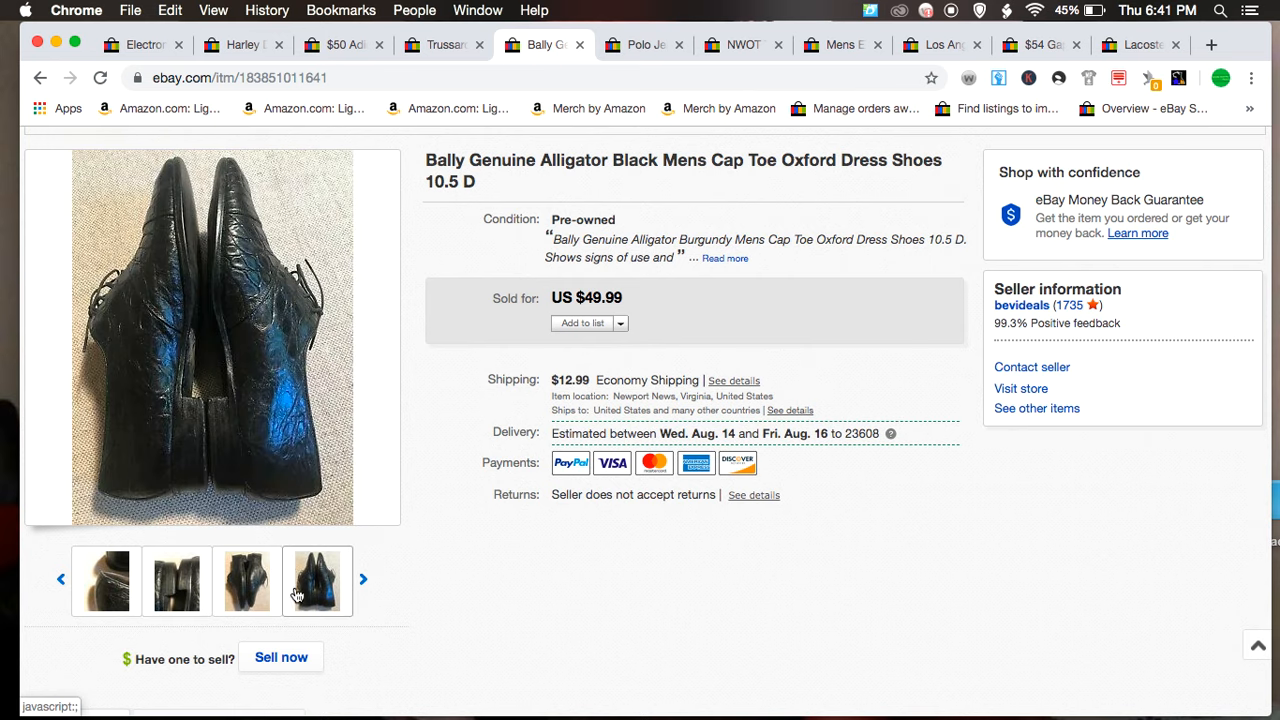
{"action": "left_click", "coordinate": [316, 580]}
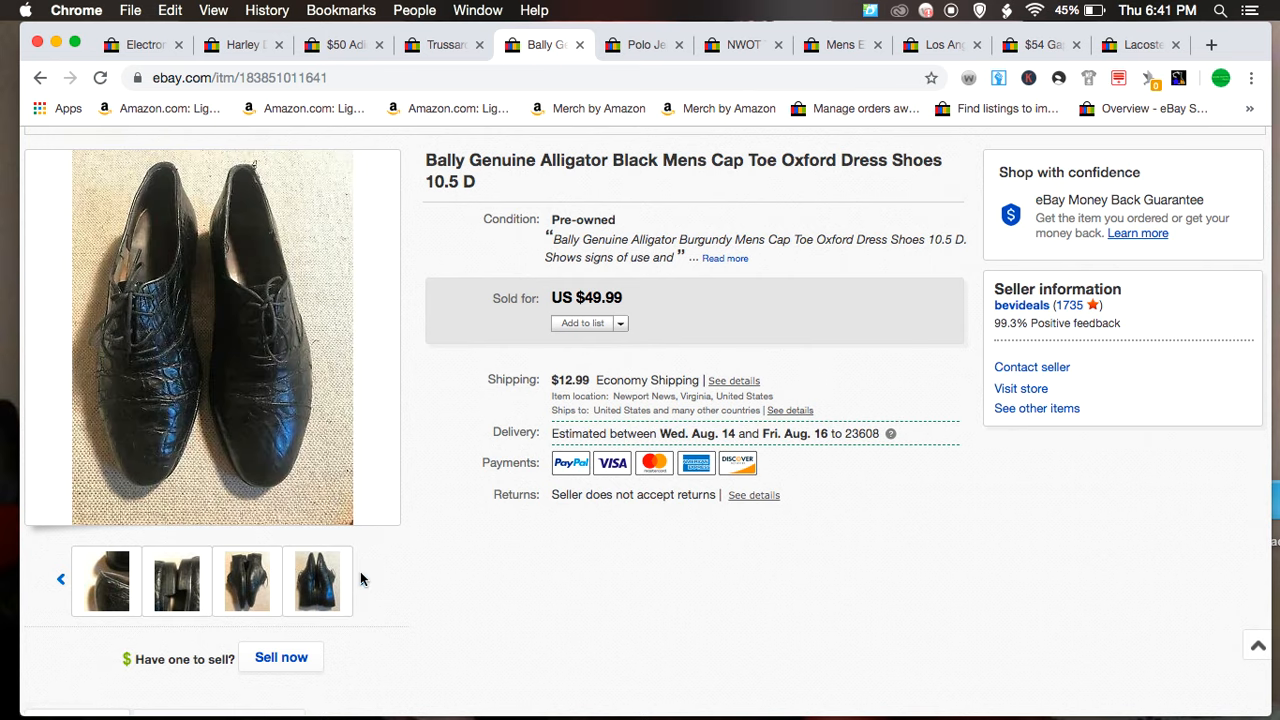
{"action": "left_click", "coordinate": [318, 580]}
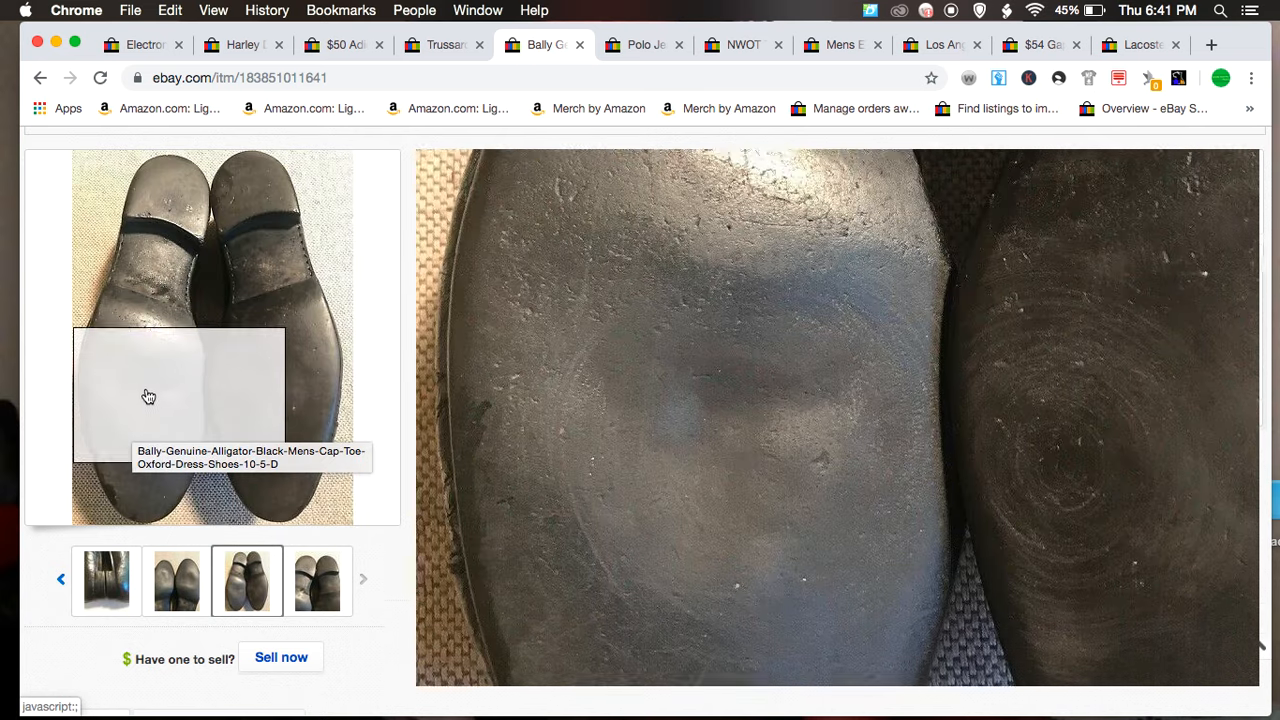
{"action": "mouse_move", "coordinate": [260, 396]}
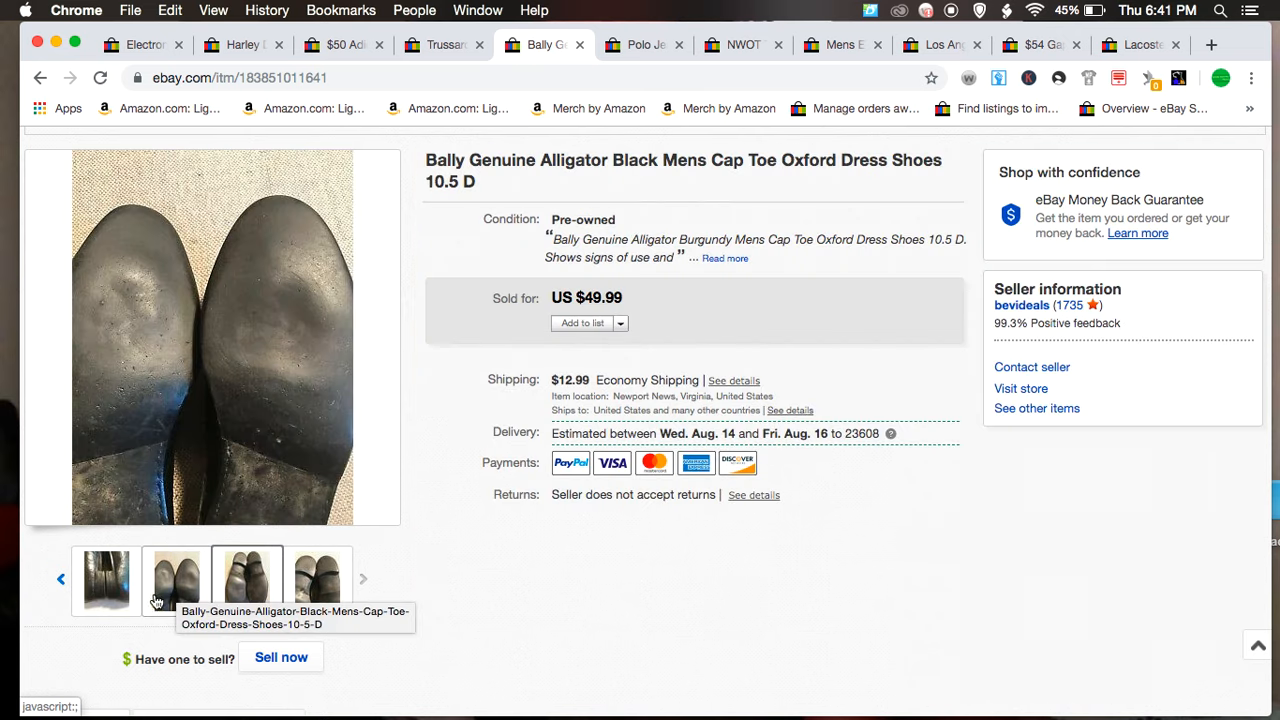
{"action": "left_click", "coordinate": [106, 580]}
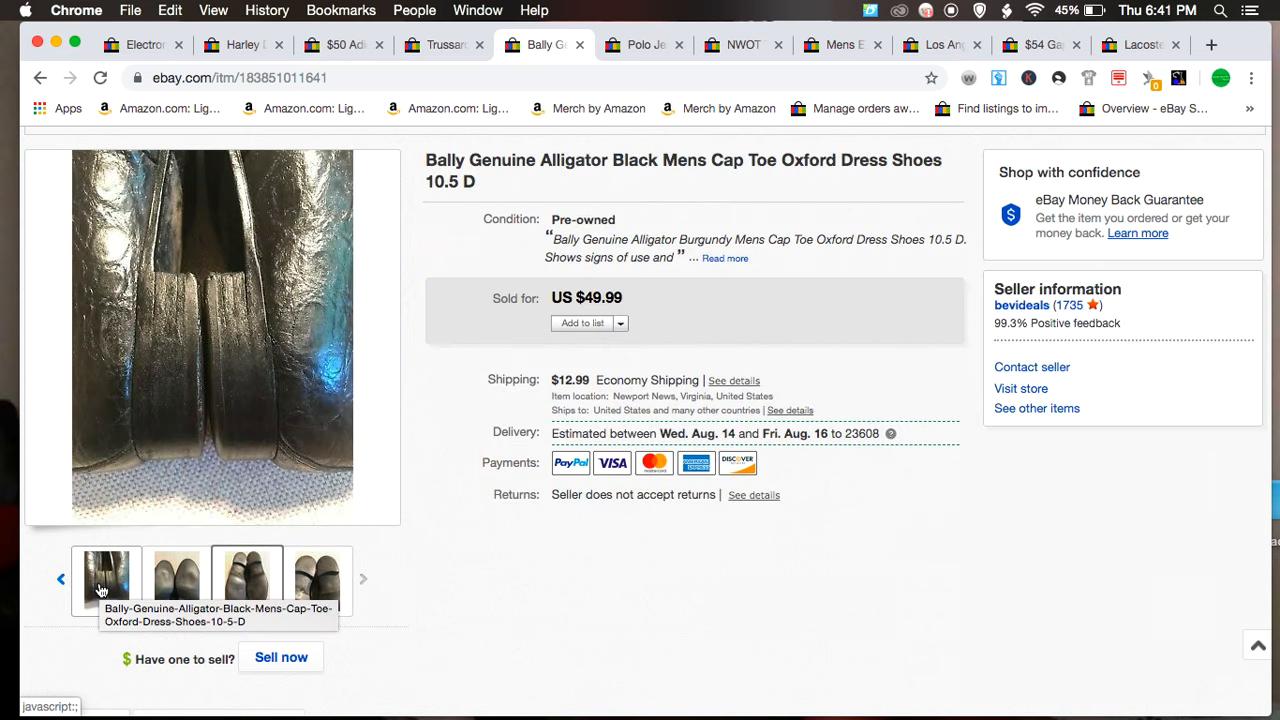
{"action": "left_click", "coordinate": [248, 578]}
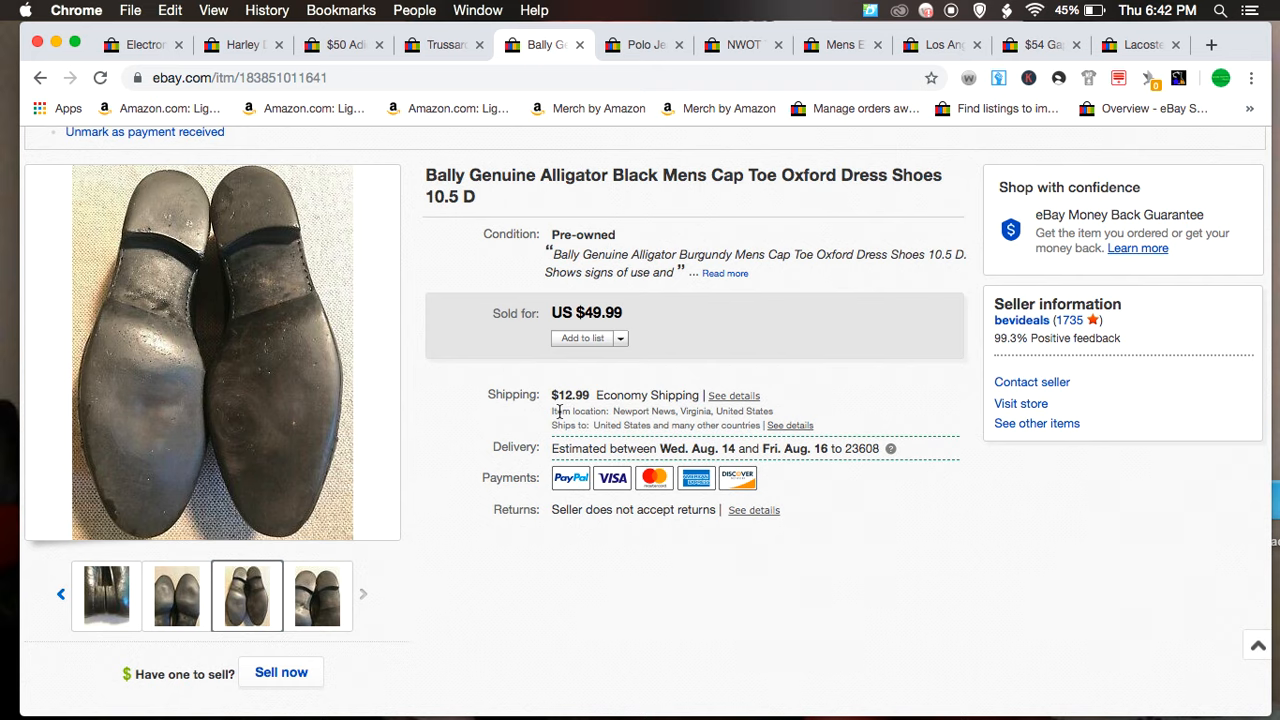
{"action": "mouse_move", "coordinate": [644, 40]}
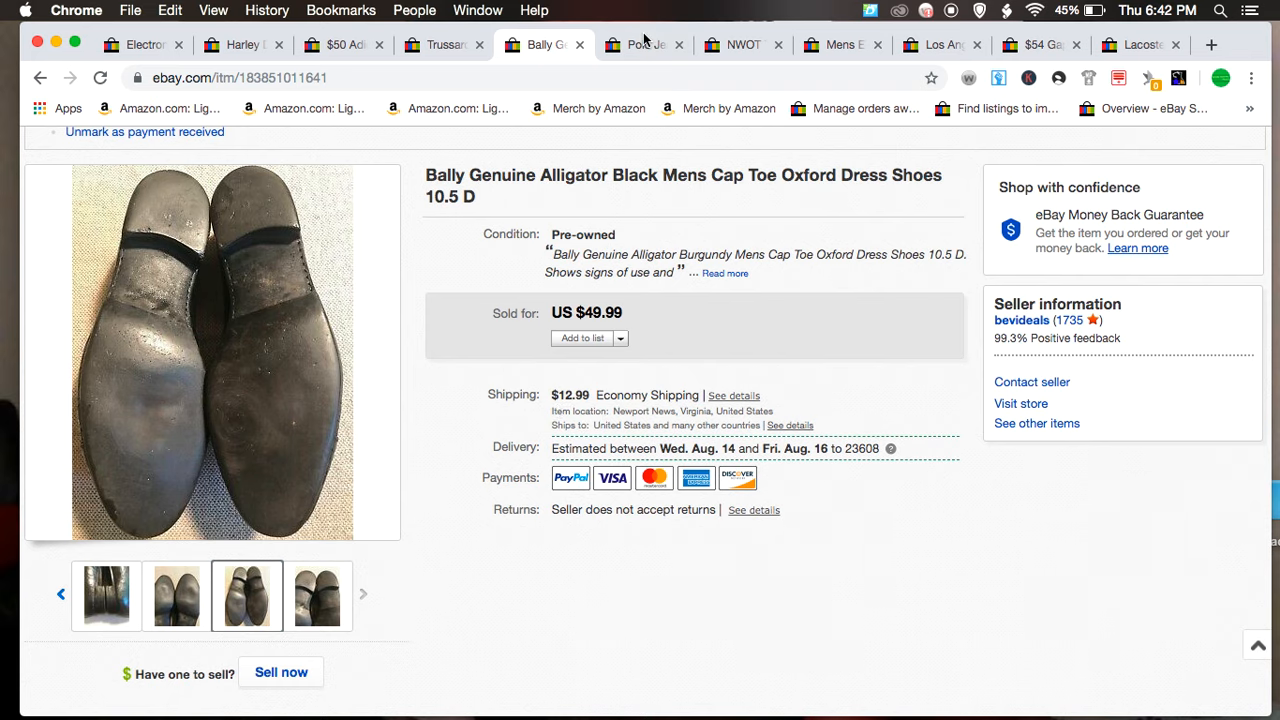
Step: Switch to the Polo Jeans cargo pants listing and flip through its first photos
{"action": "left_click", "coordinate": [644, 44]}
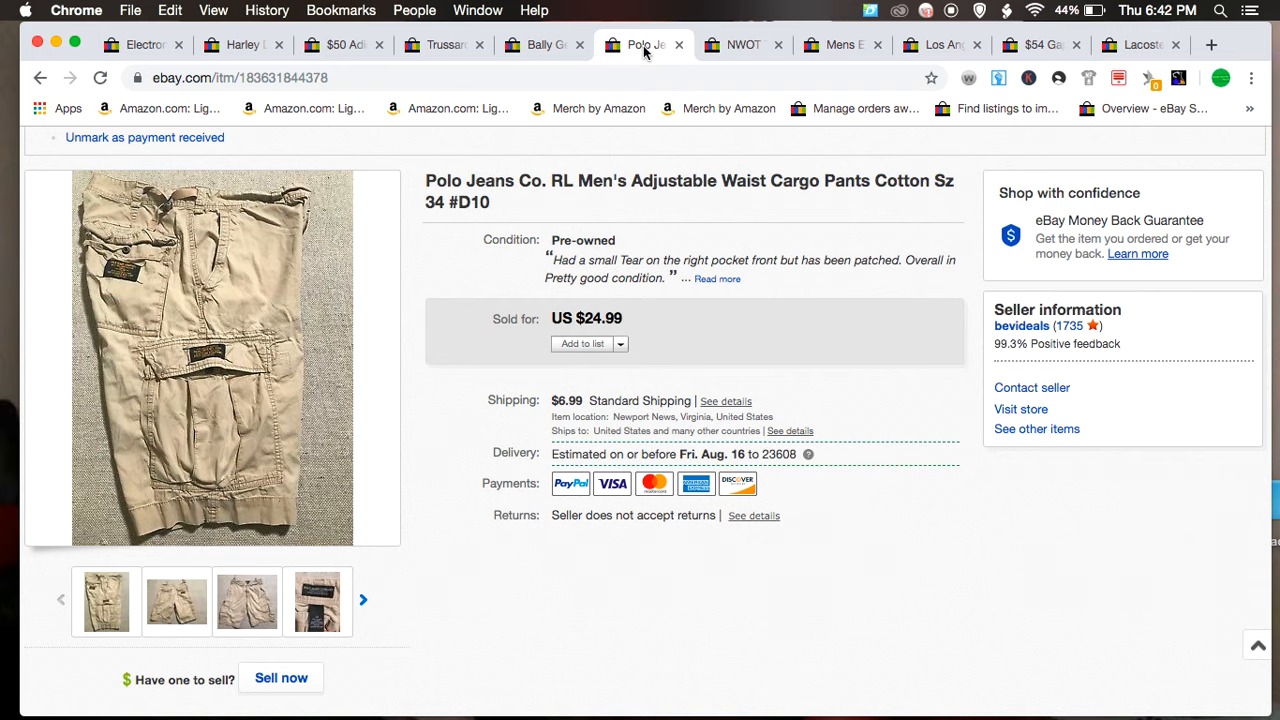
{"action": "mouse_move", "coordinate": [992, 48]}
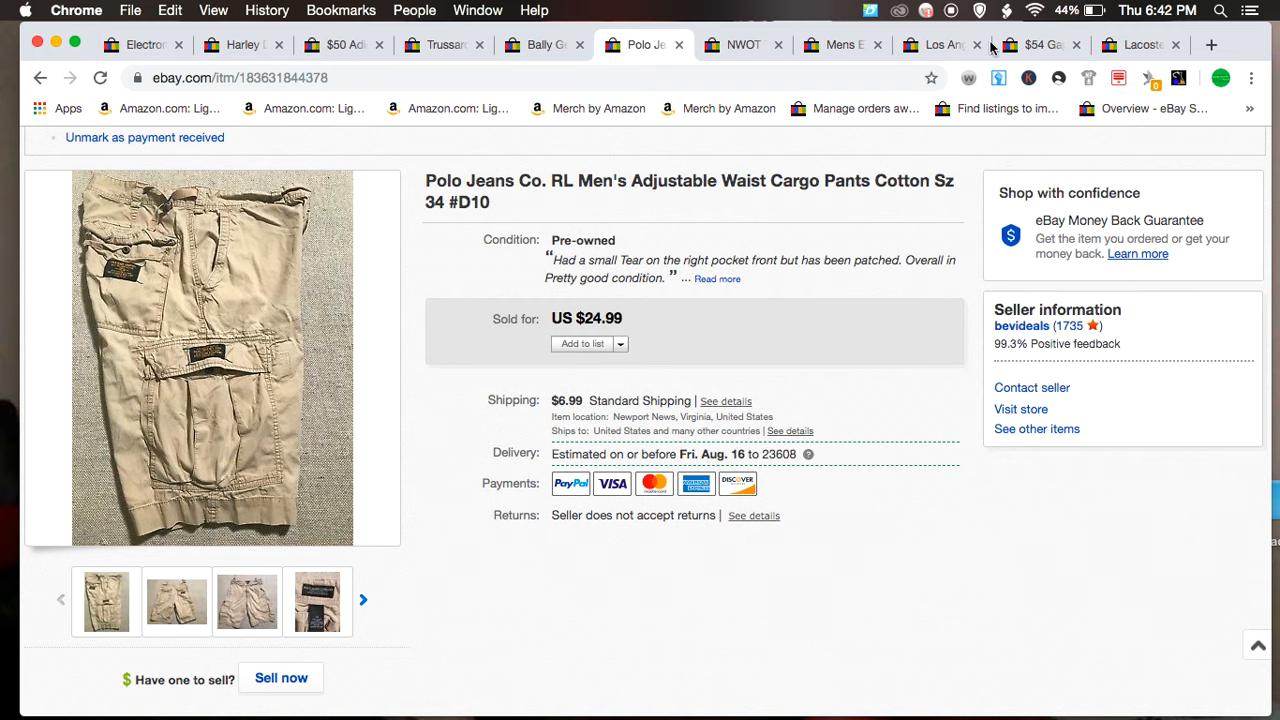
{"action": "scroll", "scroll_direction": "up", "scroll_amount": 3}
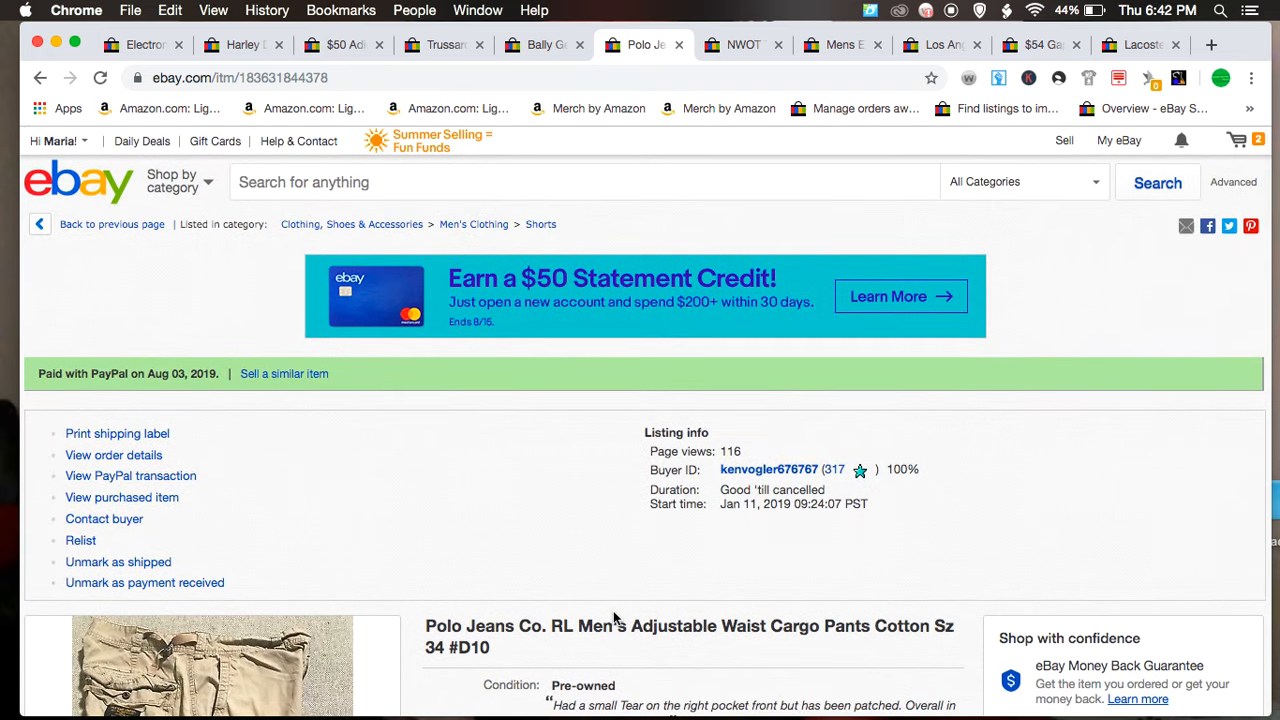
{"action": "scroll", "scroll_direction": "down", "scroll_amount": 3}
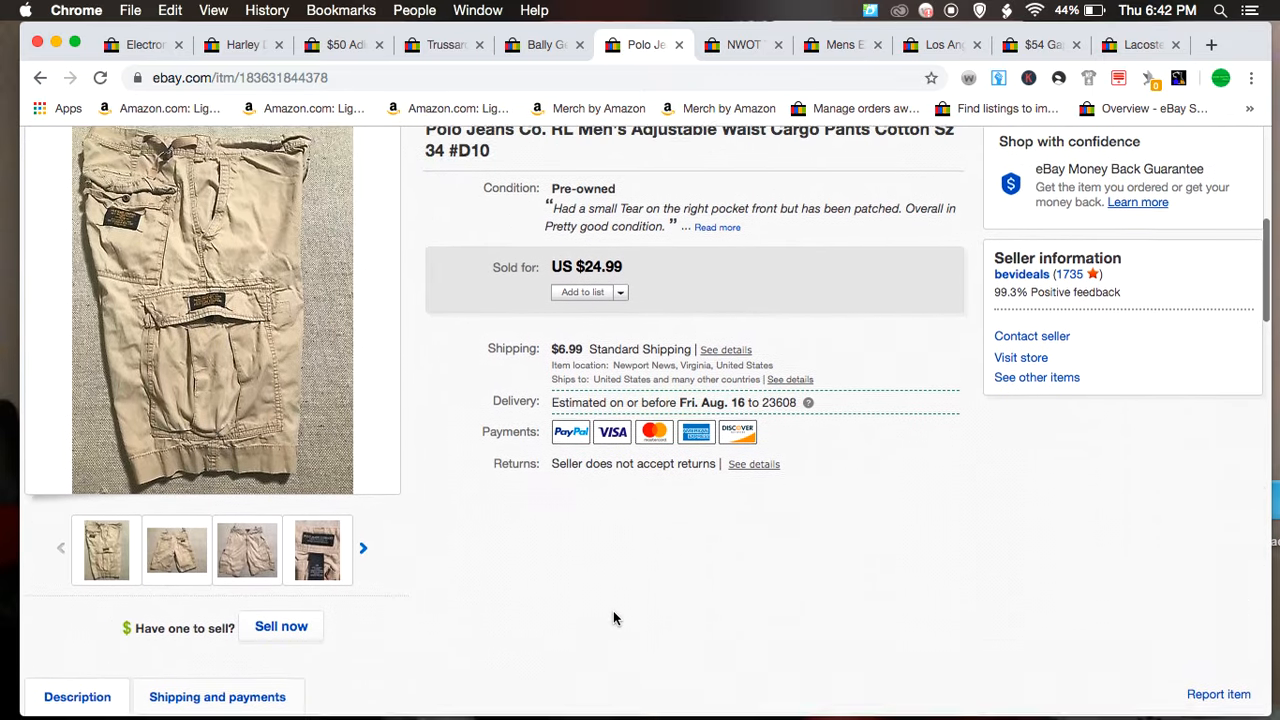
{"action": "scroll", "scroll_direction": "up", "scroll_amount": 3}
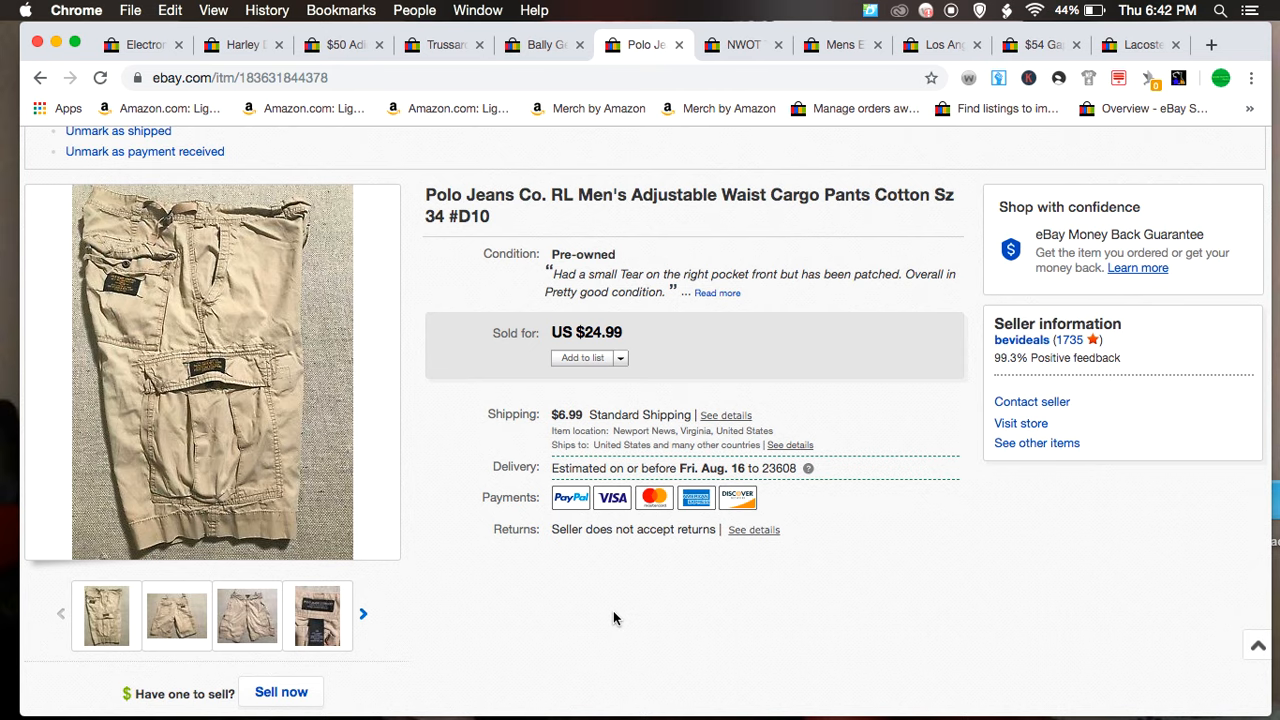
{"action": "left_click", "coordinate": [176, 616]}
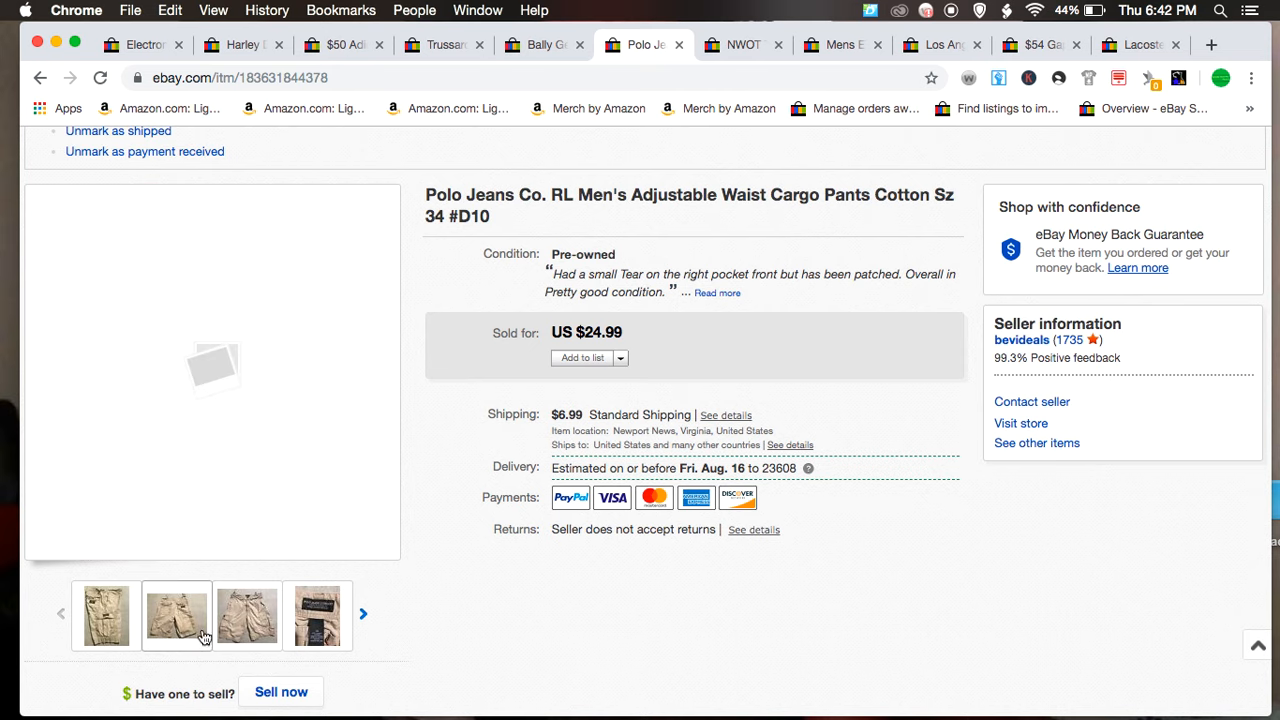
{"action": "left_click", "coordinate": [106, 616]}
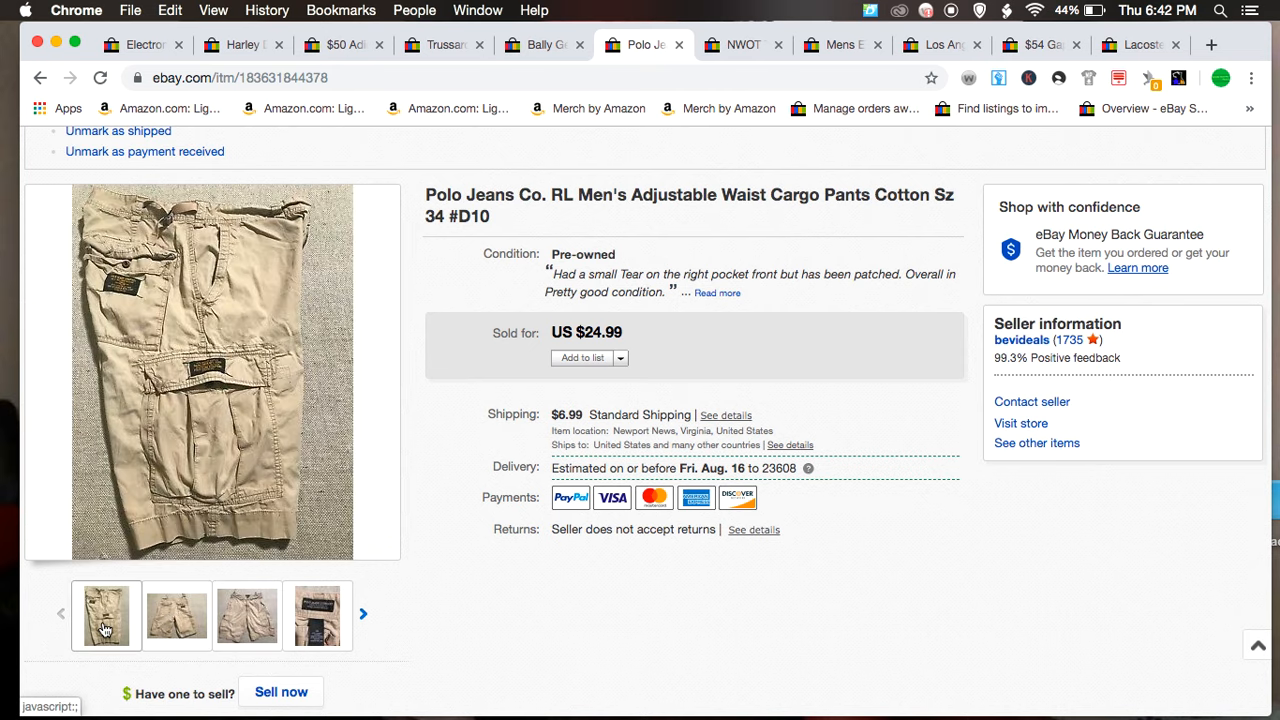
{"action": "left_click", "coordinate": [316, 616]}
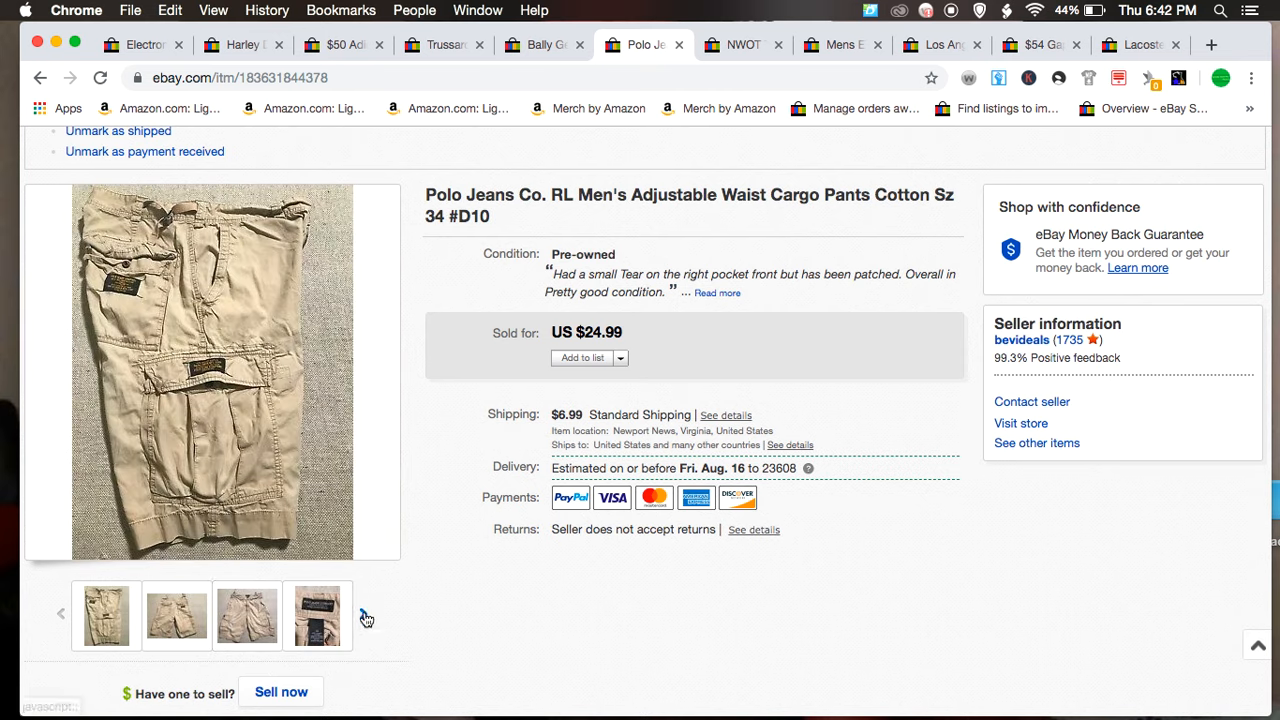
Step: Inspect the cargo pocket, patched-tear close-up and size tag photos, then move to The Limited dress pants tab
{"action": "left_click", "coordinate": [248, 616]}
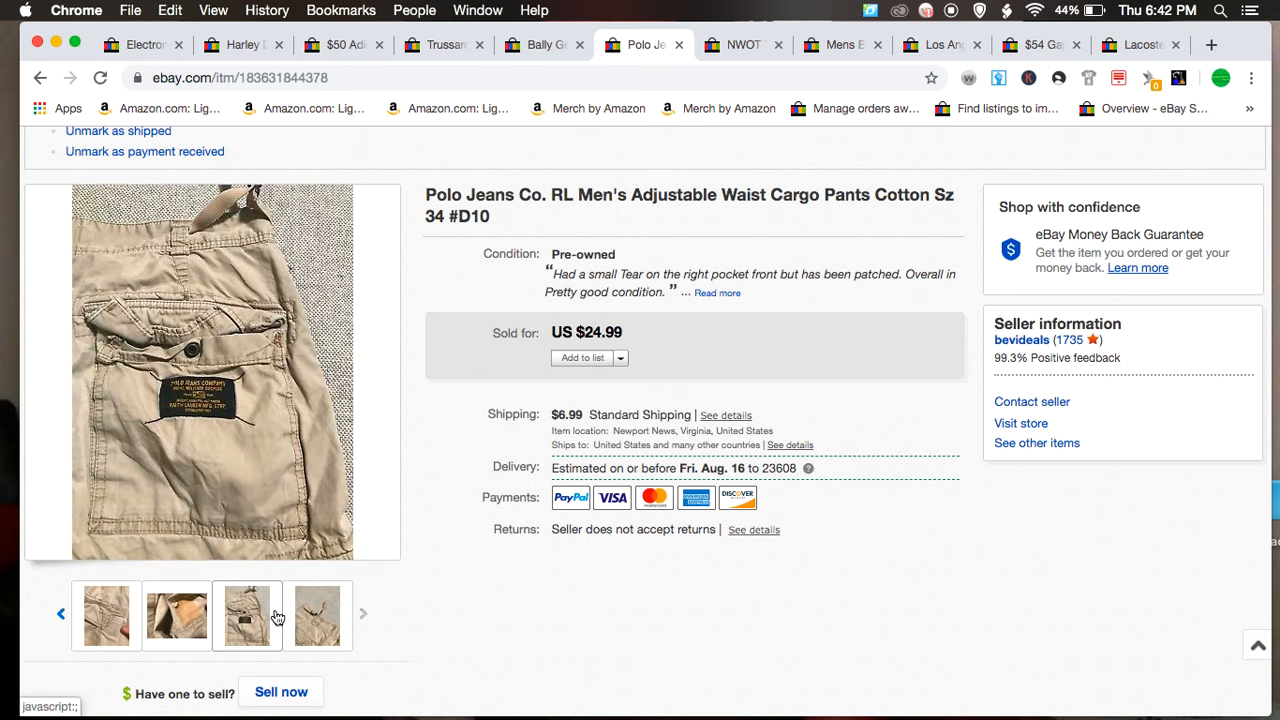
{"action": "left_click", "coordinate": [176, 616]}
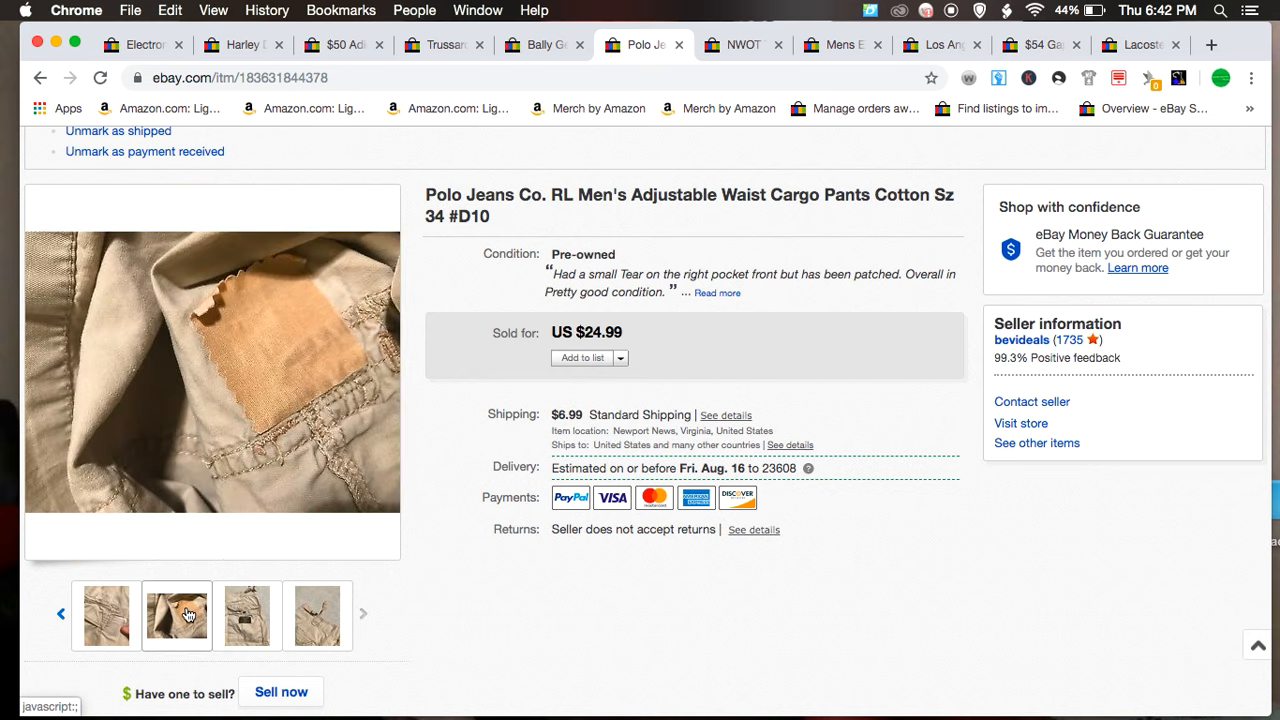
{"action": "mouse_move", "coordinate": [176, 614]}
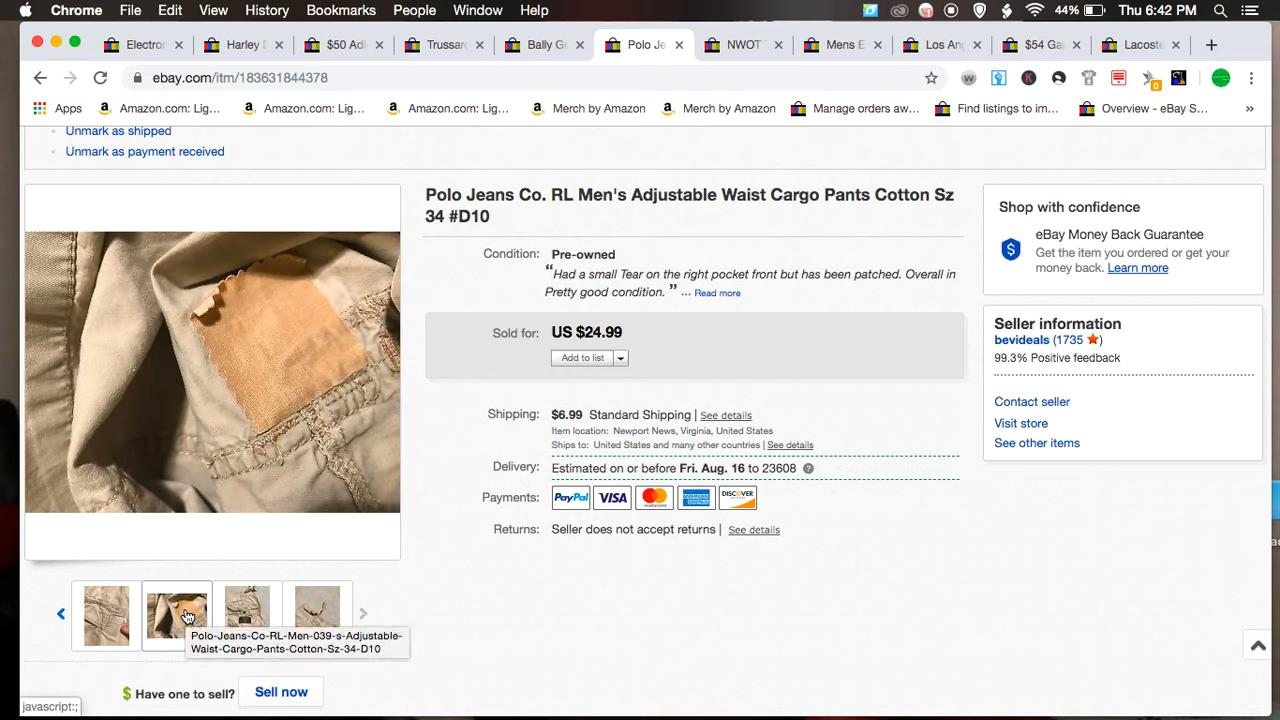
{"action": "left_click", "coordinate": [106, 614]}
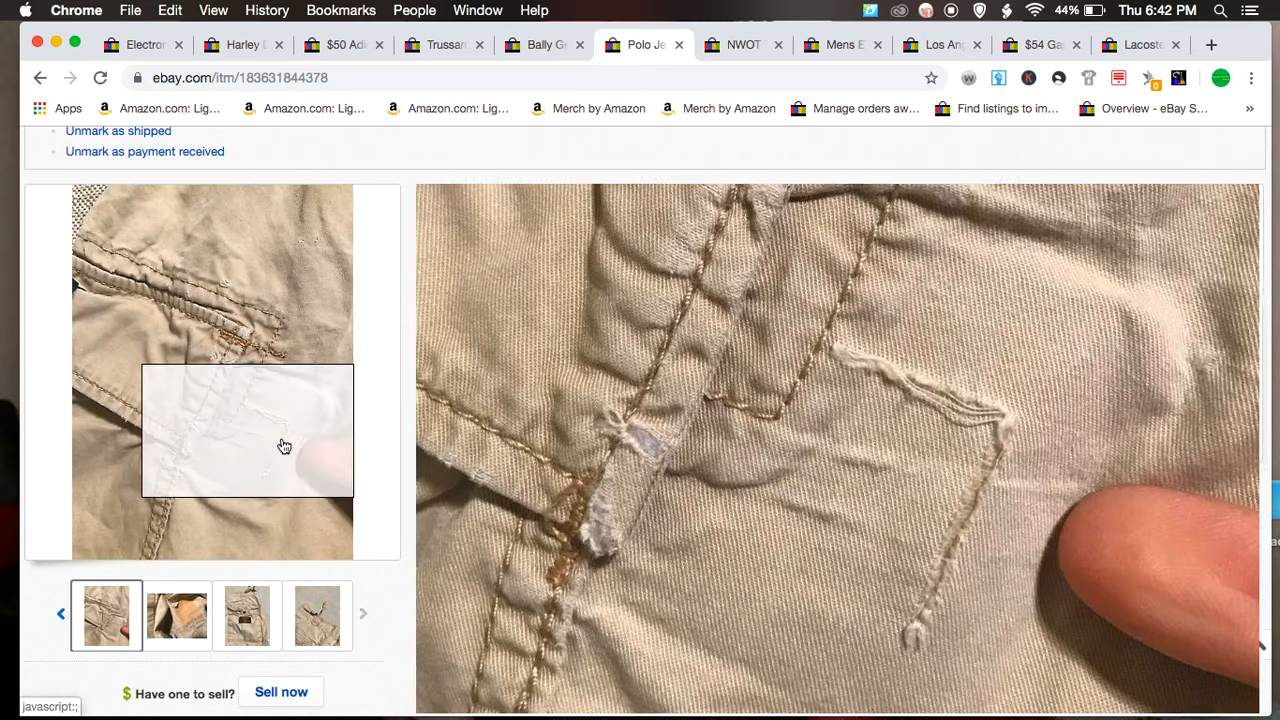
{"action": "mouse_move", "coordinate": [284, 458]}
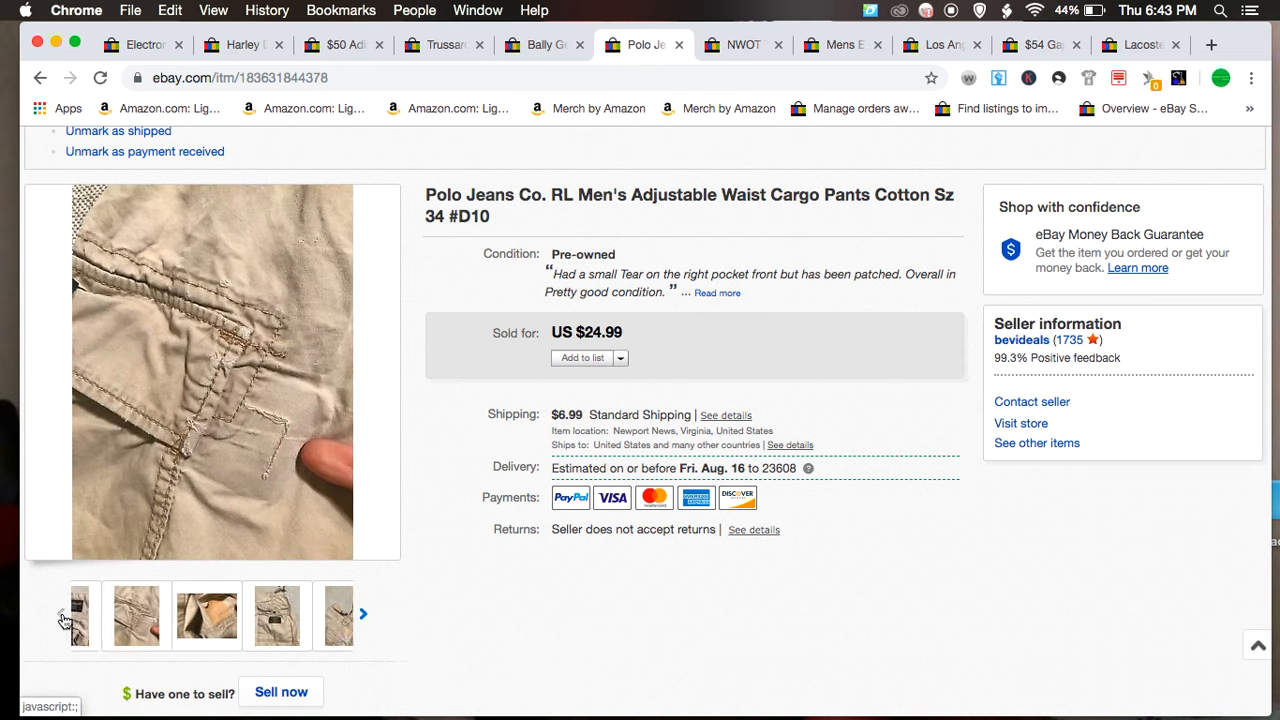
{"action": "left_click", "coordinate": [364, 614]}
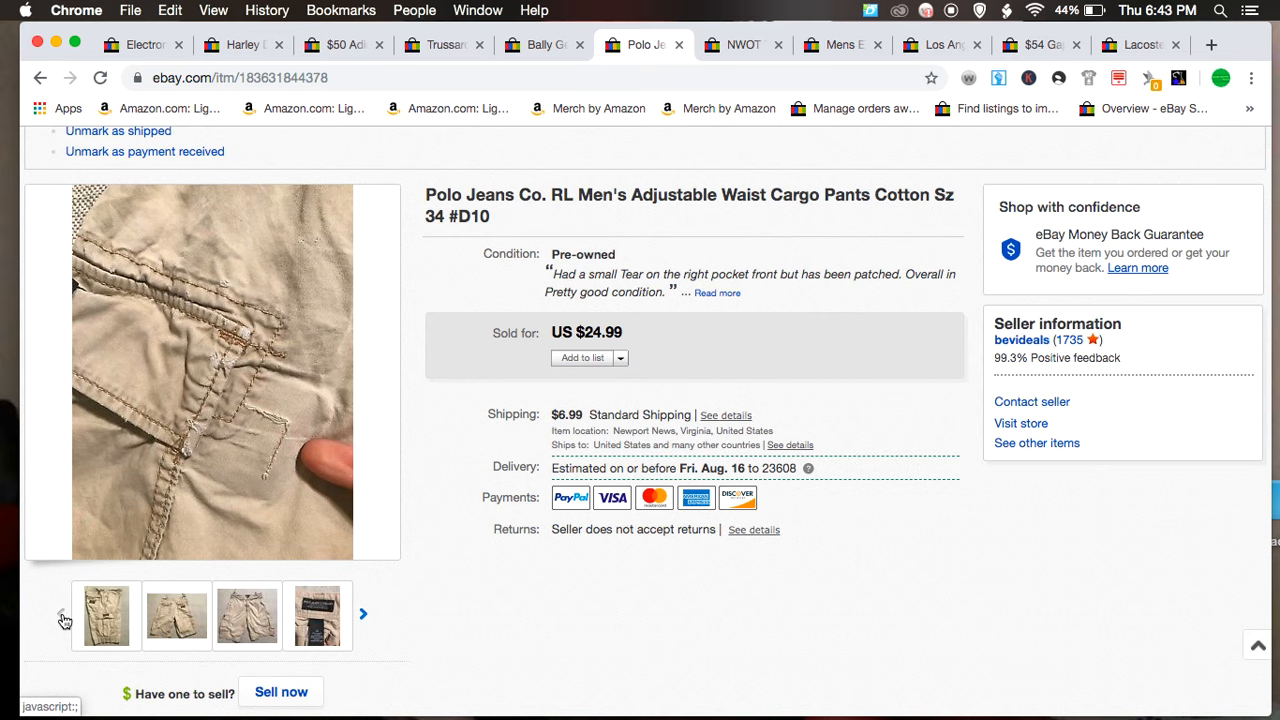
{"action": "left_click", "coordinate": [316, 616]}
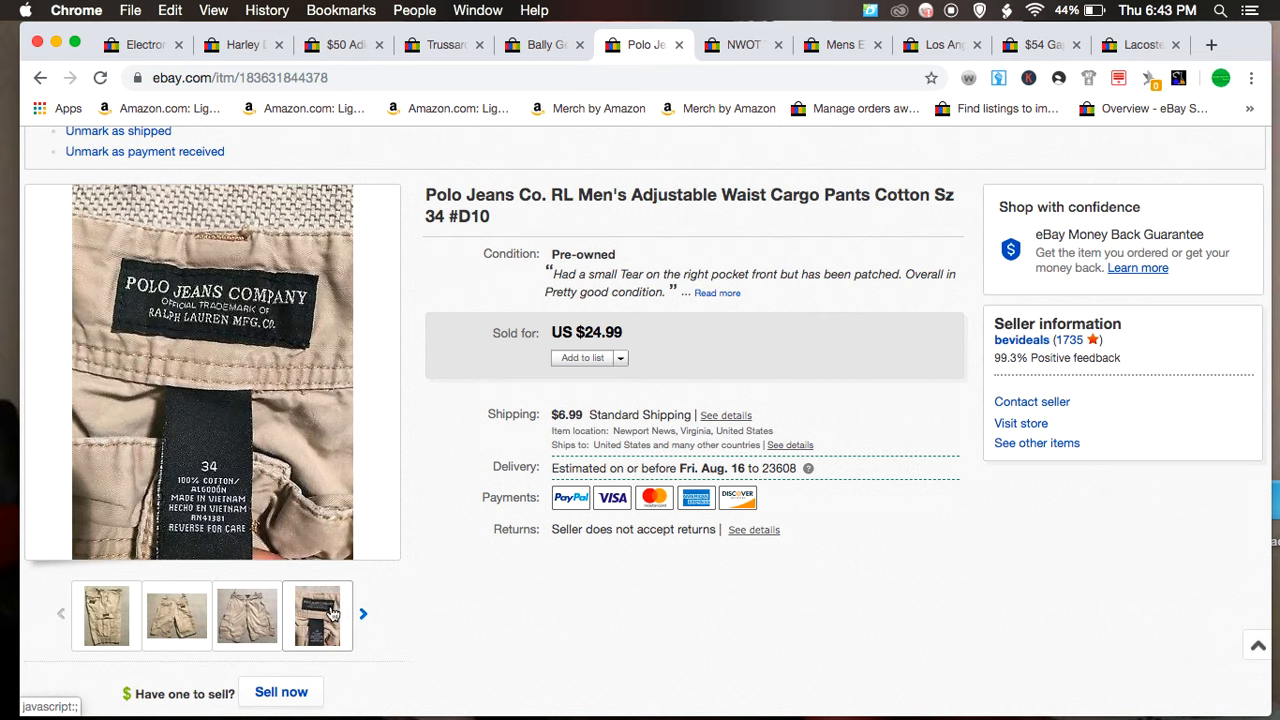
{"action": "left_click", "coordinate": [176, 616]}
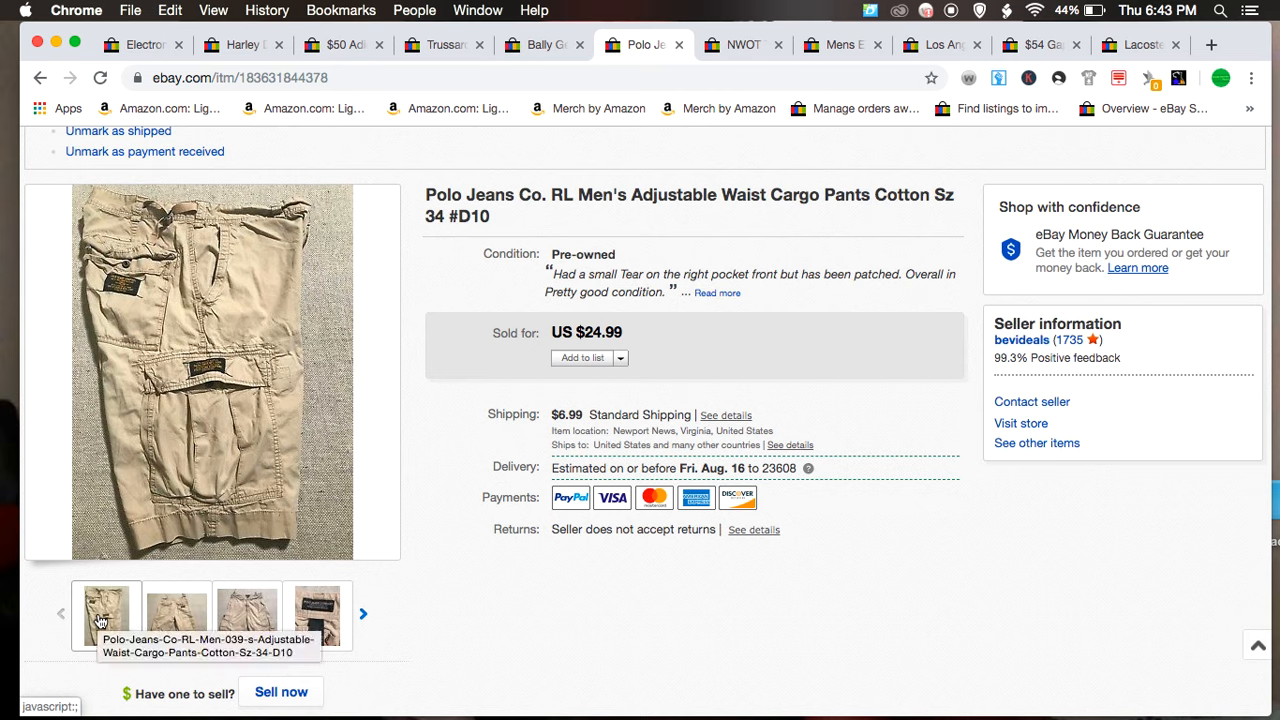
{"action": "mouse_move", "coordinate": [92, 548]}
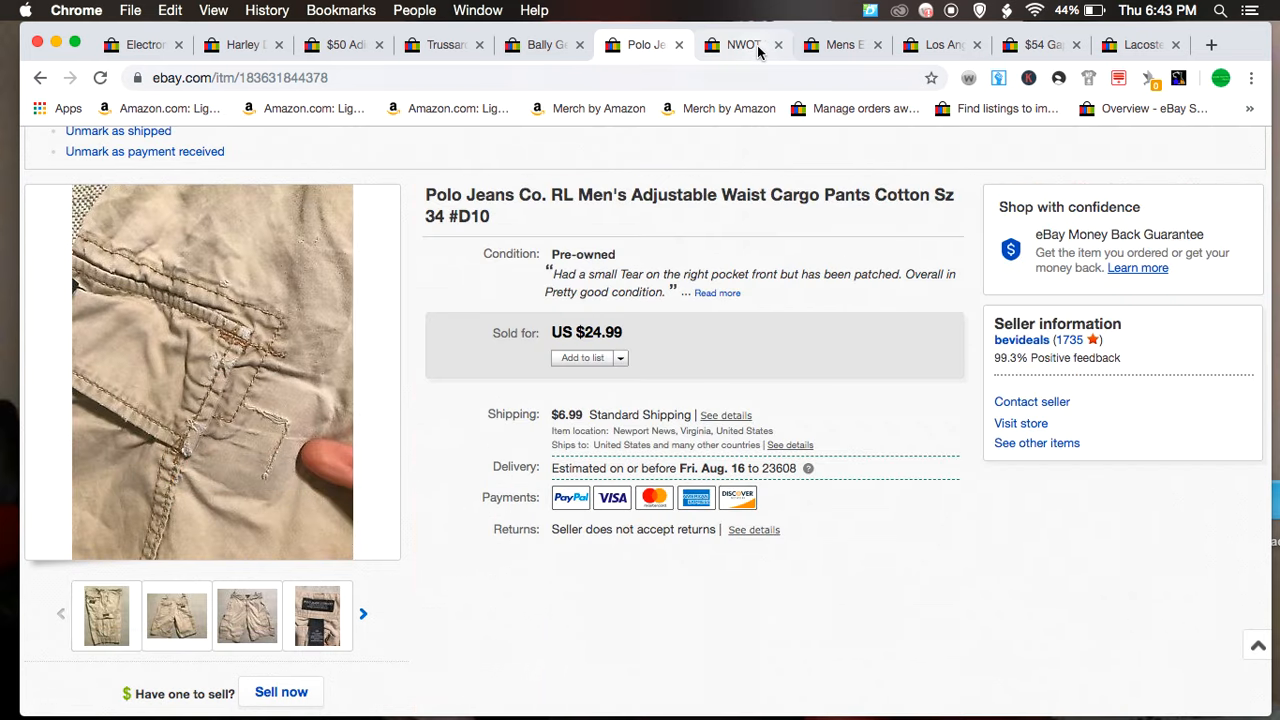
{"action": "left_click", "coordinate": [744, 44]}
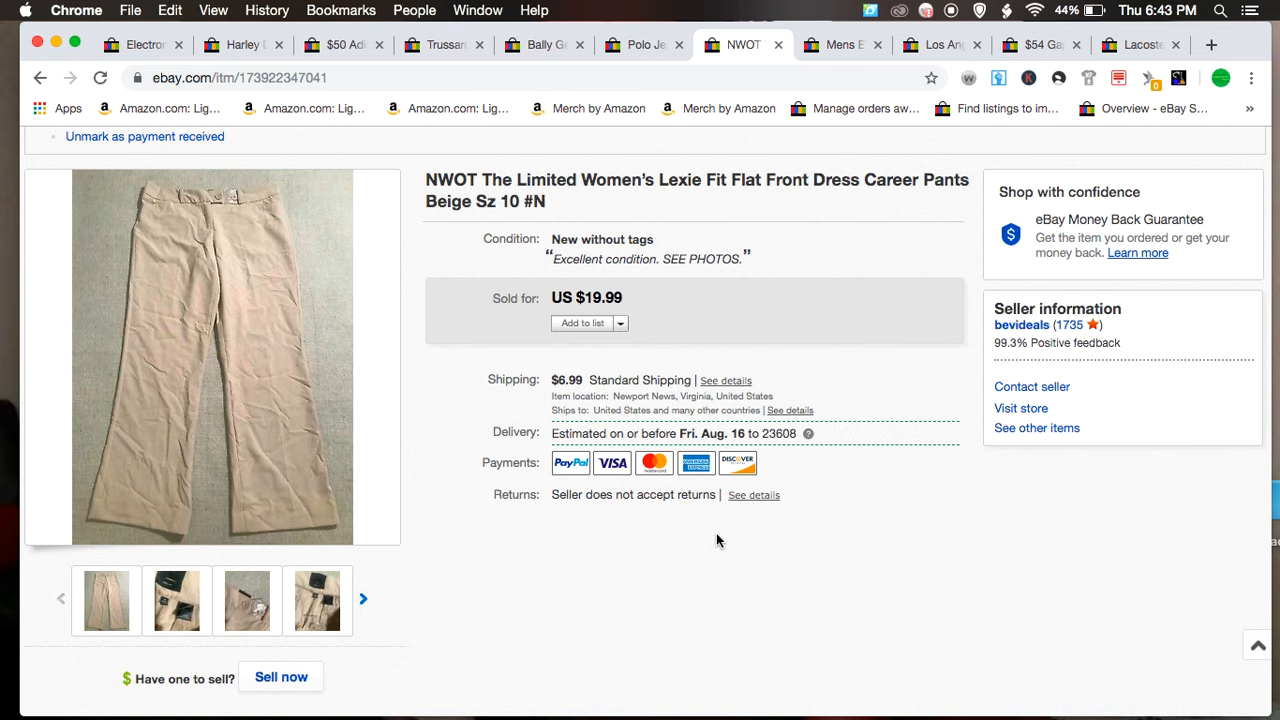
{"action": "mouse_move", "coordinate": [480, 286]}
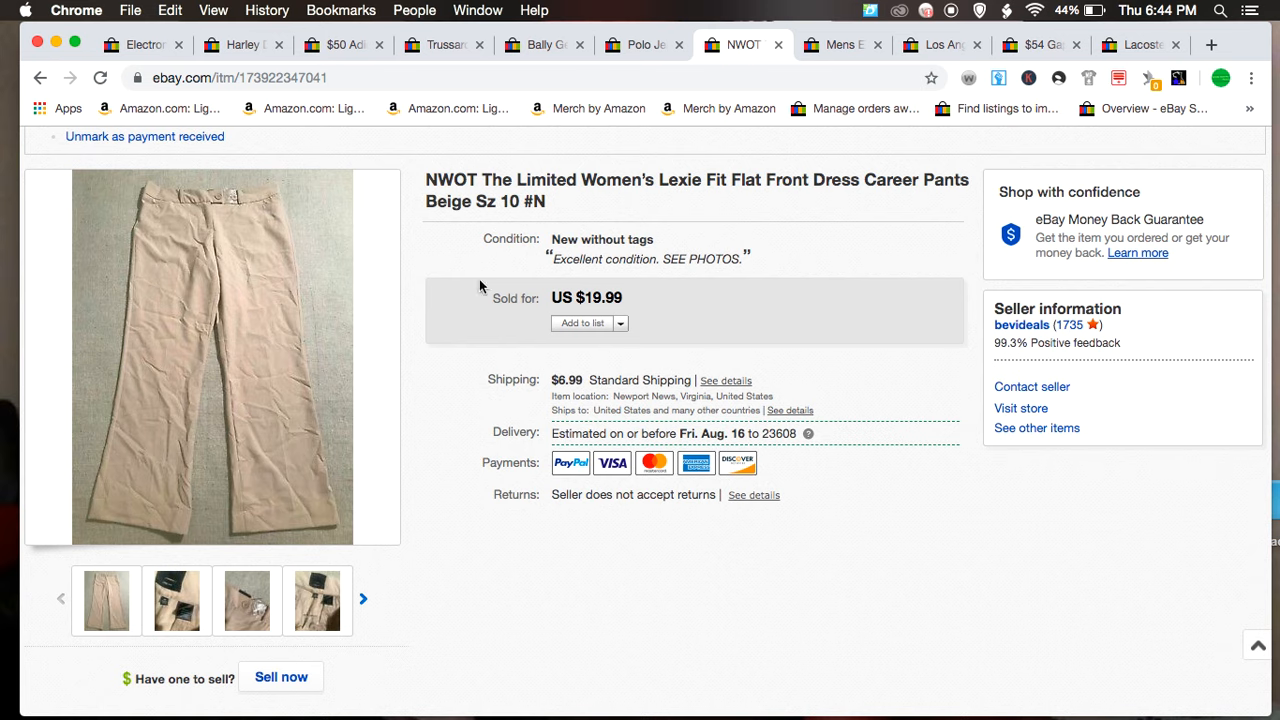
{"action": "mouse_move", "coordinate": [588, 202]}
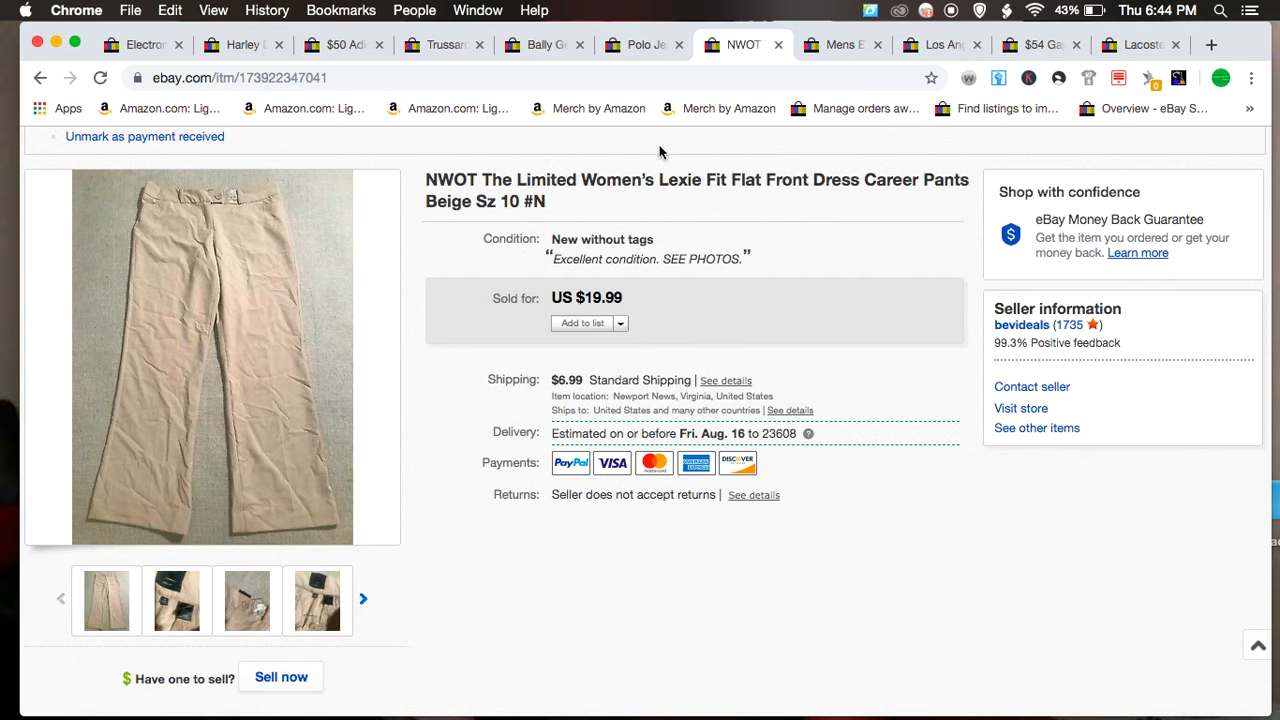
{"action": "mouse_move", "coordinate": [548, 198]}
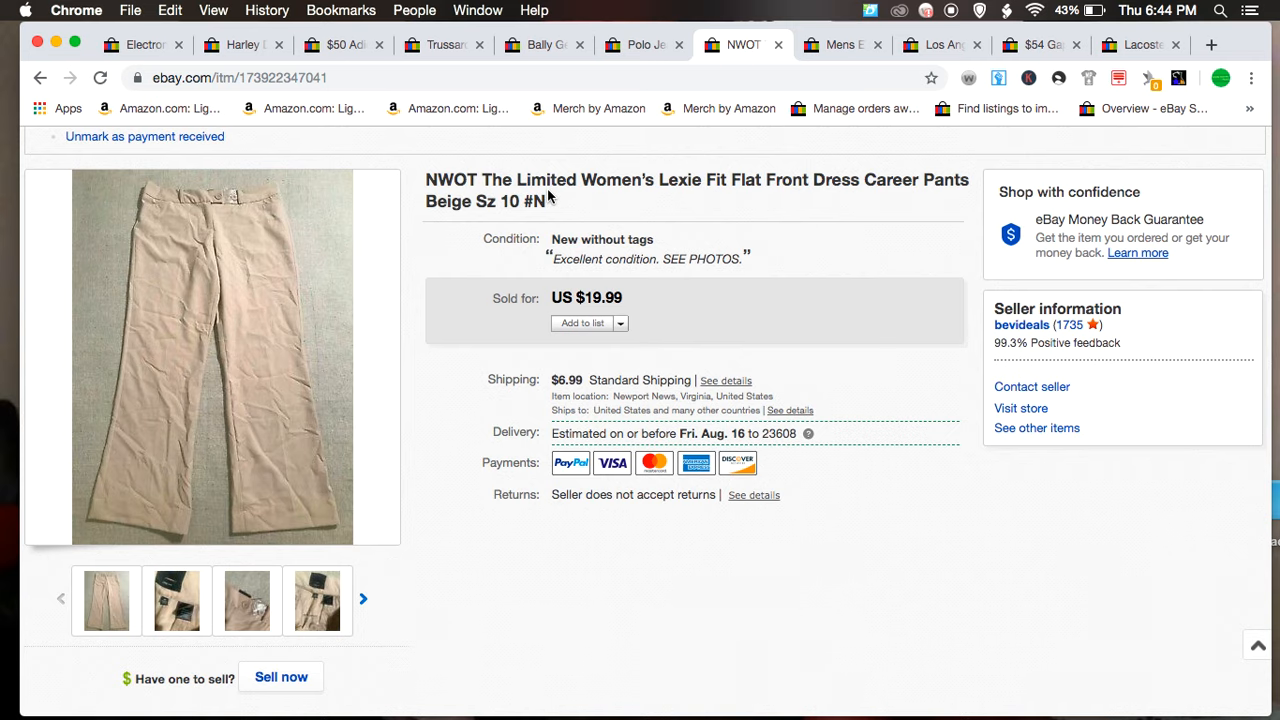
{"action": "mouse_move", "coordinate": [198, 422]}
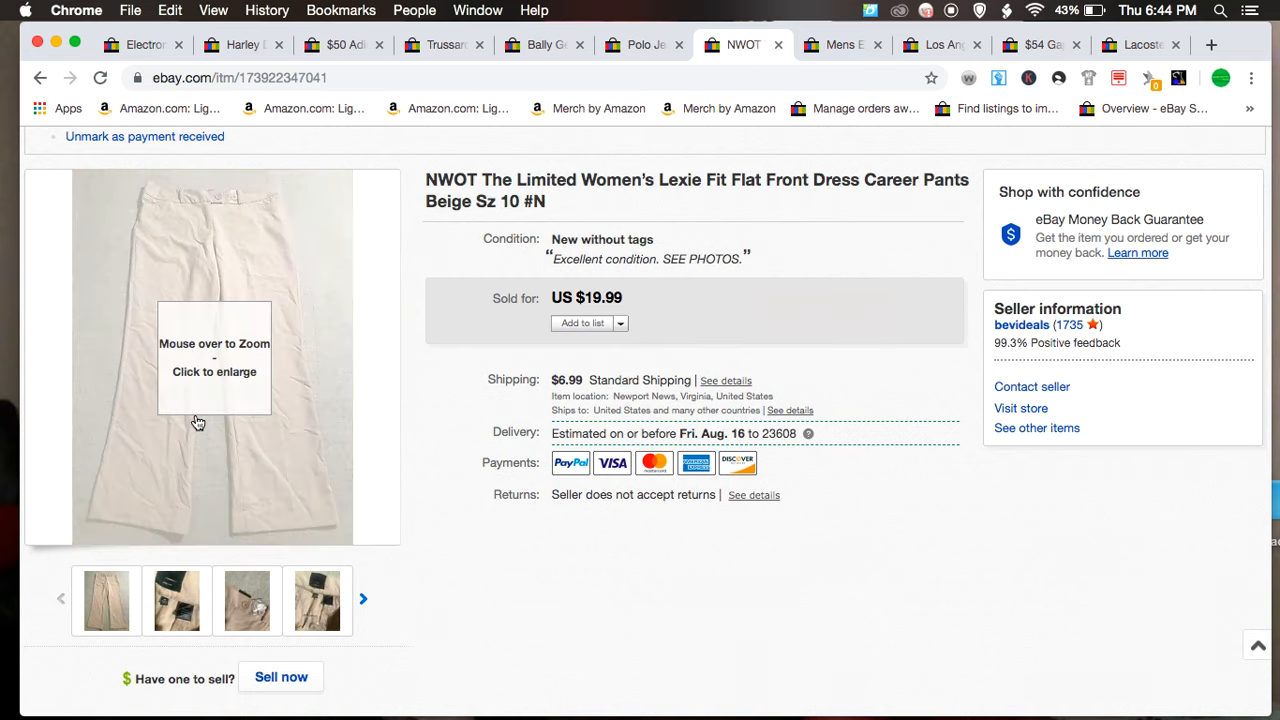
{"action": "left_click", "coordinate": [176, 600]}
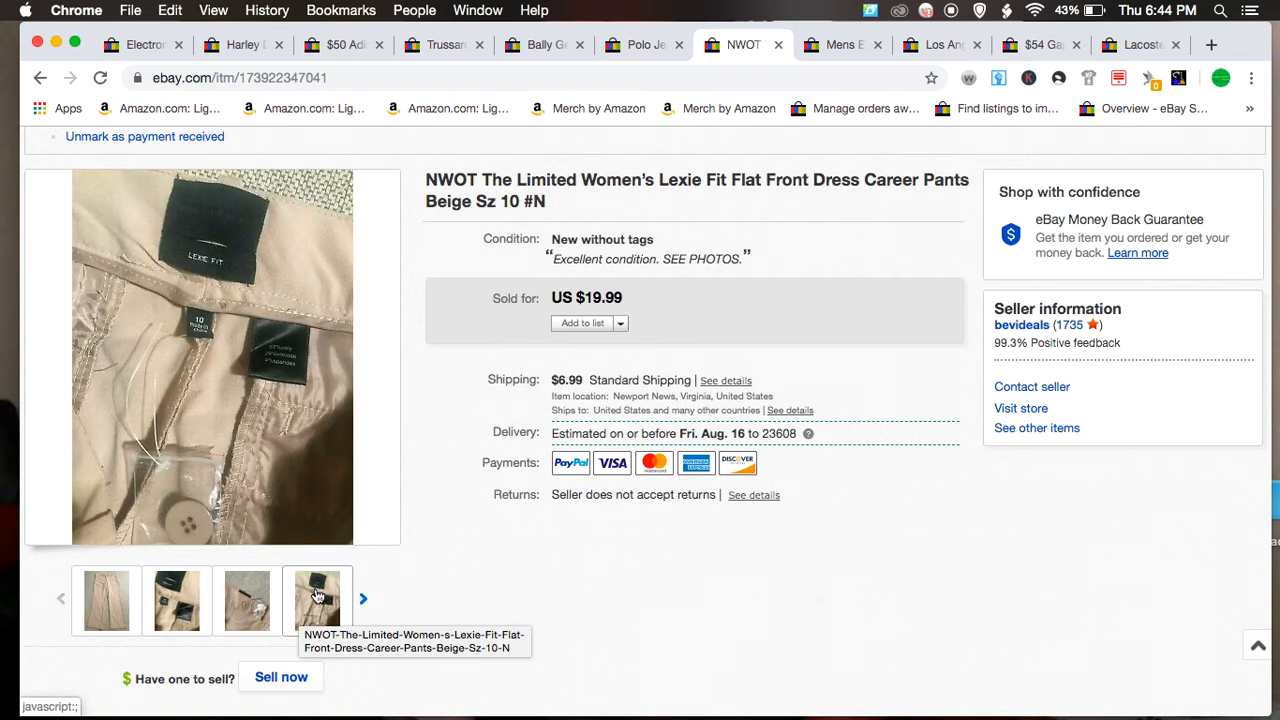
{"action": "left_click", "coordinate": [316, 600]}
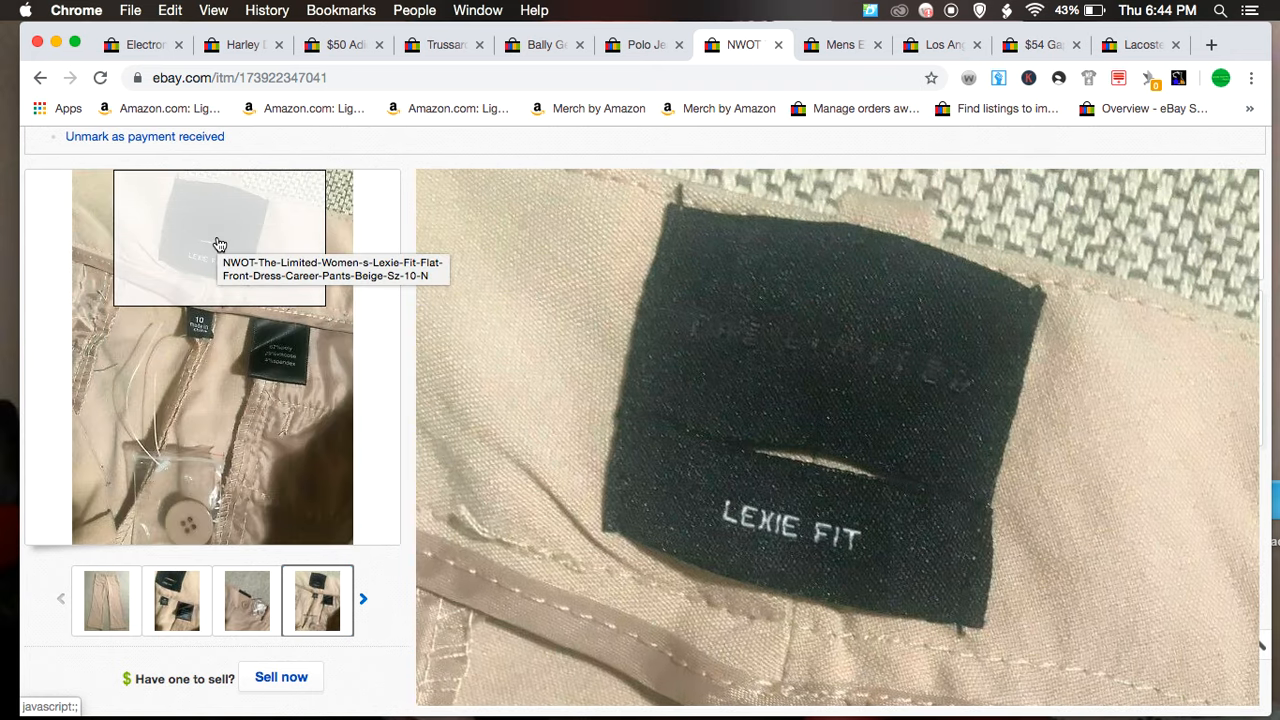
{"action": "scroll", "scroll_direction": "up", "scroll_amount": 3}
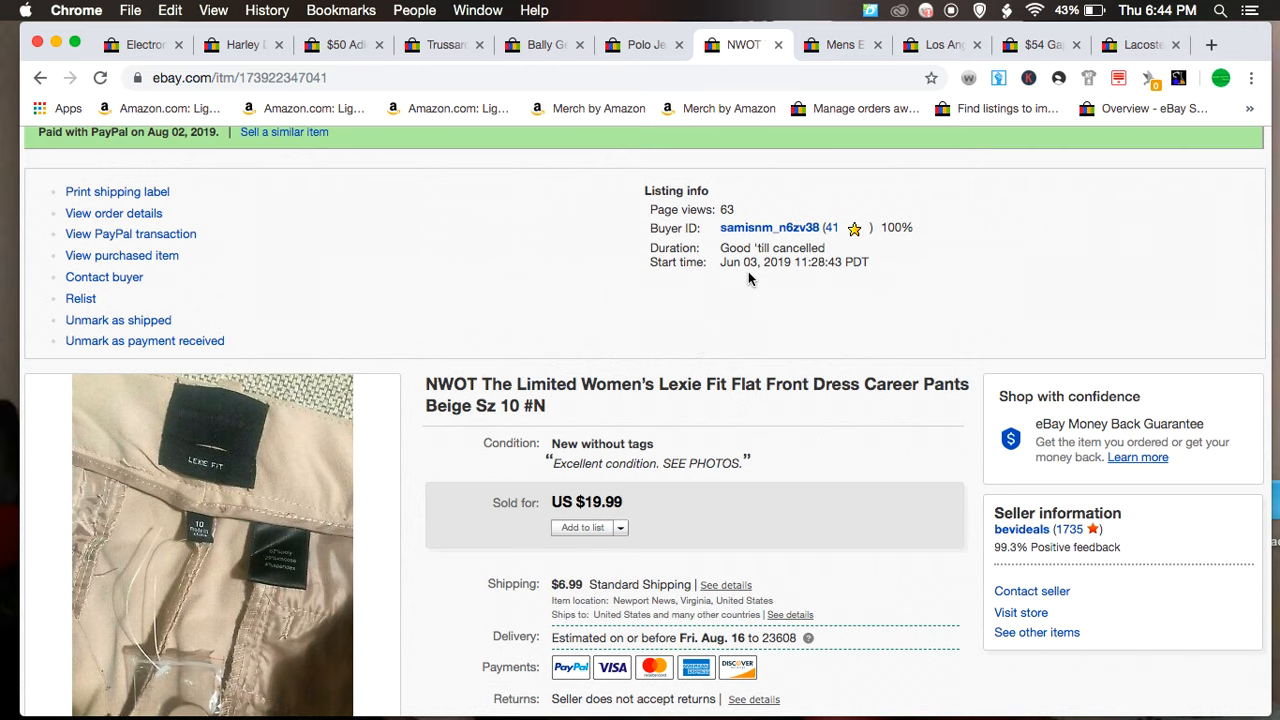
{"action": "mouse_move", "coordinate": [750, 290]}
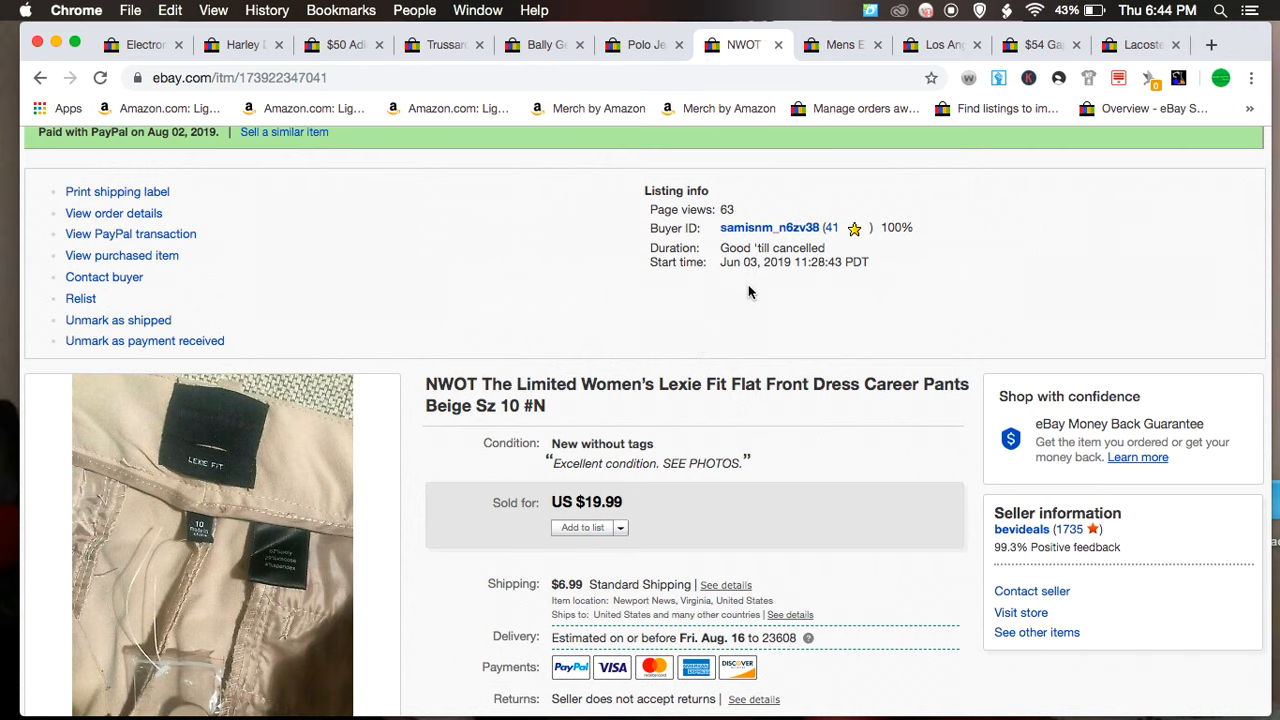
{"action": "scroll", "scroll_direction": "down", "scroll_amount": 3}
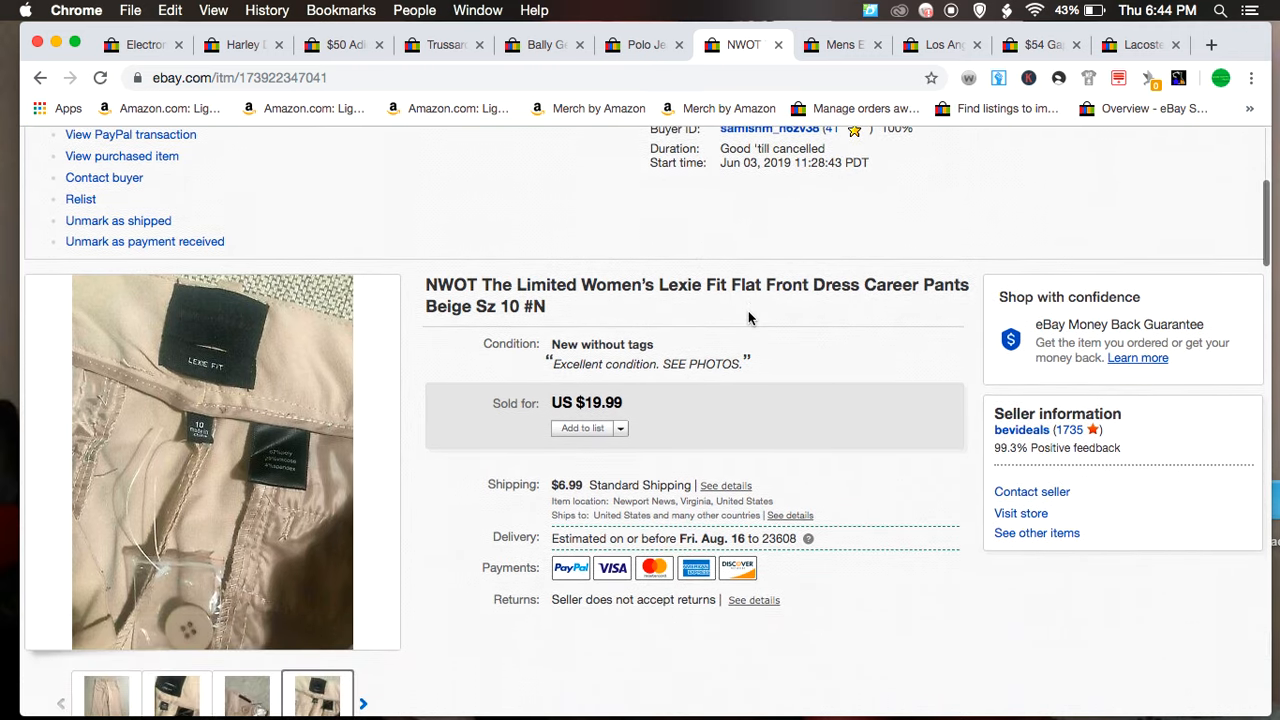
{"action": "scroll", "scroll_direction": "down", "scroll_amount": 3}
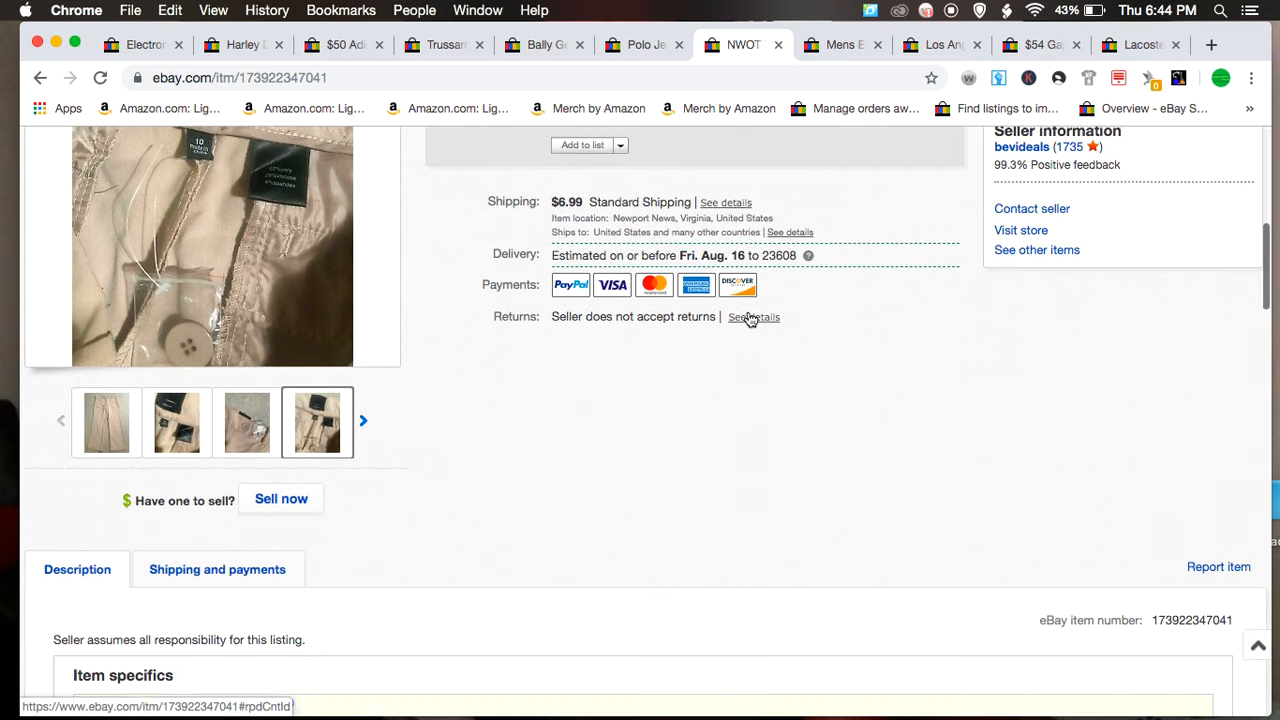
{"action": "scroll", "scroll_direction": "up", "scroll_amount": 3}
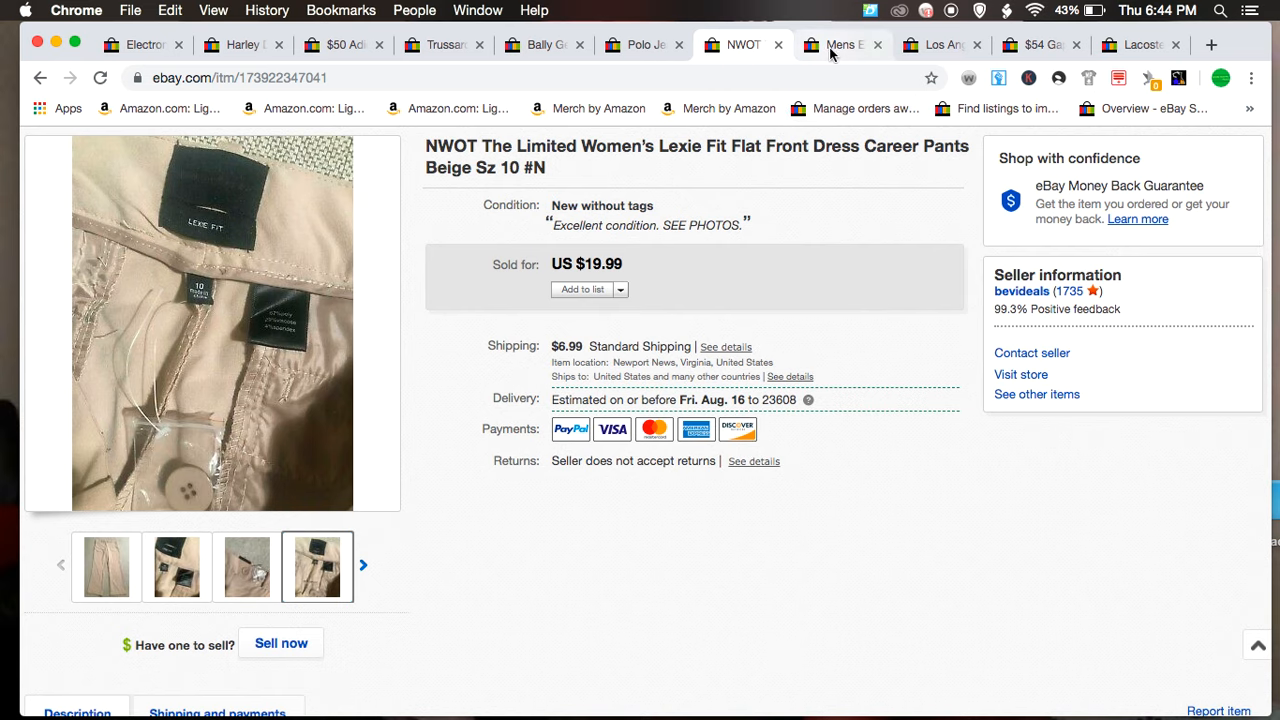
{"action": "mouse_move", "coordinate": [430, 328]}
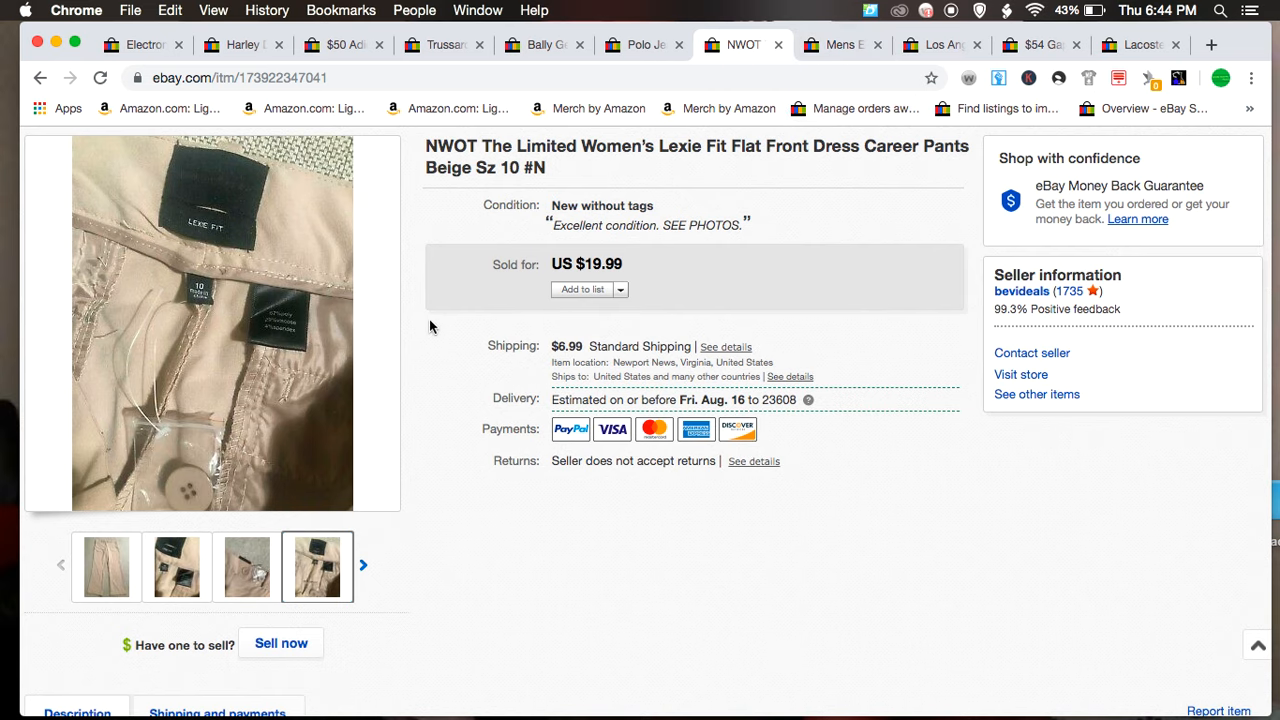
{"action": "mouse_move", "coordinate": [168, 424]}
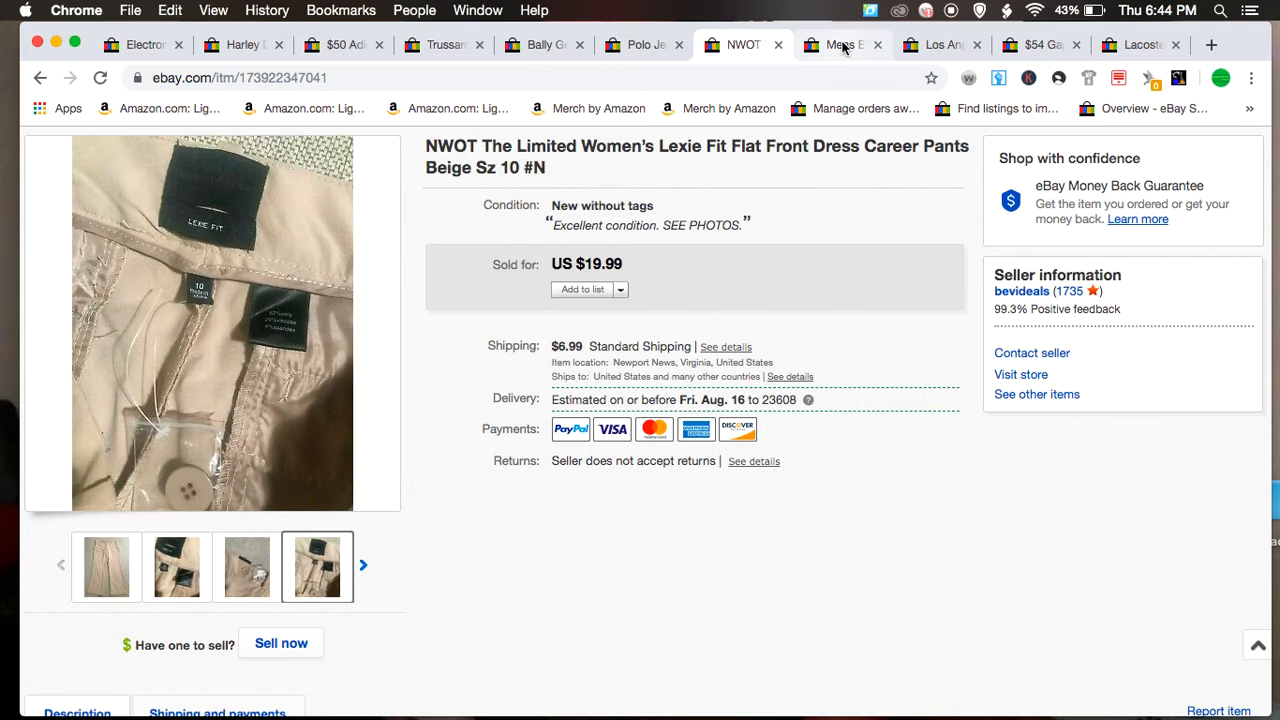
Step: Switch to the ETRO Milano check shirt tab and scroll its $34.70 sale and listing info
{"action": "left_click", "coordinate": [840, 44]}
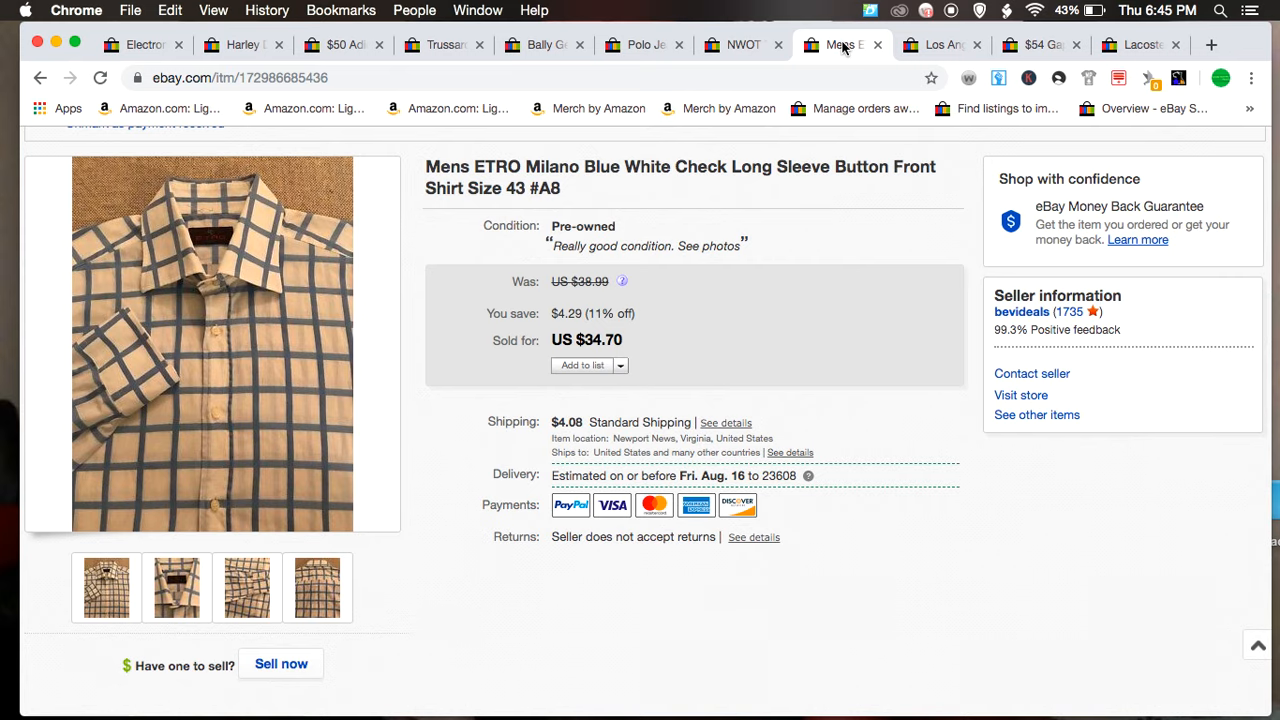
{"action": "scroll", "scroll_direction": "up", "scroll_amount": 3}
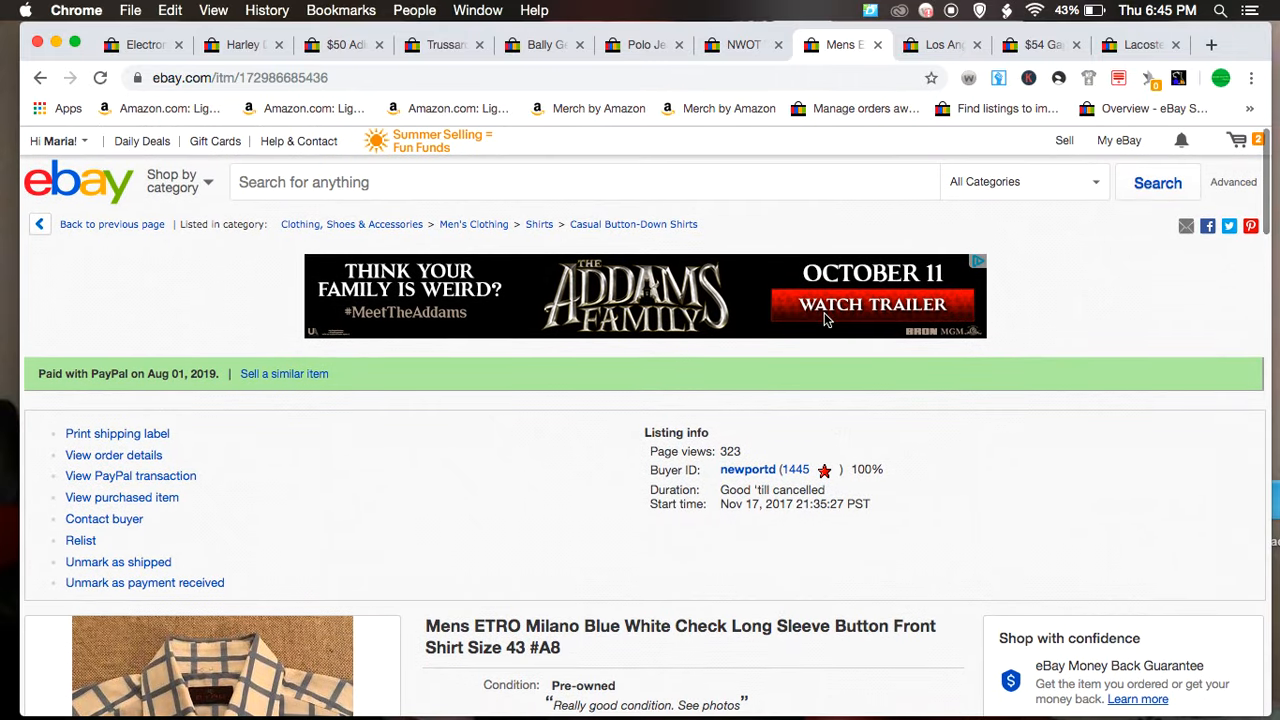
{"action": "mouse_move", "coordinate": [768, 540]}
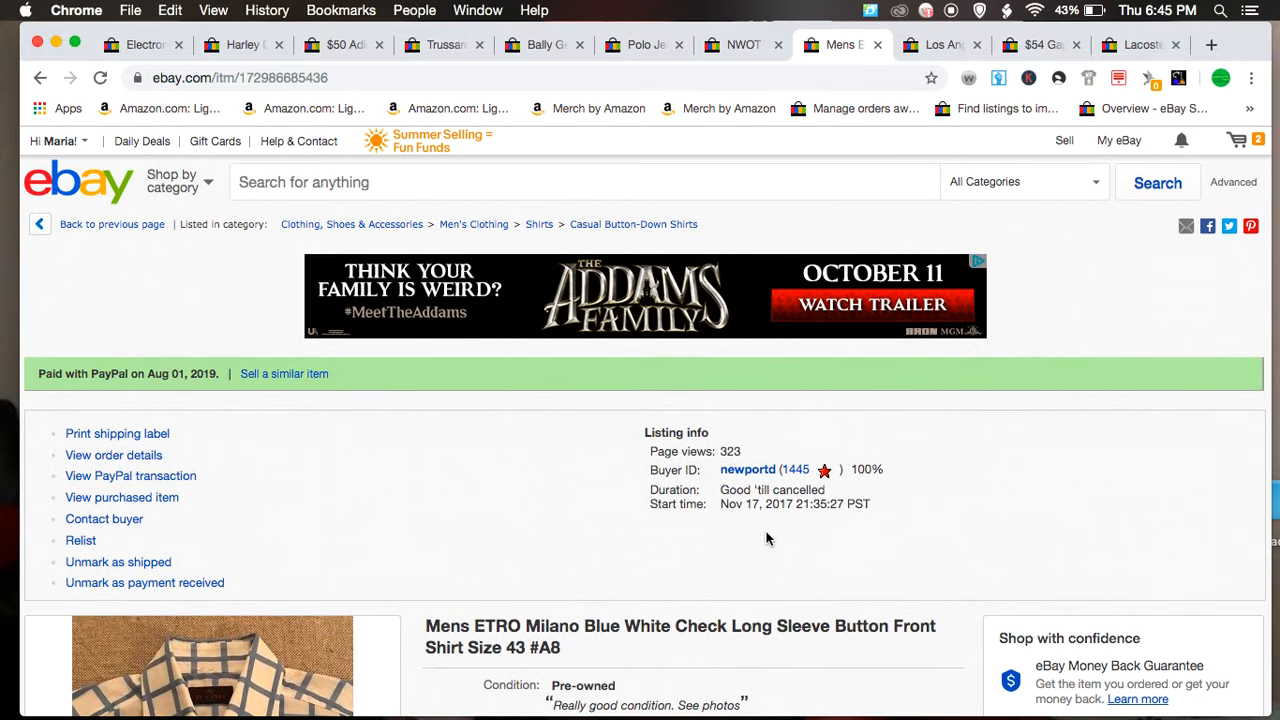
{"action": "scroll", "scroll_direction": "down", "scroll_amount": 3}
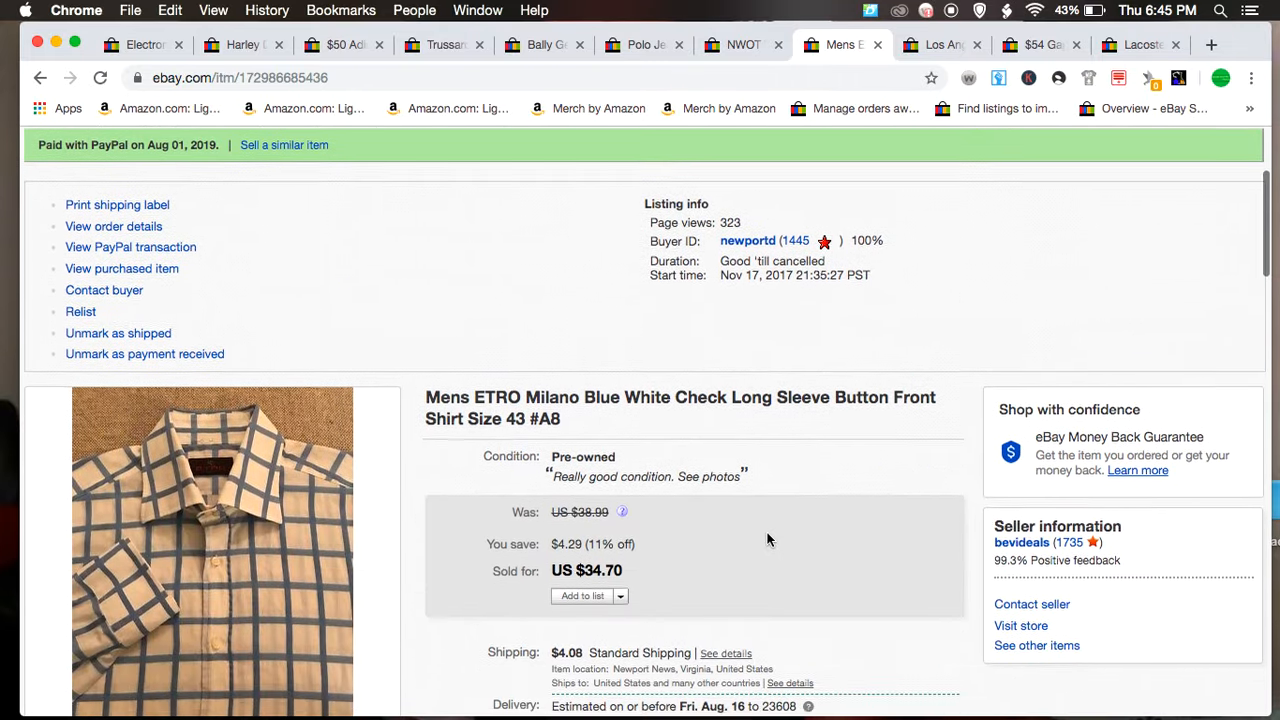
{"action": "scroll", "scroll_direction": "down", "scroll_amount": 3}
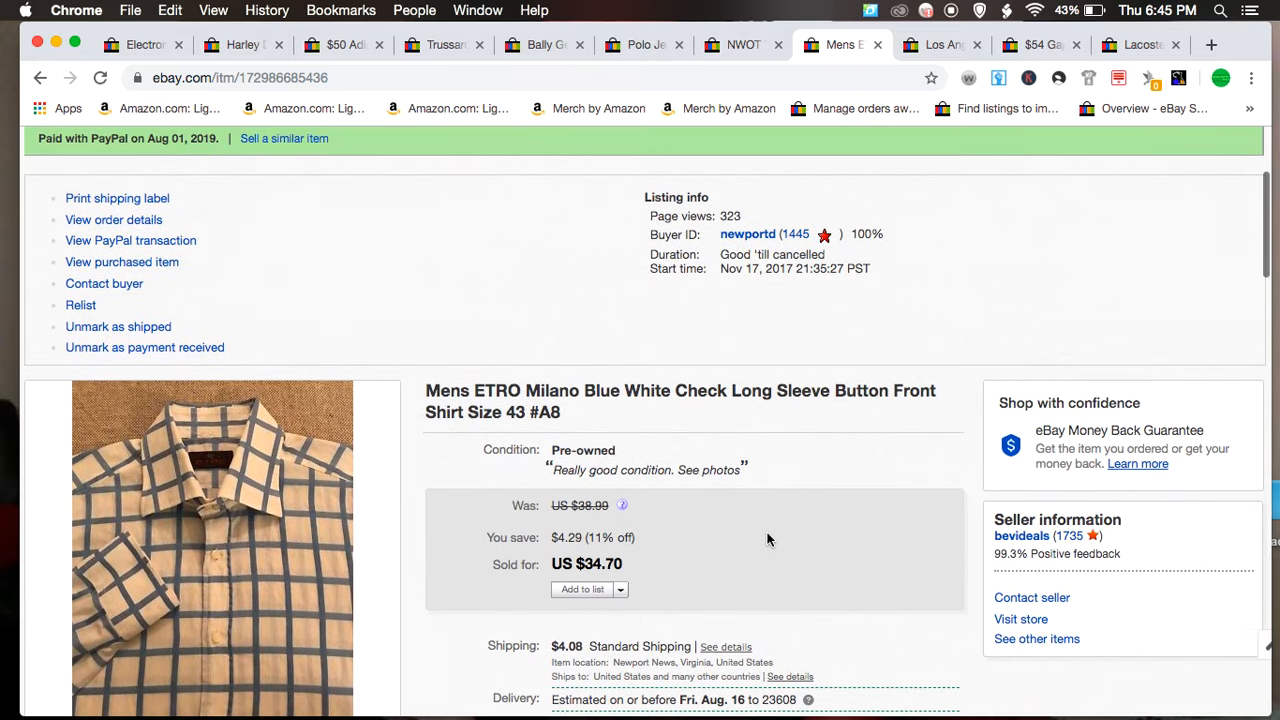
{"action": "scroll", "scroll_direction": "down", "scroll_amount": 3}
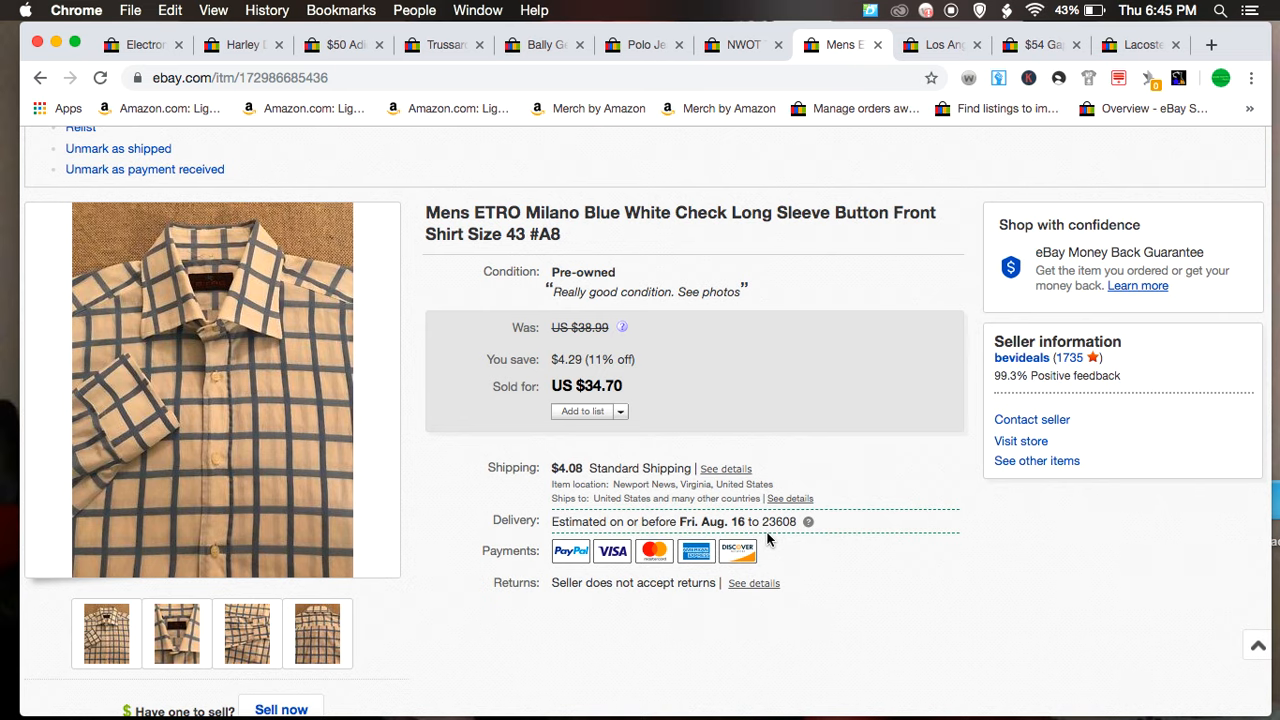
{"action": "mouse_move", "coordinate": [214, 404]}
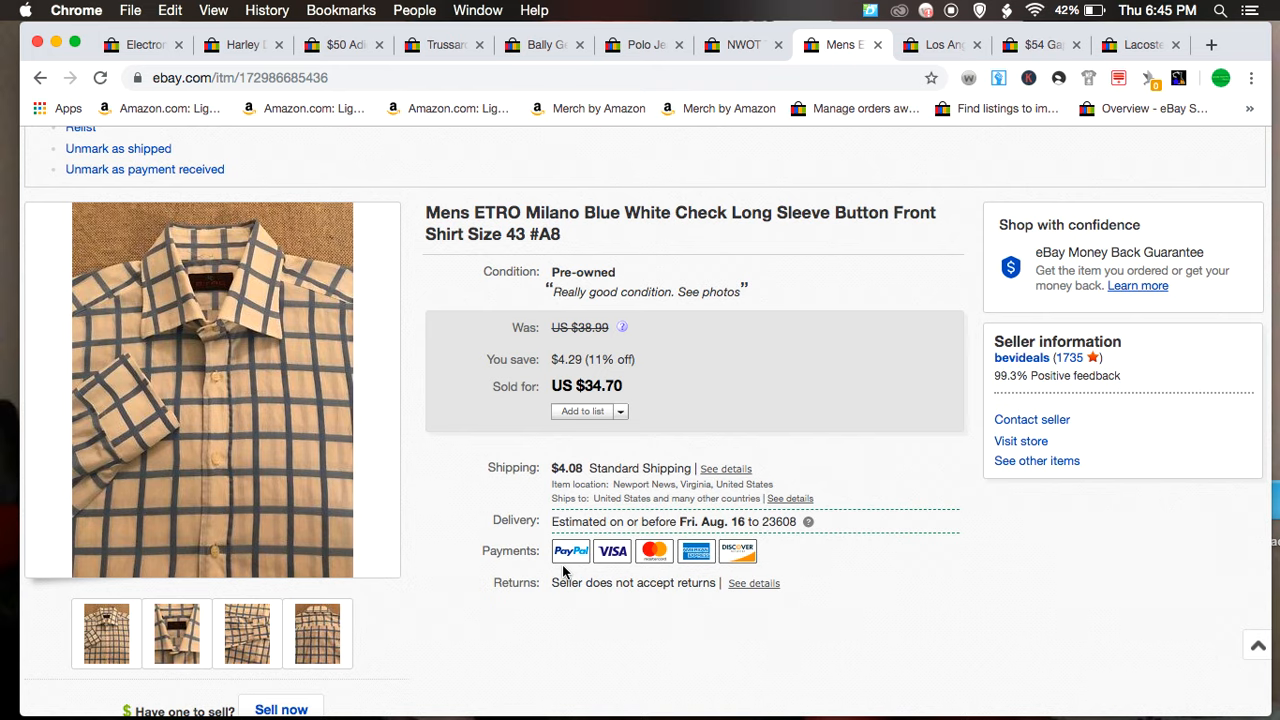
{"action": "left_click", "coordinate": [316, 632]}
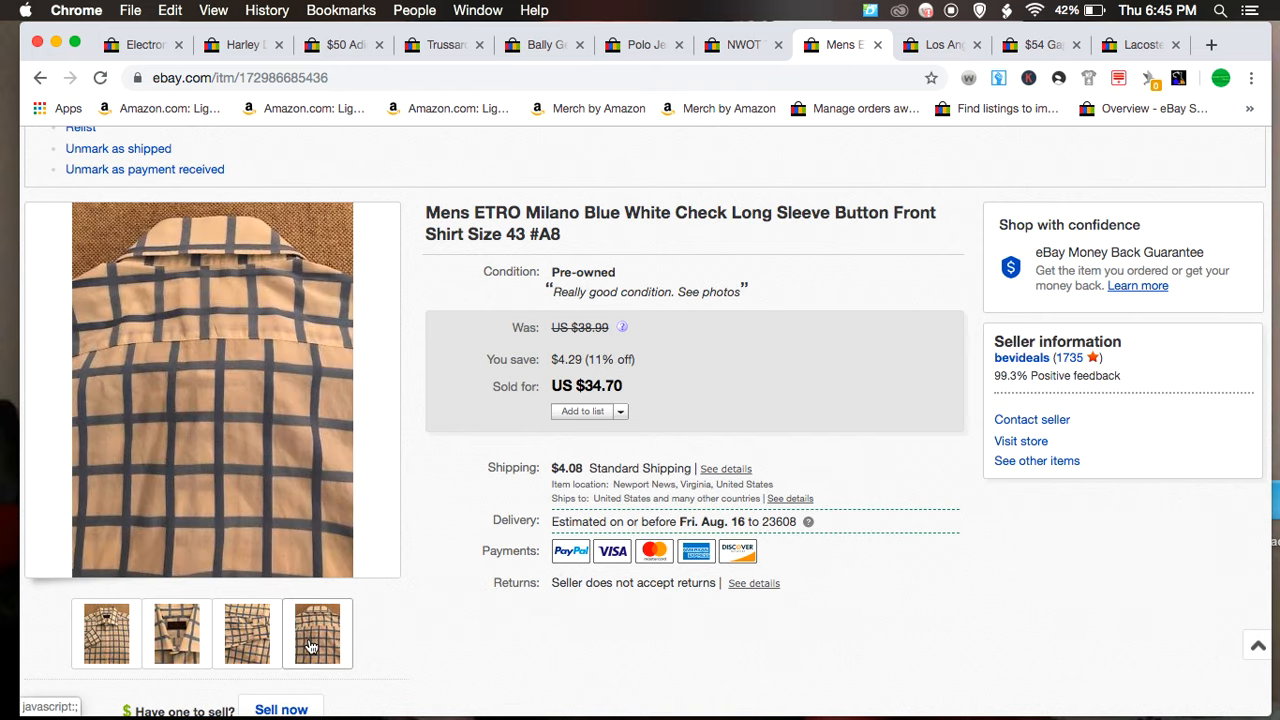
{"action": "scroll", "scroll_direction": "up", "scroll_amount": 3}
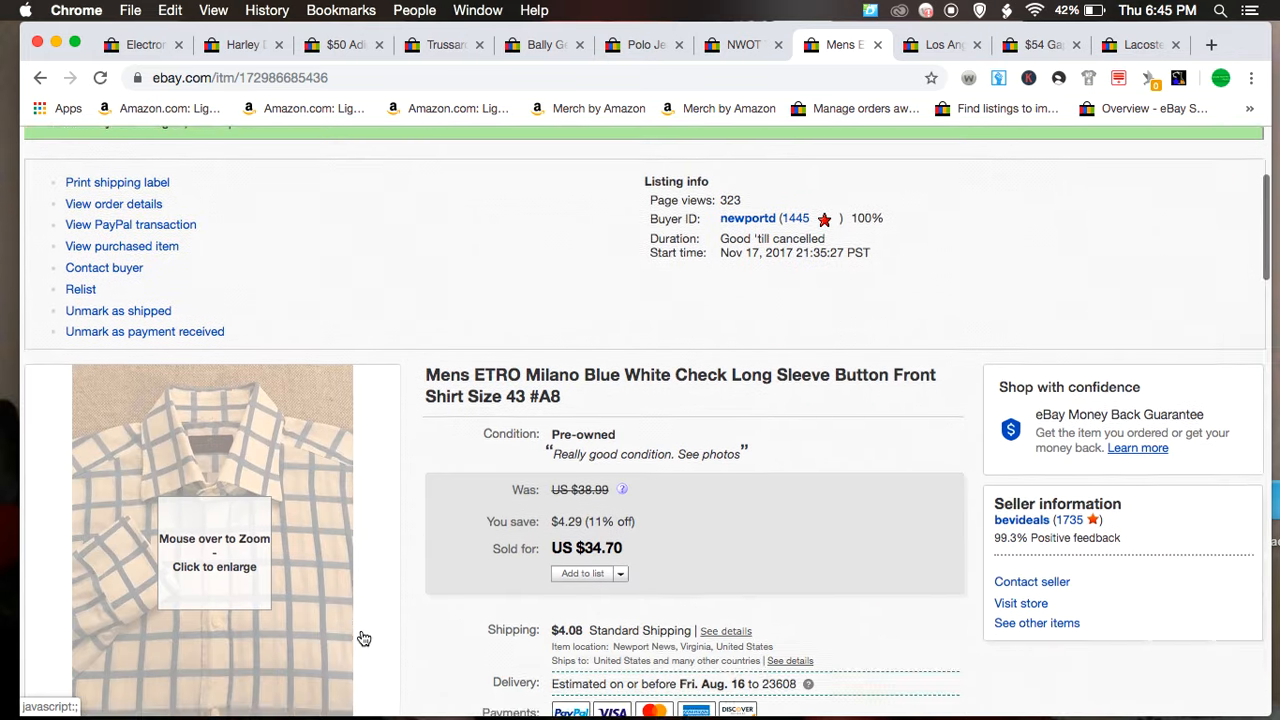
{"action": "scroll", "scroll_direction": "down", "scroll_amount": 3}
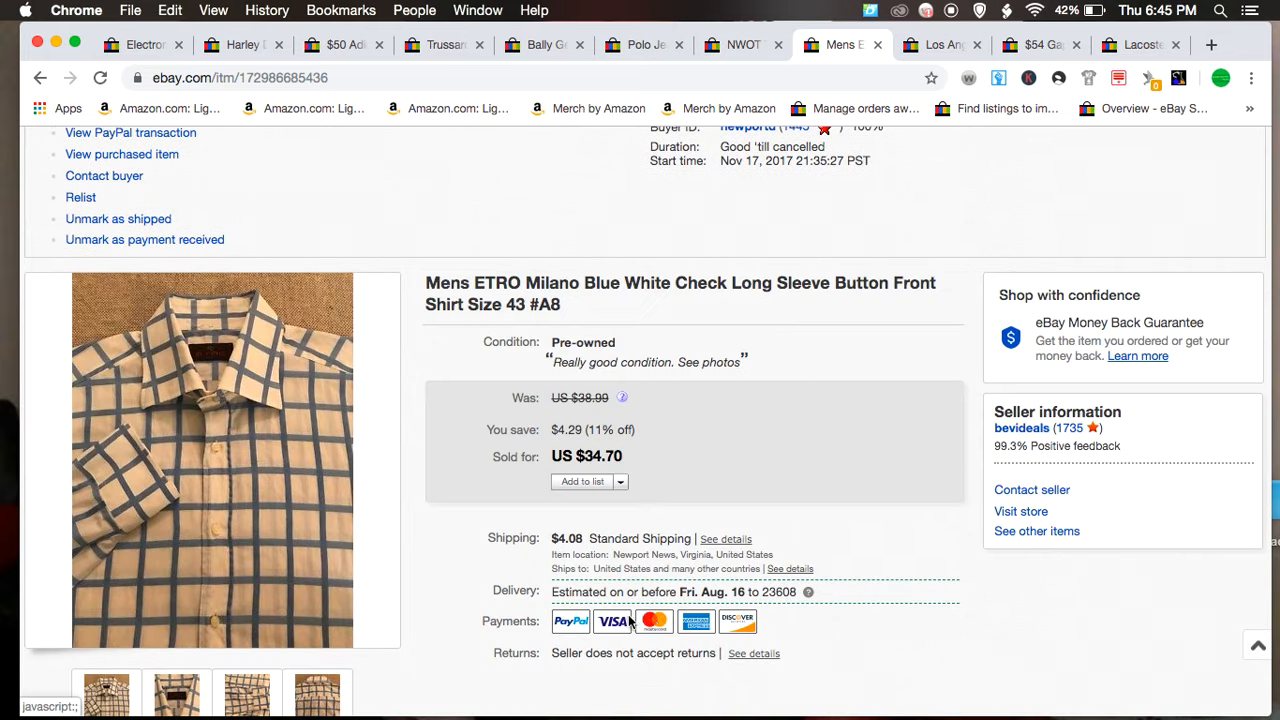
{"action": "scroll", "scroll_direction": "up", "scroll_amount": 3}
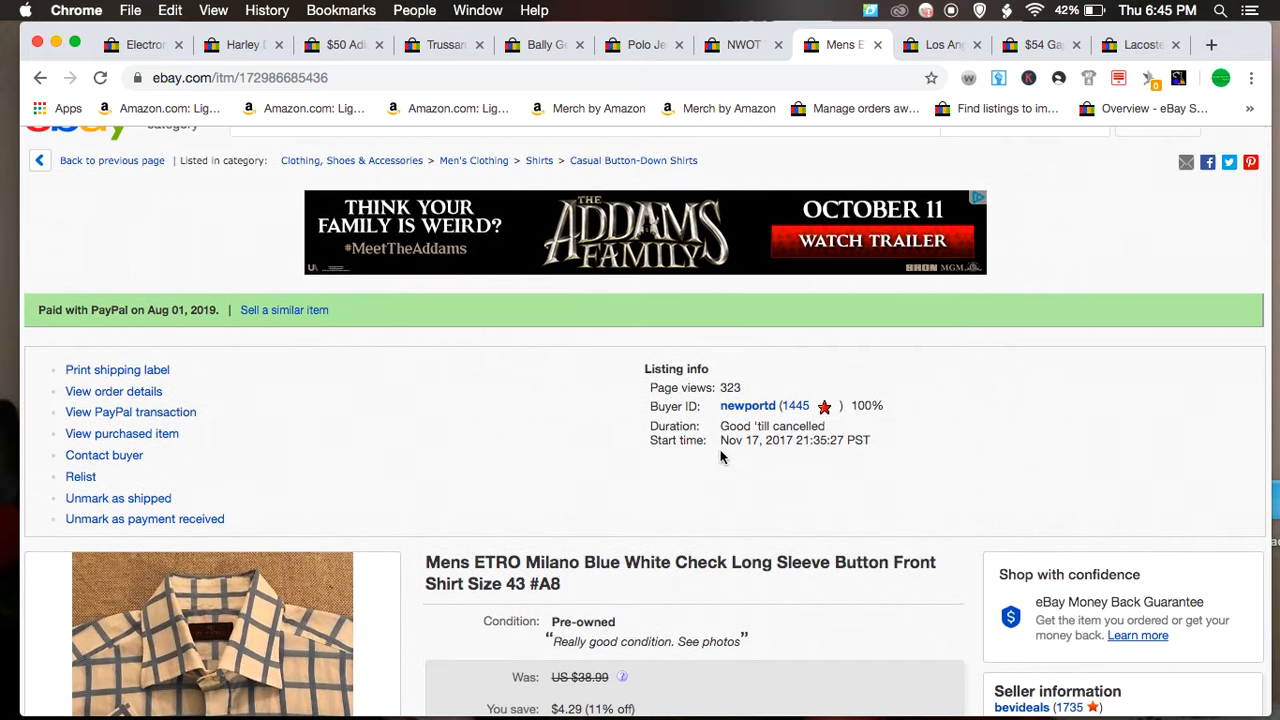
{"action": "scroll", "scroll_direction": "down", "scroll_amount": 3}
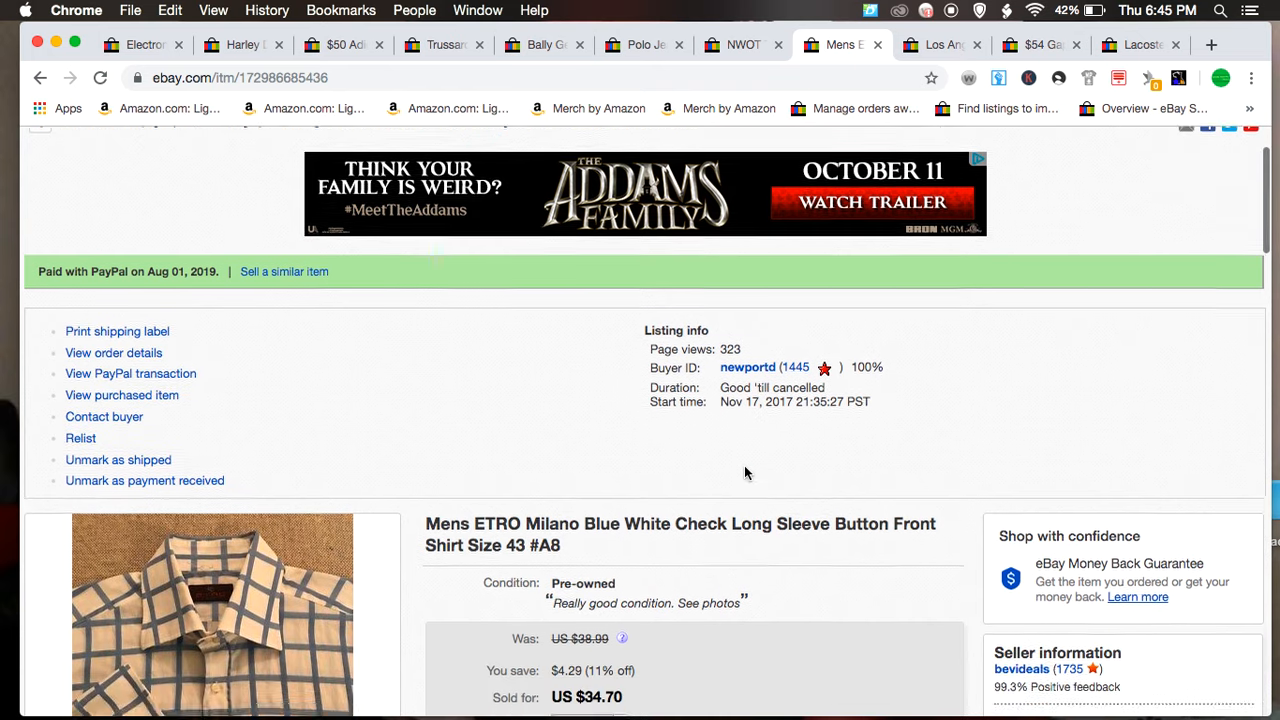
{"action": "scroll", "scroll_direction": "down", "scroll_amount": 3}
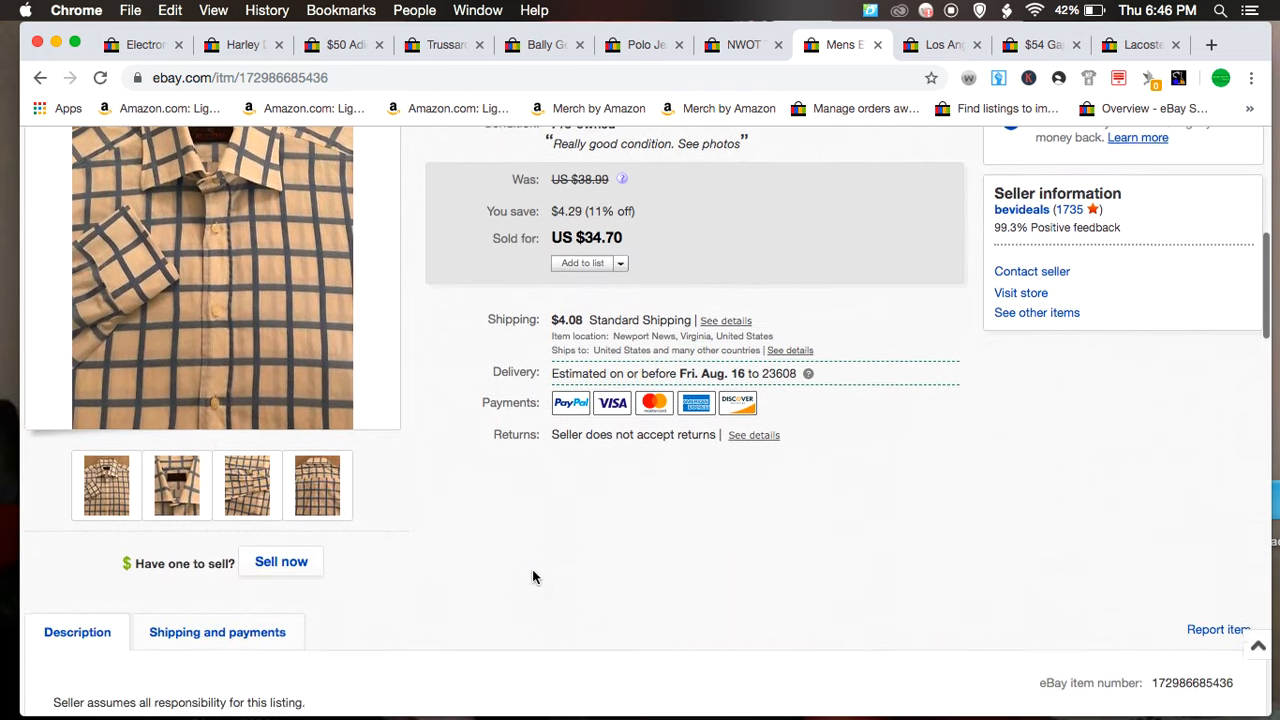
{"action": "scroll", "scroll_direction": "up", "scroll_amount": 3}
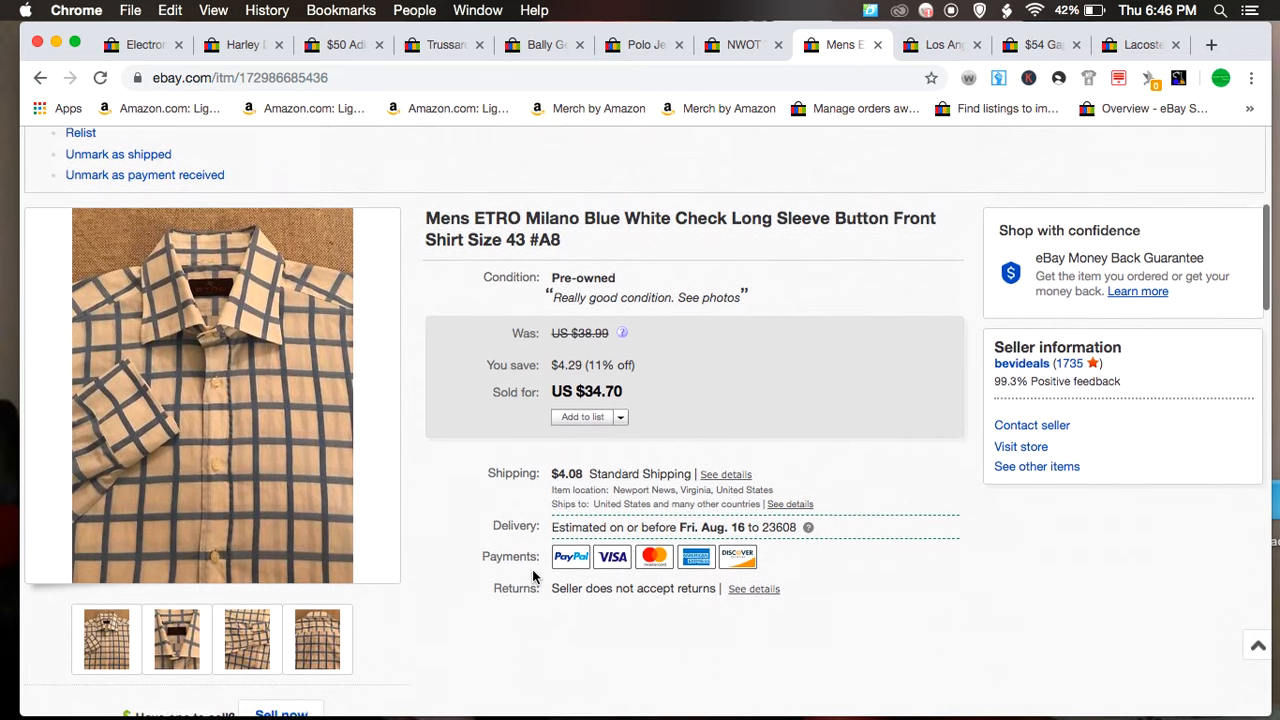
{"action": "scroll", "scroll_direction": "up", "scroll_amount": 3}
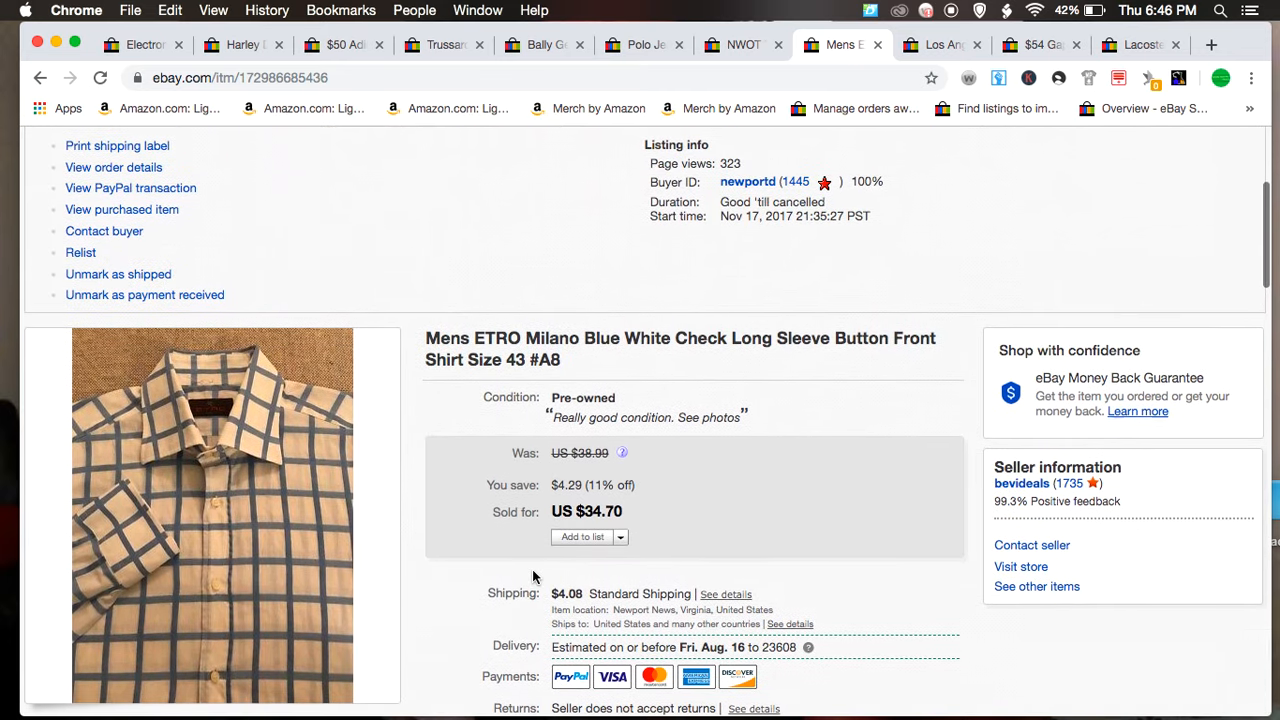
{"action": "mouse_move", "coordinate": [940, 58]}
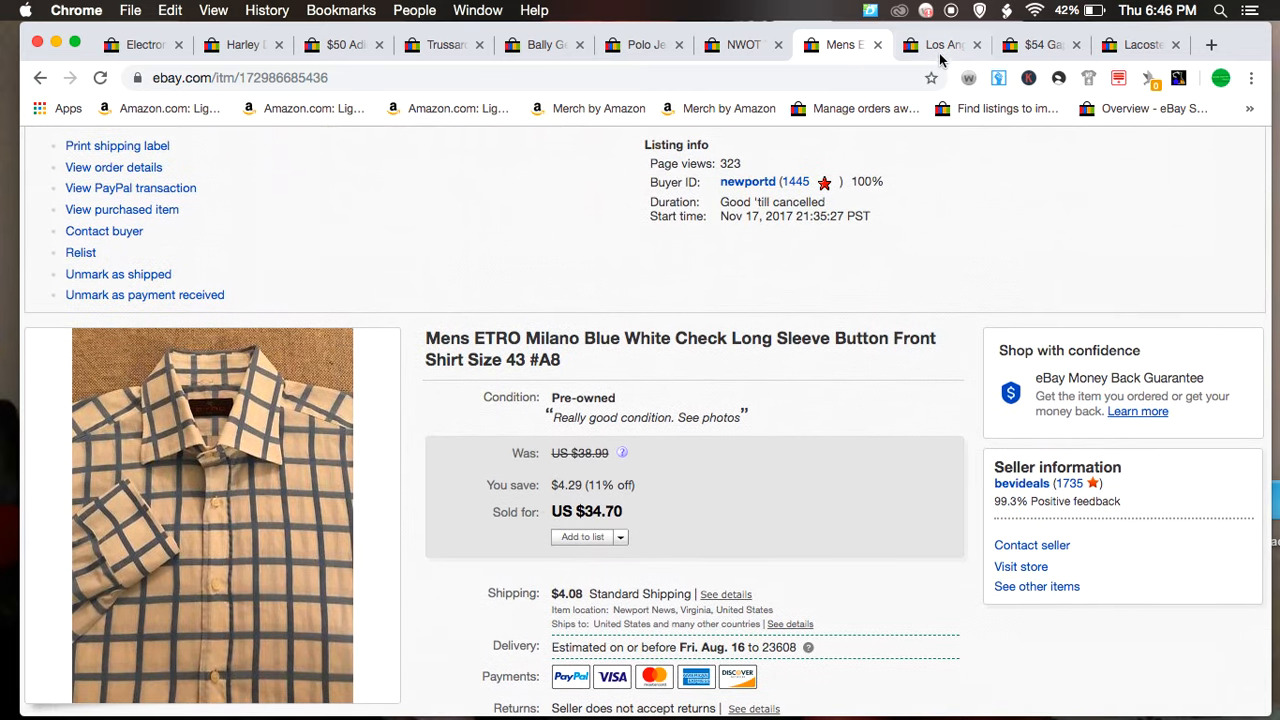
Step: Switch to the Los Angeles Lakers scoreboard alarm clock tab ($40.00, 10 sold)
{"action": "left_click", "coordinate": [940, 44]}
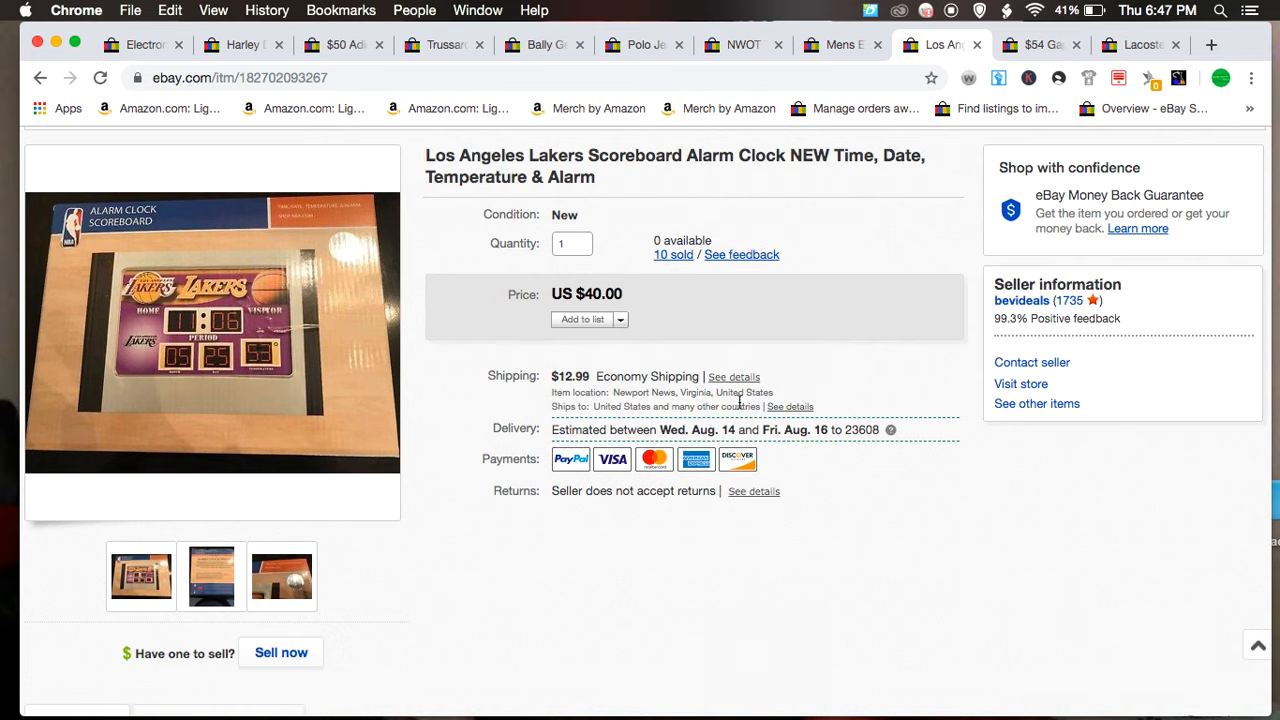
{"action": "mouse_move", "coordinate": [536, 420]}
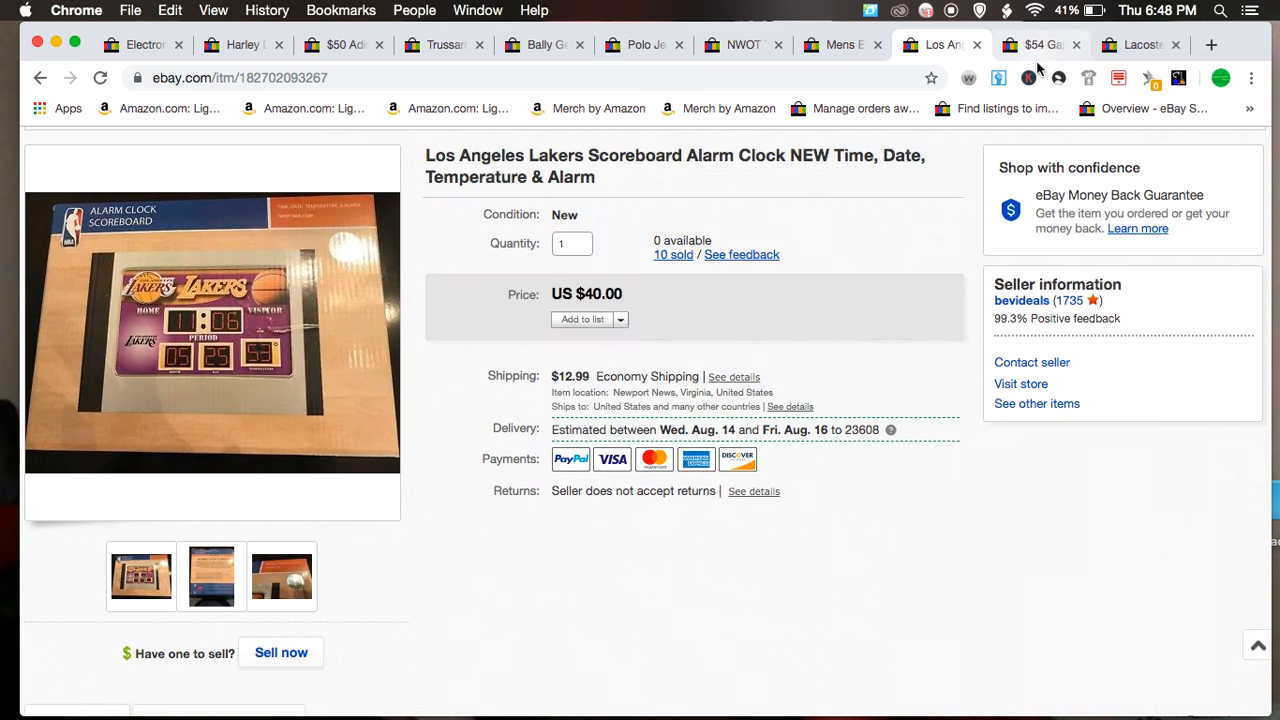
{"action": "mouse_move", "coordinate": [1040, 44]}
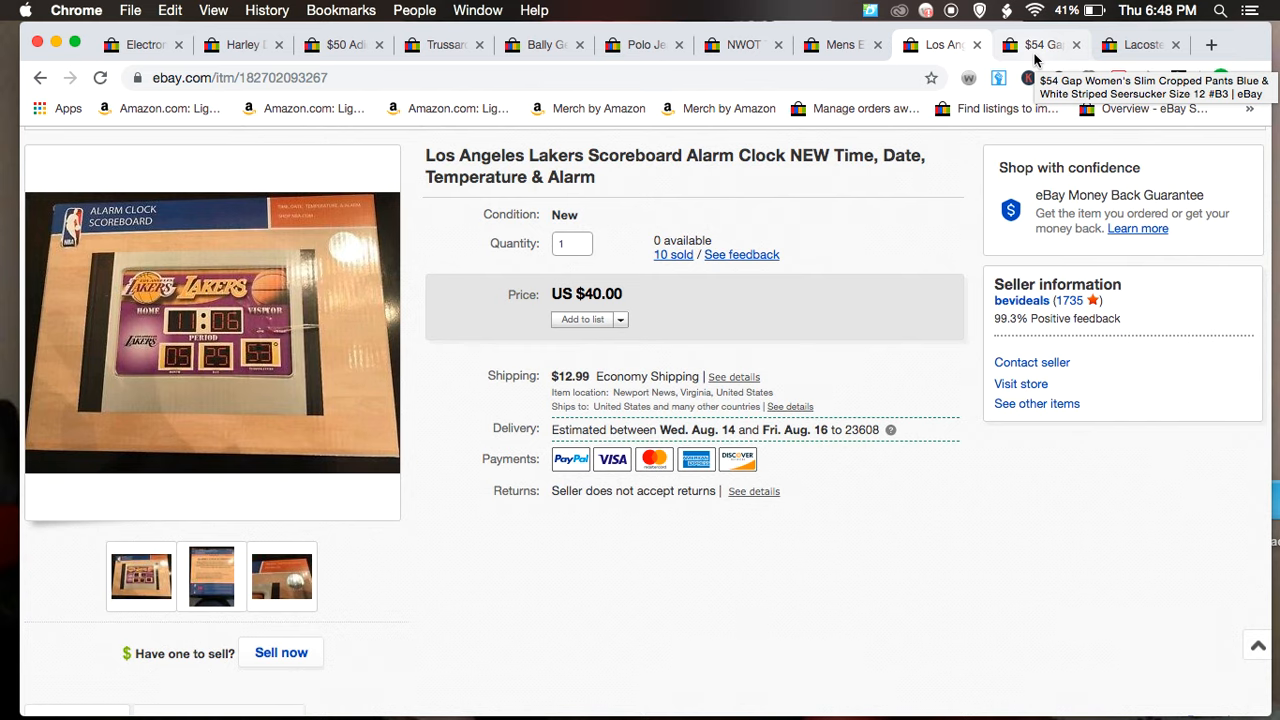
{"action": "mouse_move", "coordinate": [1036, 60]}
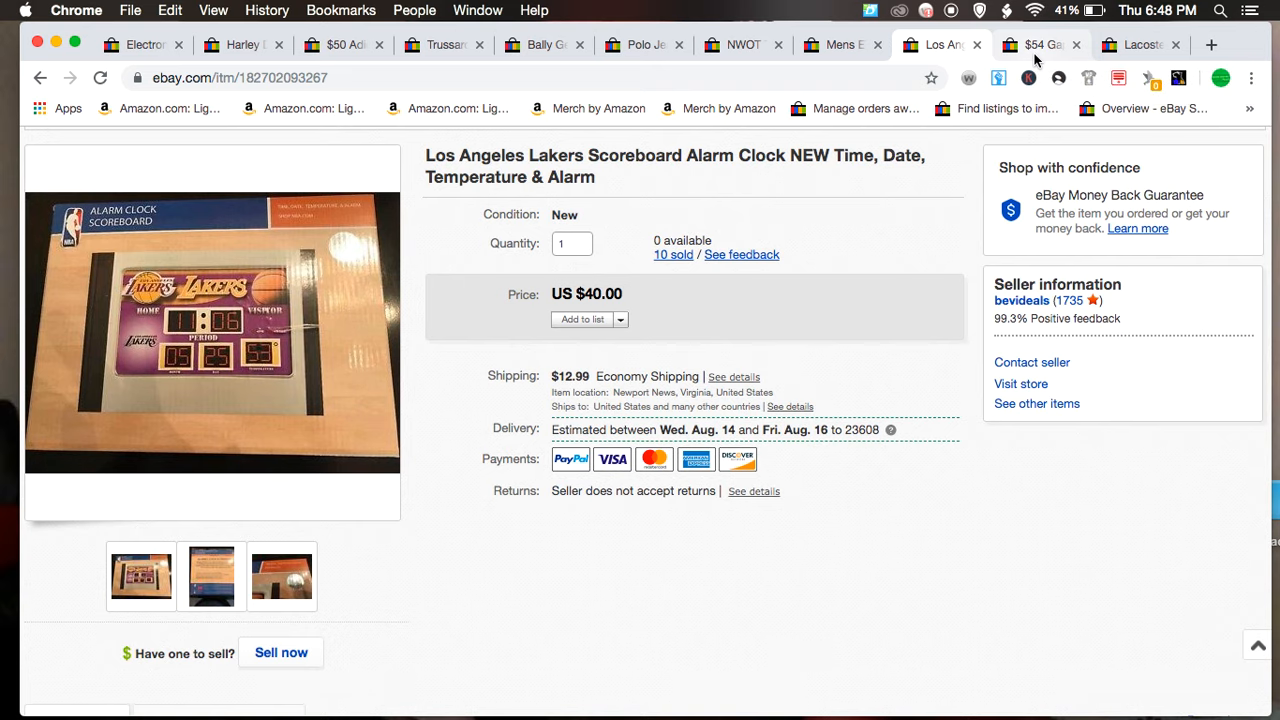
Step: Switch to the Gap seersucker pants listing and step through its photos to the rear view
{"action": "left_click", "coordinate": [1040, 44]}
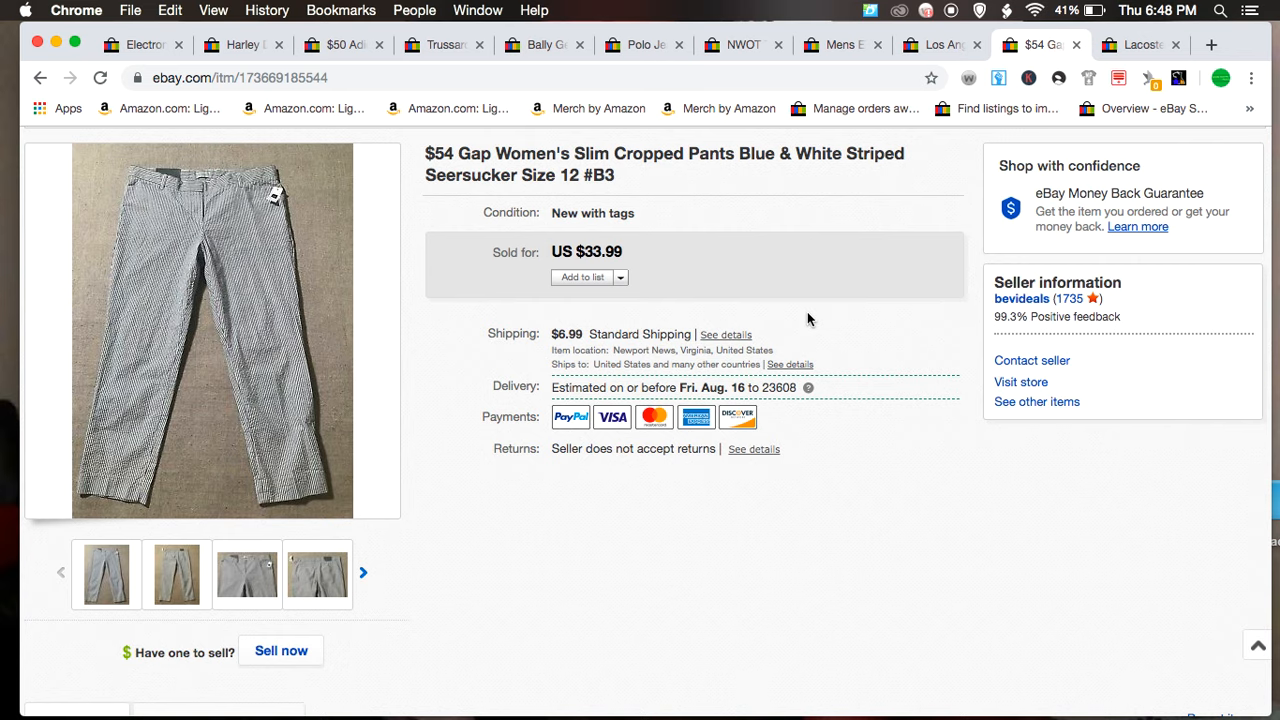
{"action": "mouse_move", "coordinate": [212, 250]}
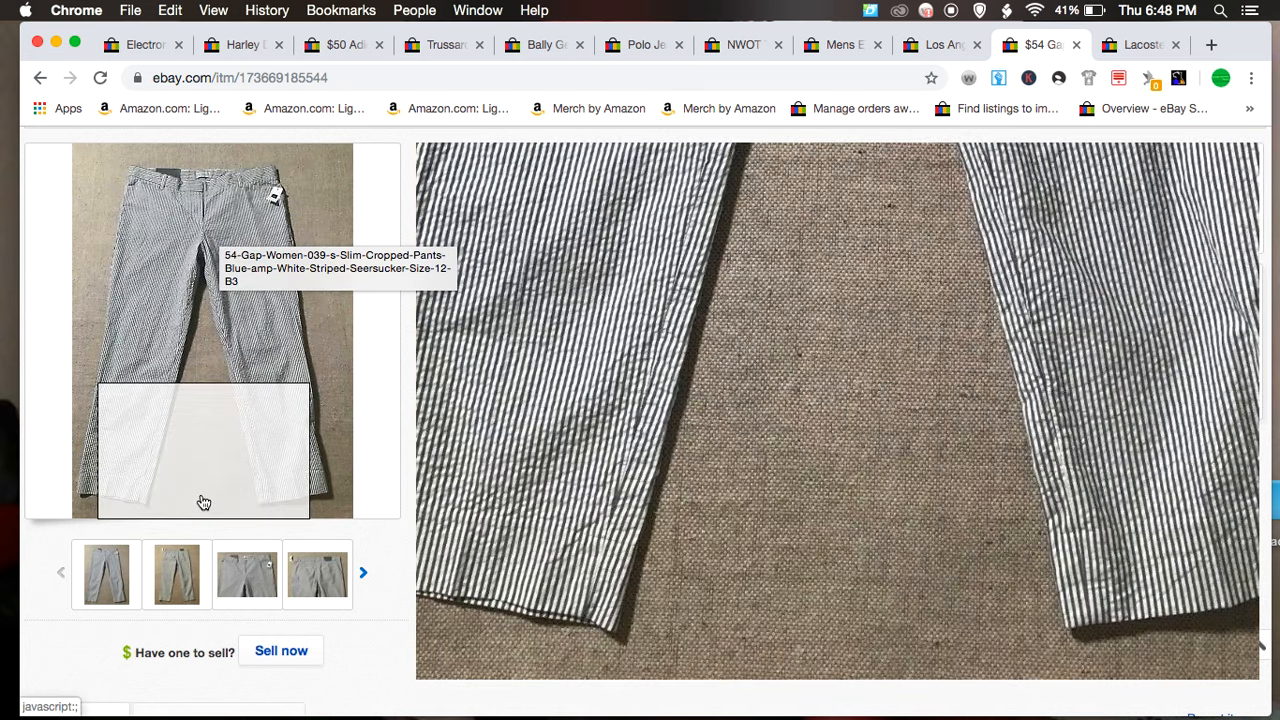
{"action": "mouse_move", "coordinate": [200, 264]}
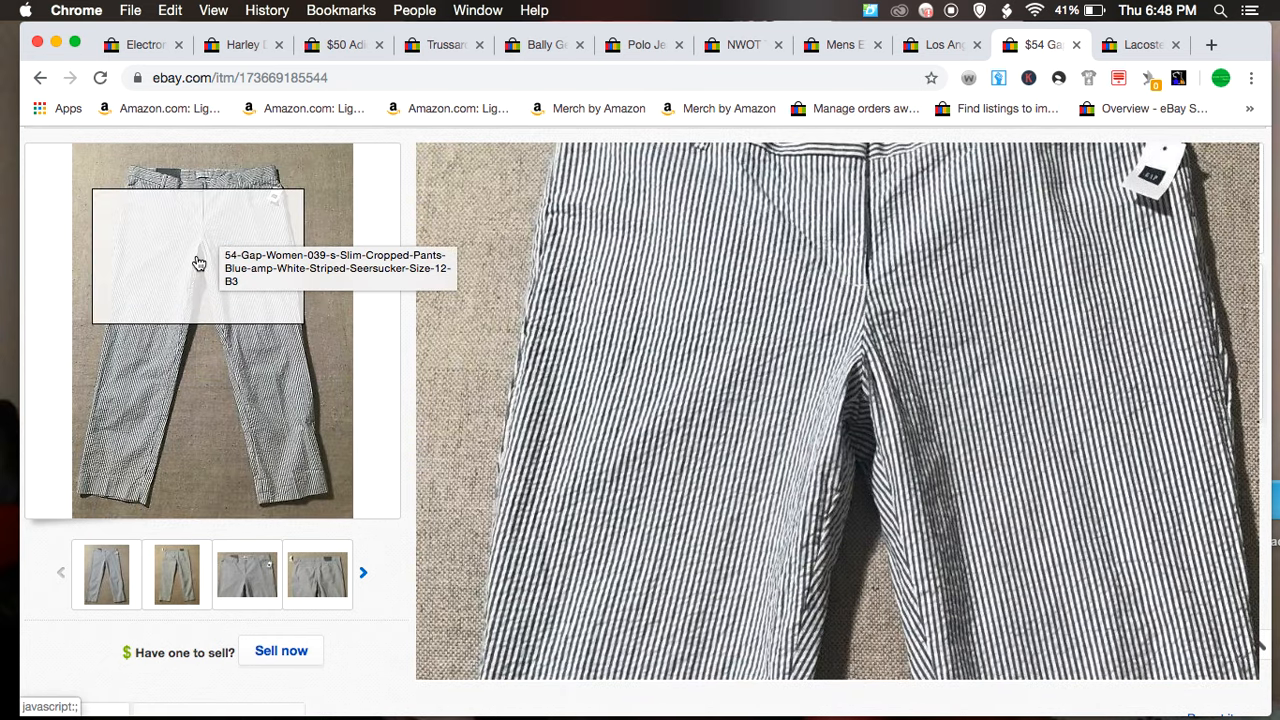
{"action": "mouse_move", "coordinate": [196, 330]}
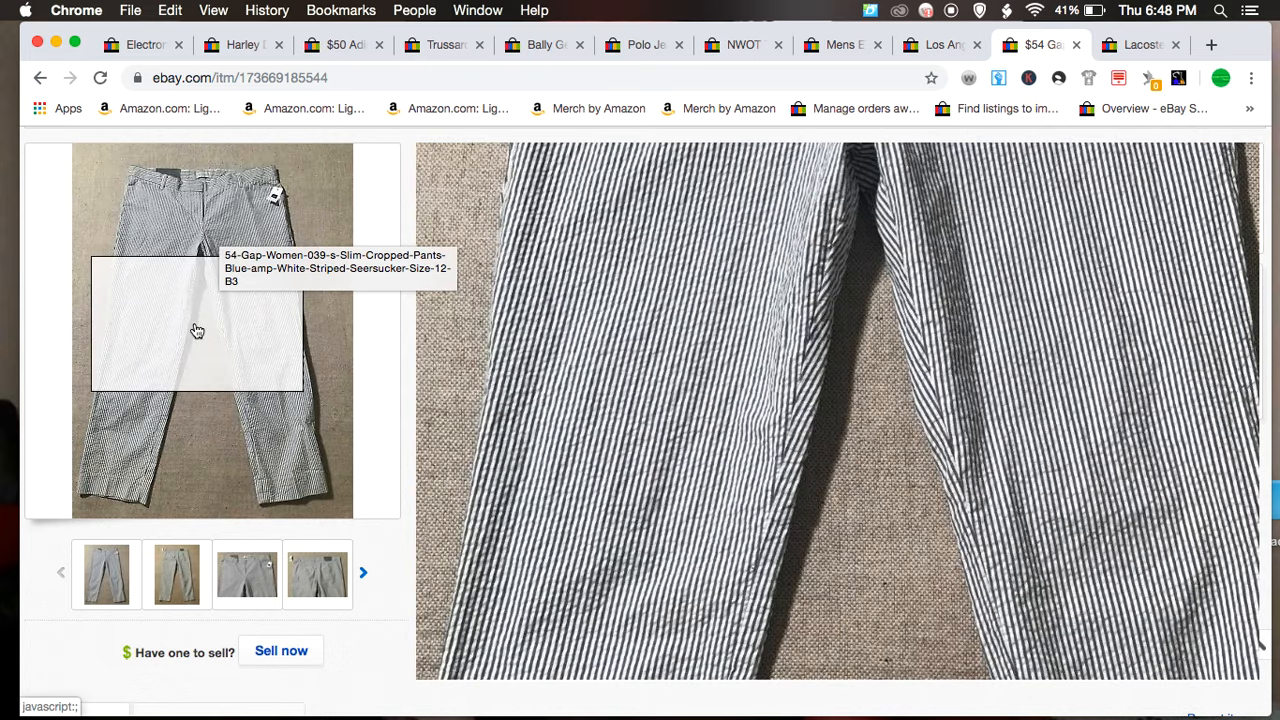
{"action": "left_click", "coordinate": [176, 572]}
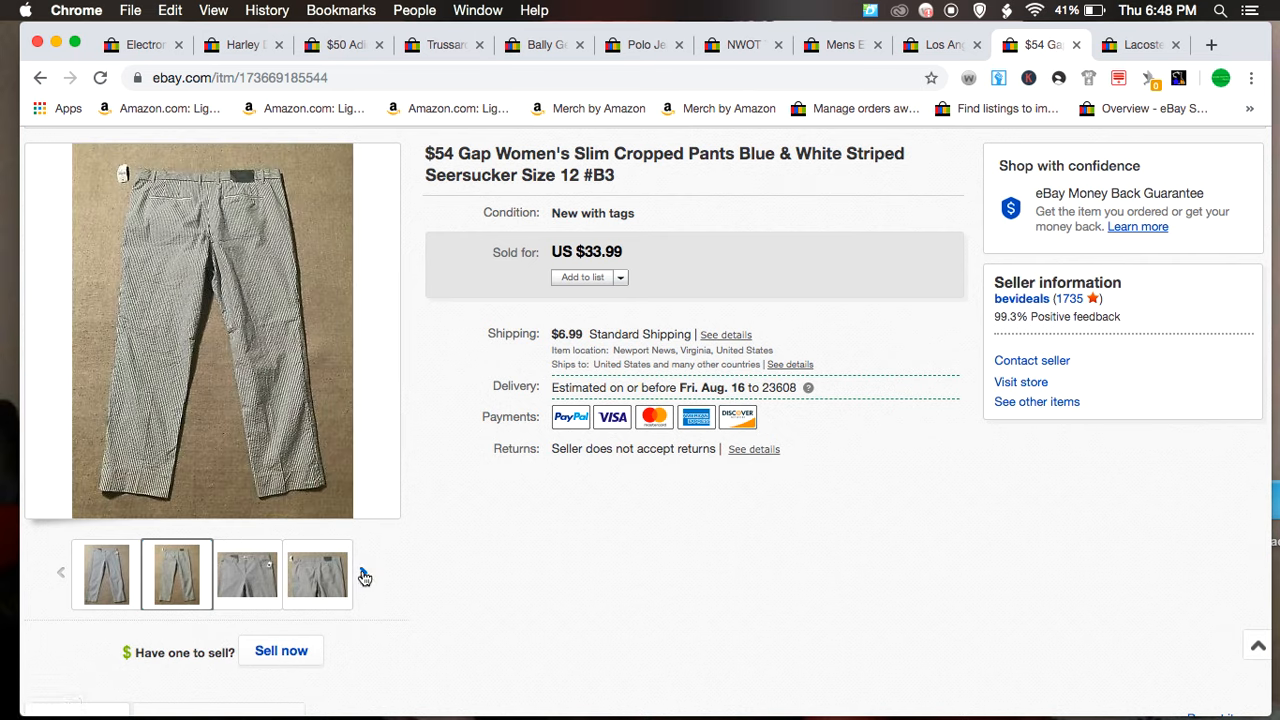
{"action": "left_click", "coordinate": [316, 574]}
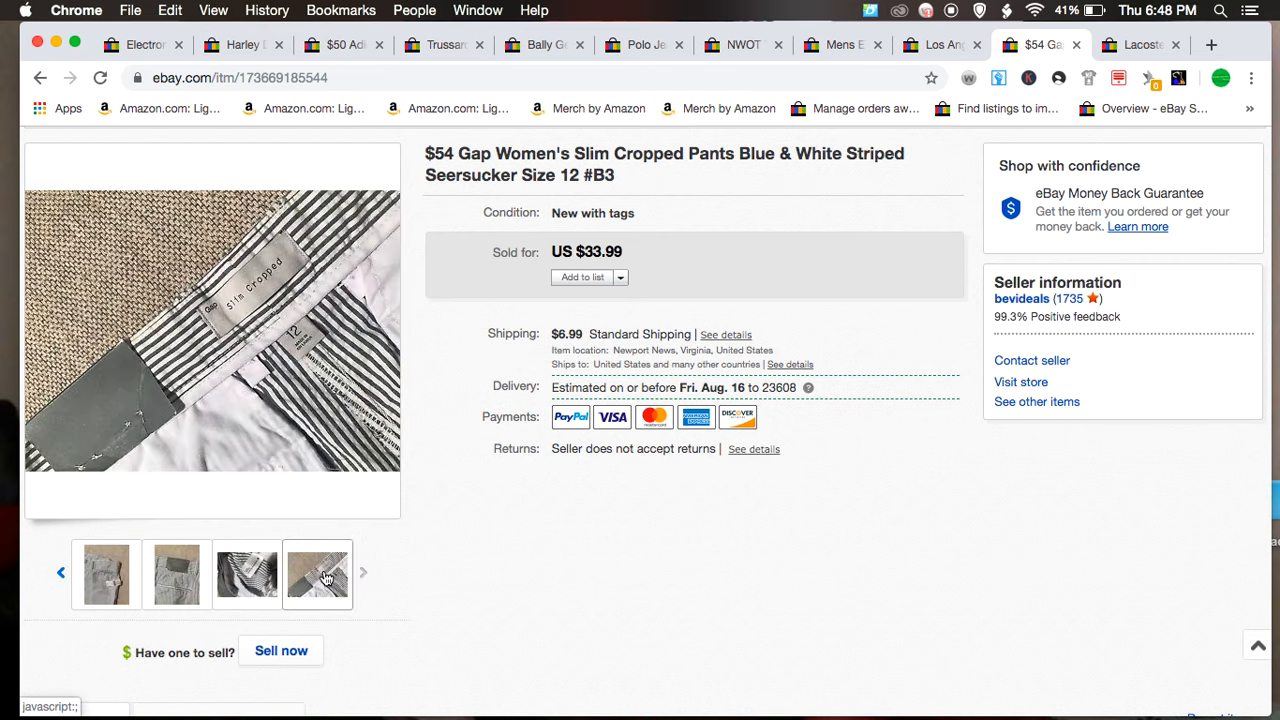
{"action": "mouse_move", "coordinate": [318, 574]}
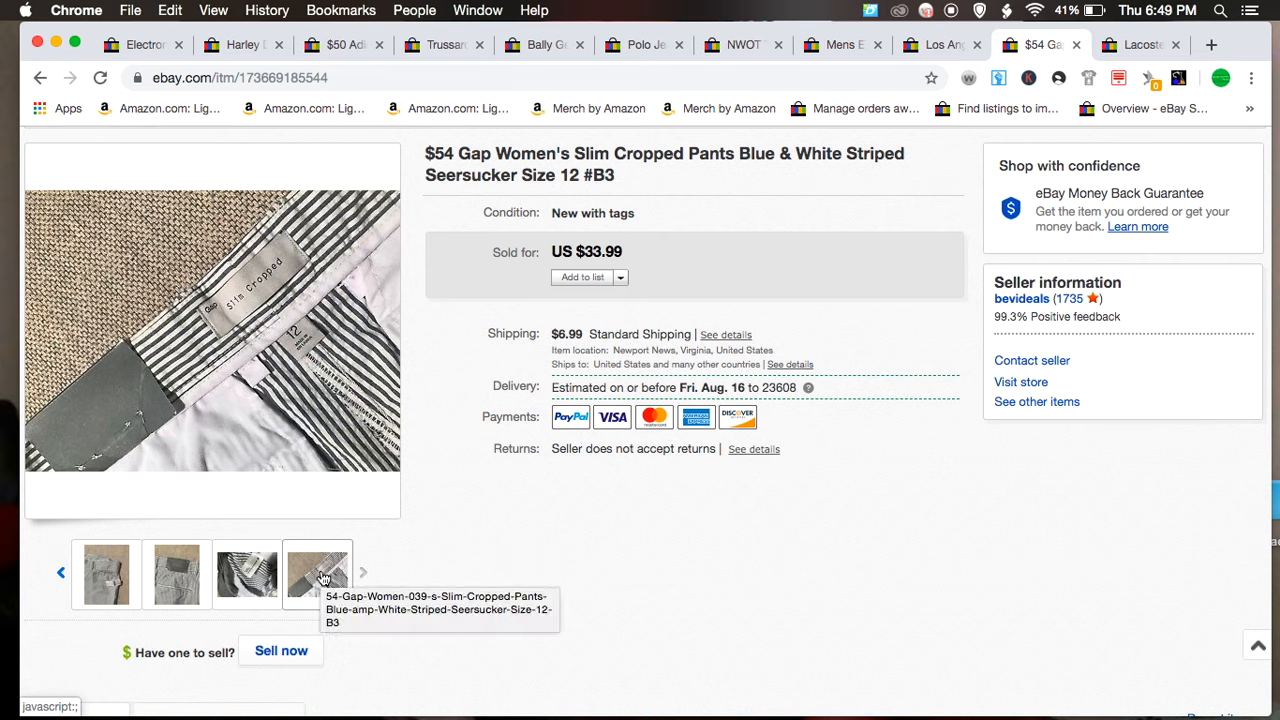
{"action": "mouse_move", "coordinate": [208, 556]}
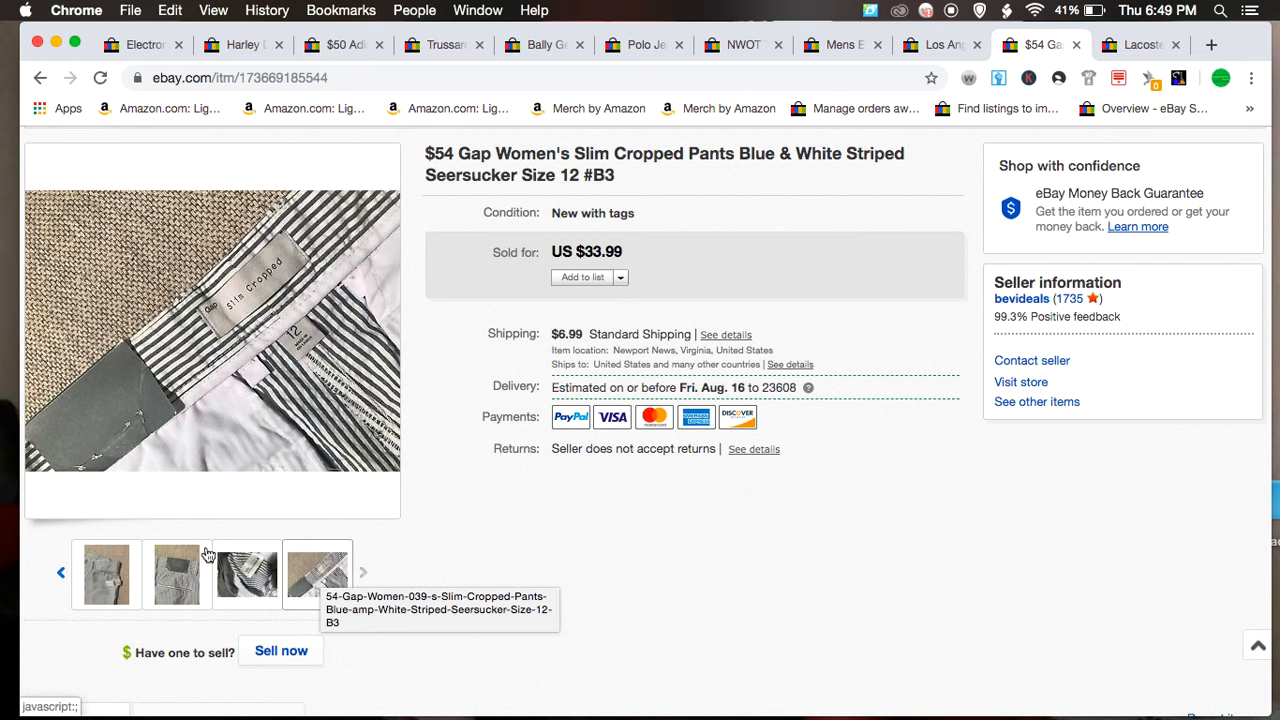
{"action": "left_click", "coordinate": [176, 572]}
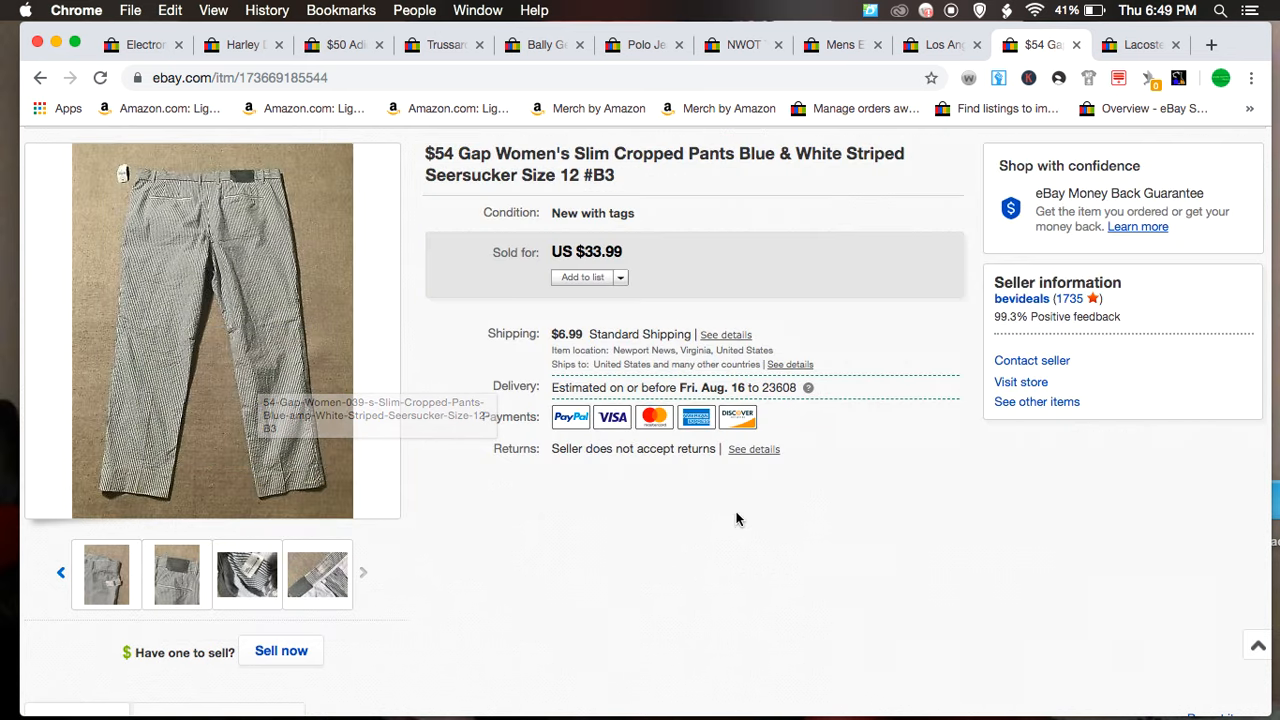
Step: Scroll between the Gap pants order banner, listing info (164 views) and zoomed photos
{"action": "scroll", "scroll_direction": "up", "scroll_amount": 3}
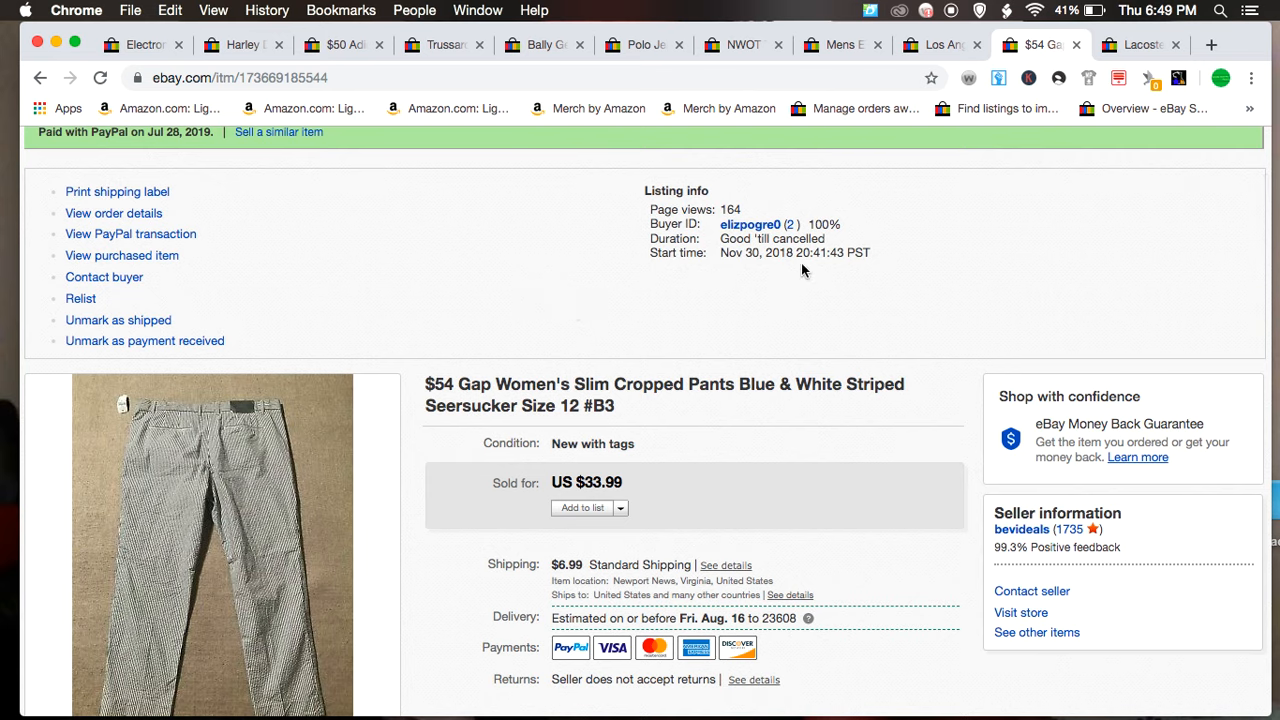
{"action": "mouse_move", "coordinate": [664, 252]}
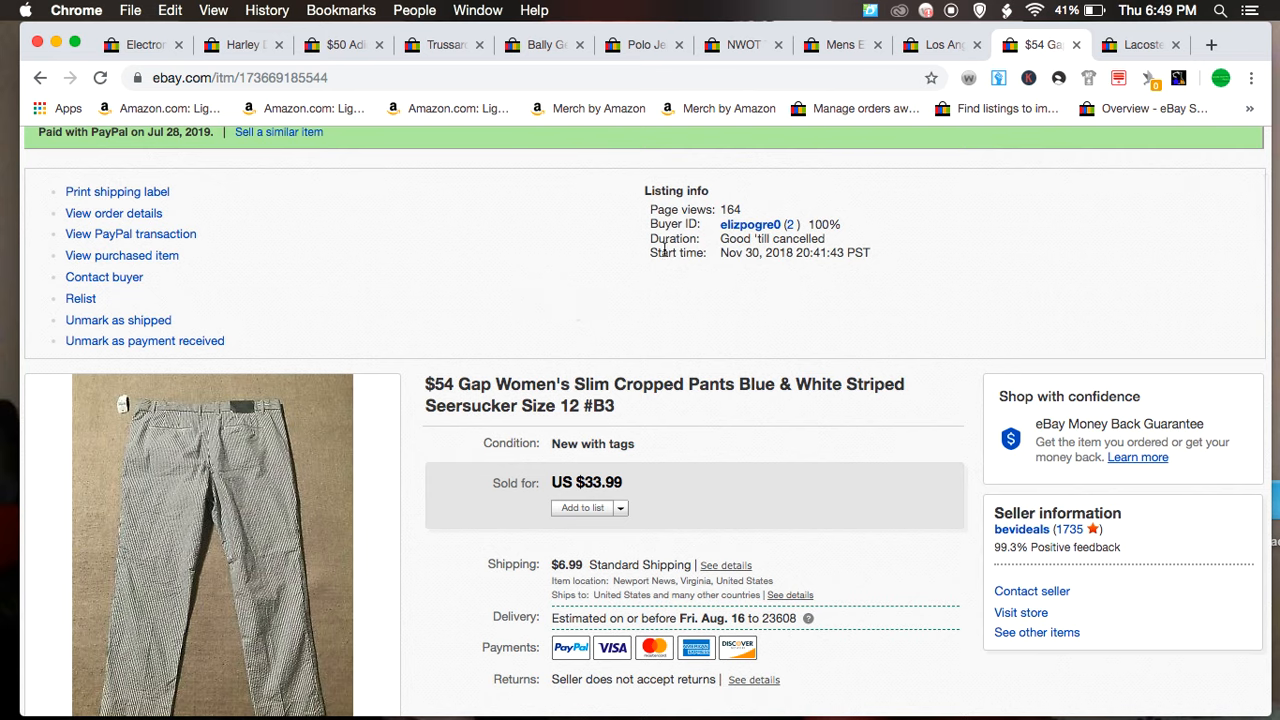
{"action": "mouse_move", "coordinate": [730, 280]}
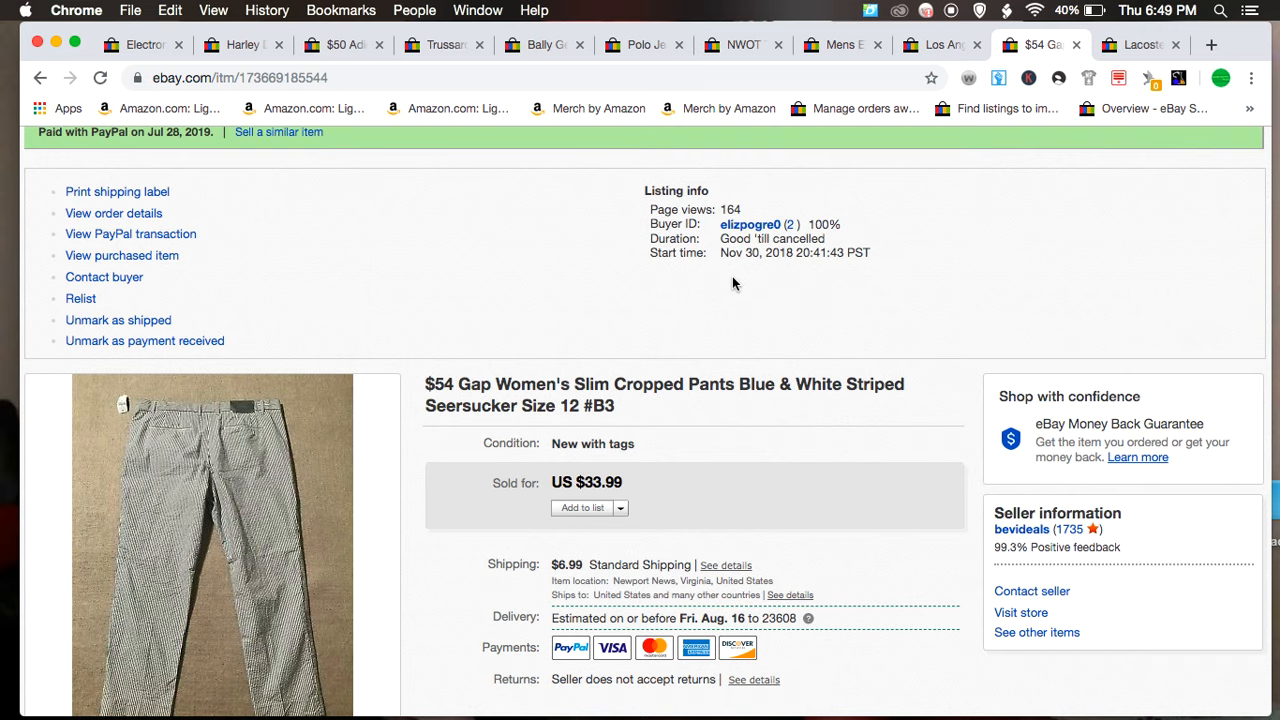
{"action": "mouse_move", "coordinate": [726, 466]}
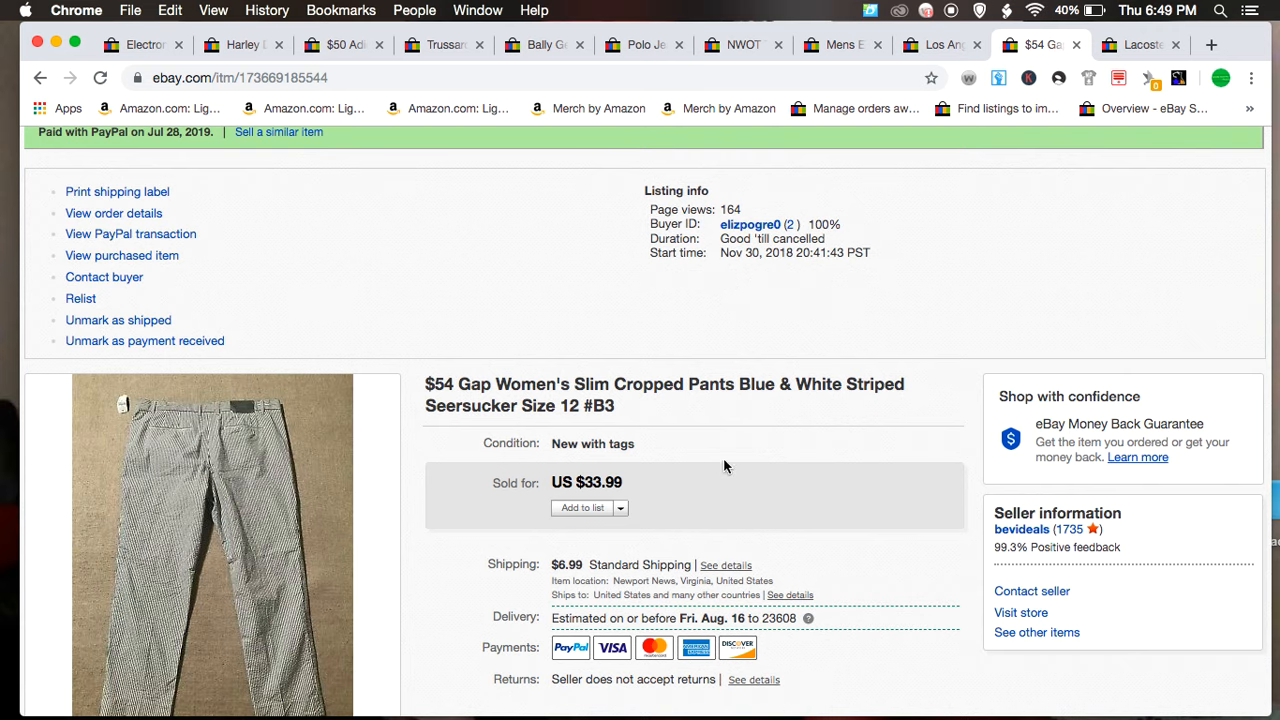
{"action": "mouse_move", "coordinate": [780, 260]}
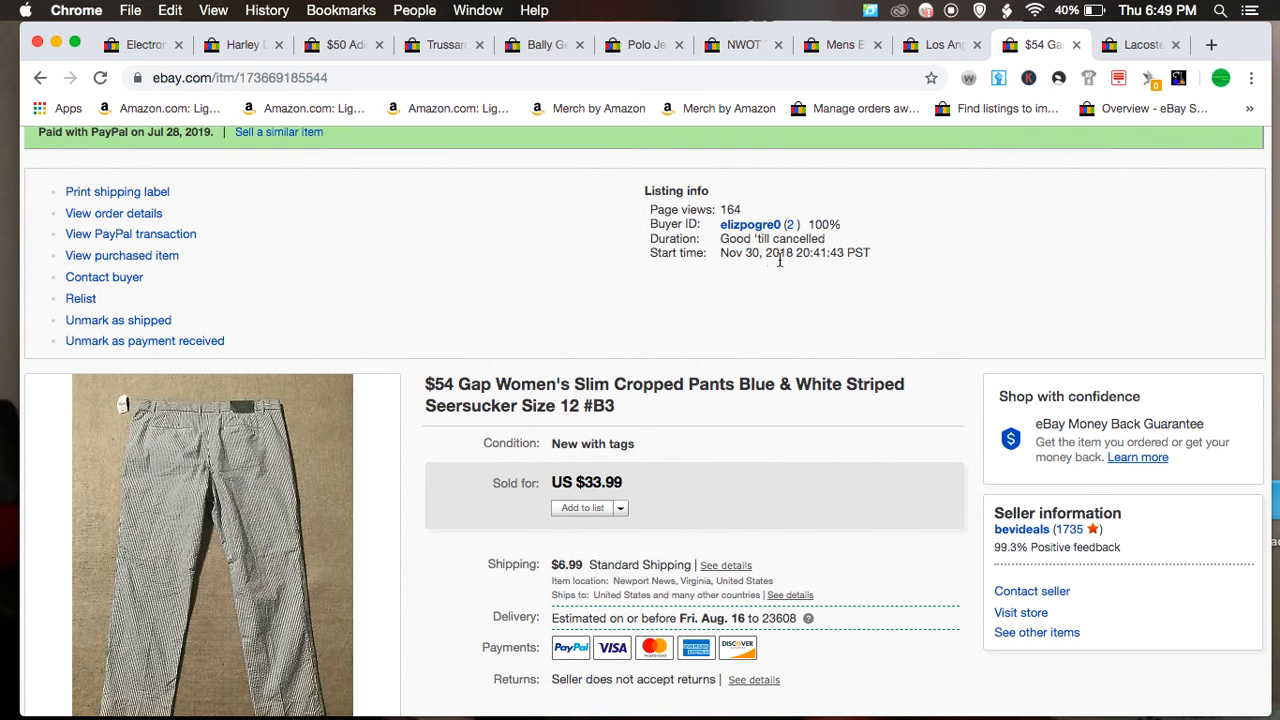
{"action": "mouse_move", "coordinate": [758, 308]}
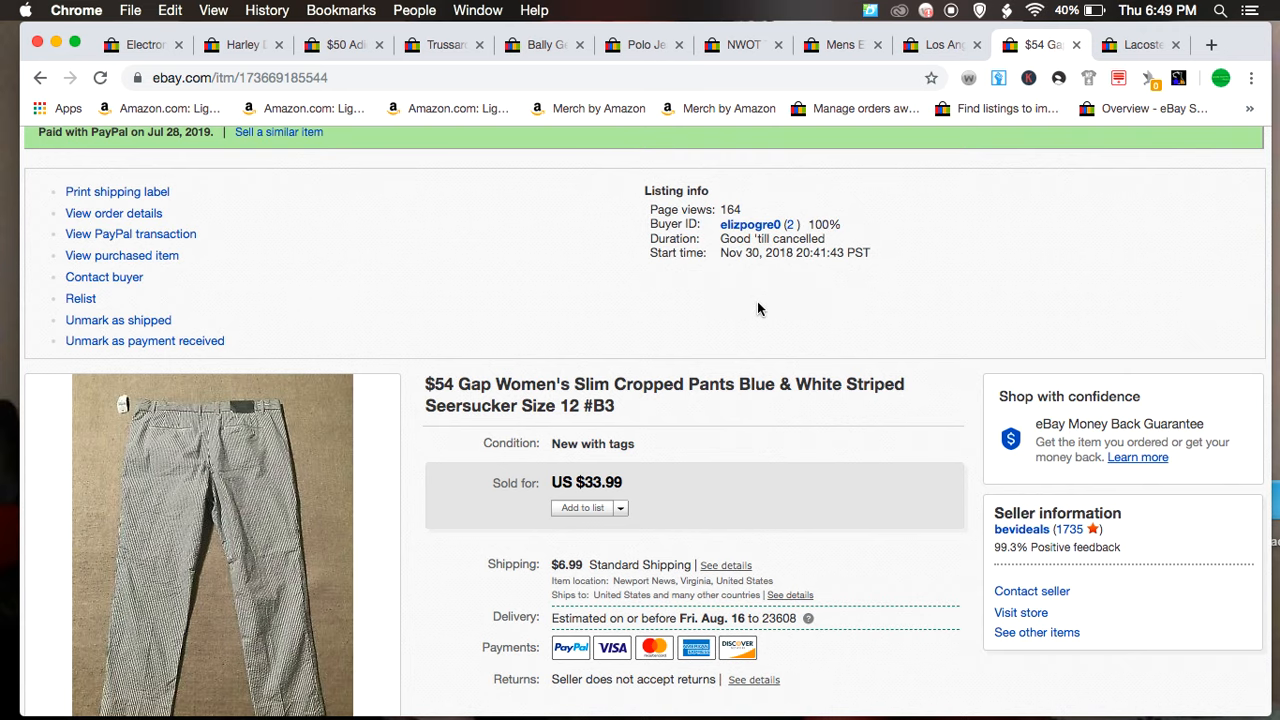
{"action": "scroll", "scroll_direction": "down", "scroll_amount": 3}
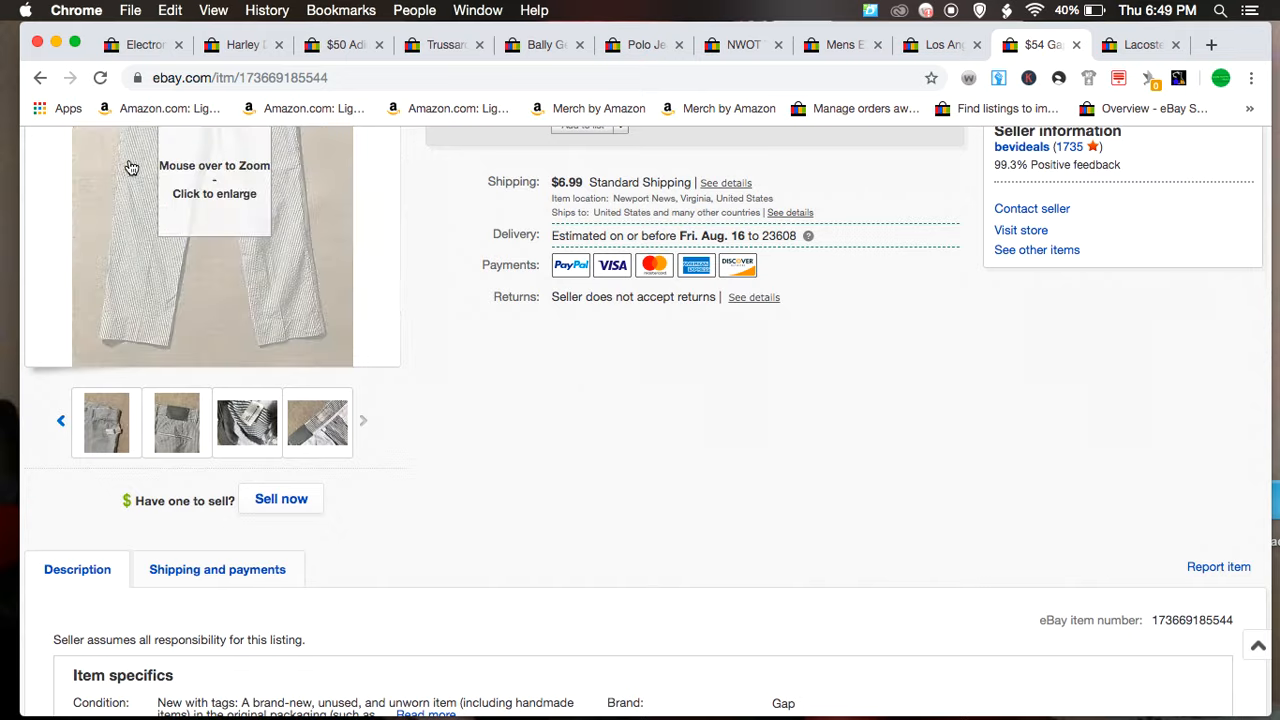
{"action": "mouse_move", "coordinate": [210, 230]}
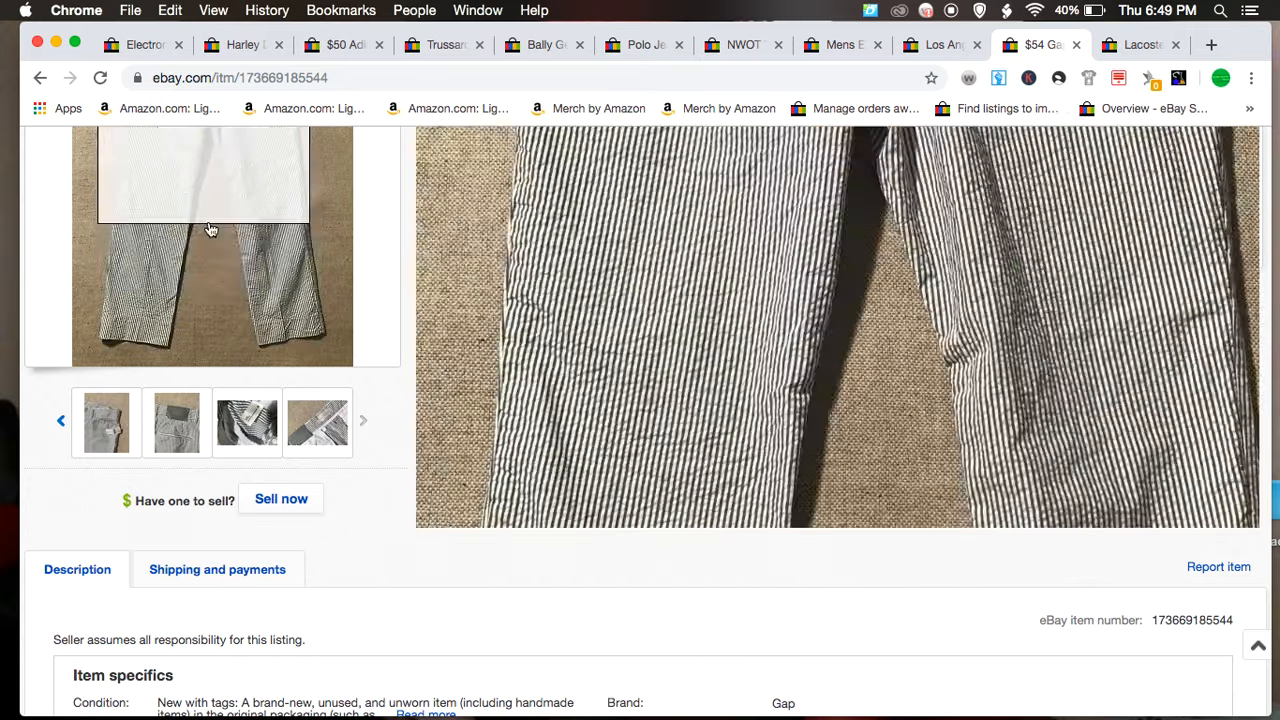
{"action": "scroll", "scroll_direction": "up", "scroll_amount": 3}
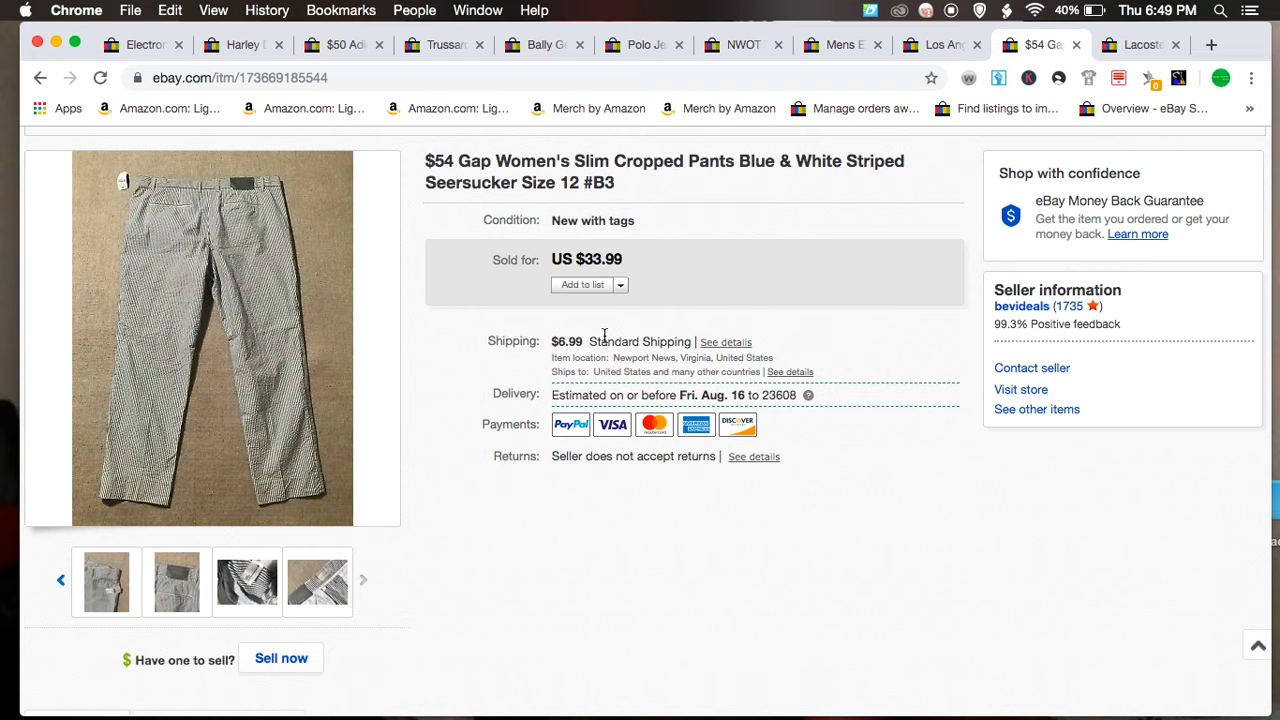
{"action": "scroll", "scroll_direction": "up", "scroll_amount": 3}
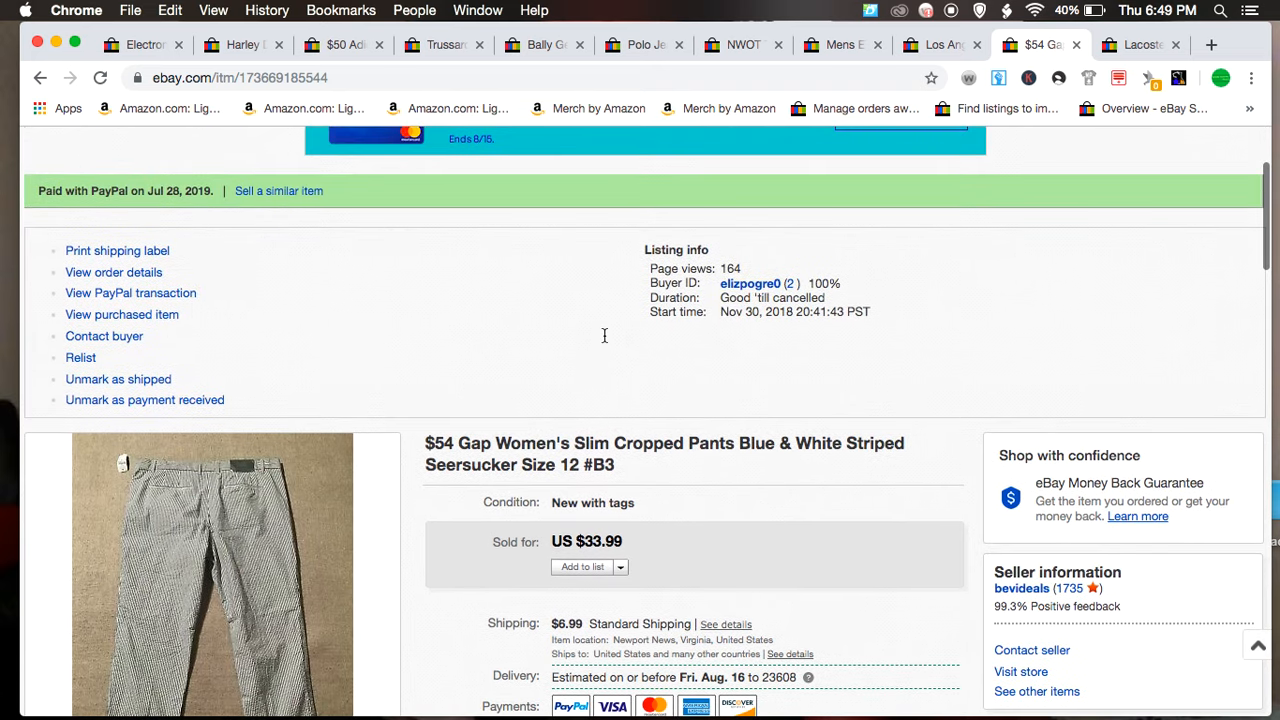
{"action": "scroll", "scroll_direction": "down", "scroll_amount": 3}
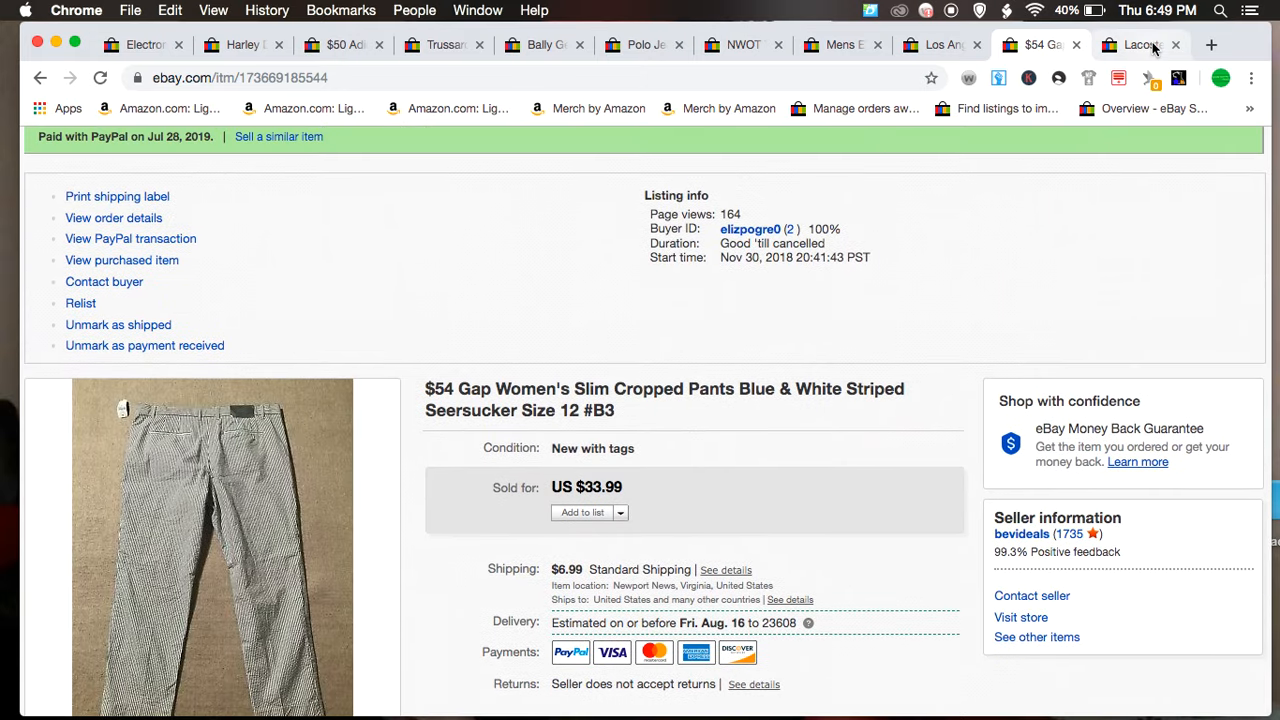
Step: Switch to the Lacoste Miami Open polo tab and scroll its $49.00 sale info and photos
{"action": "left_click", "coordinate": [1140, 44]}
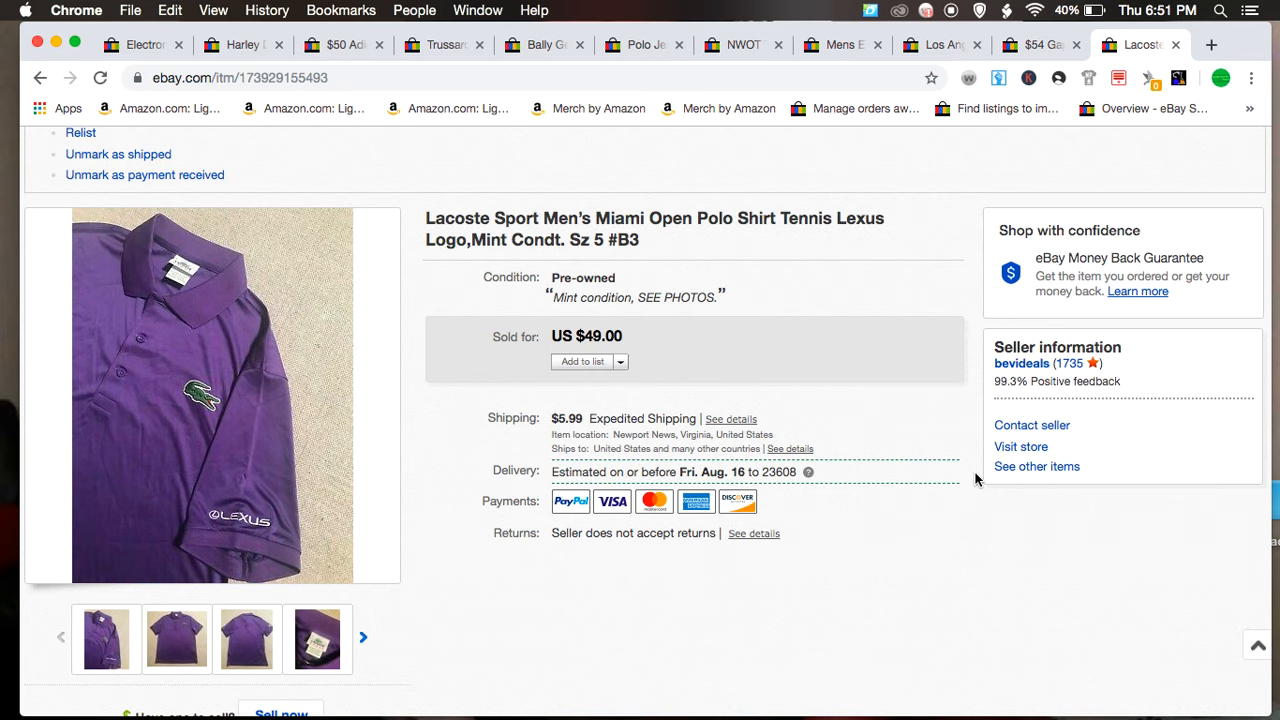
{"action": "scroll", "scroll_direction": "up", "scroll_amount": 3}
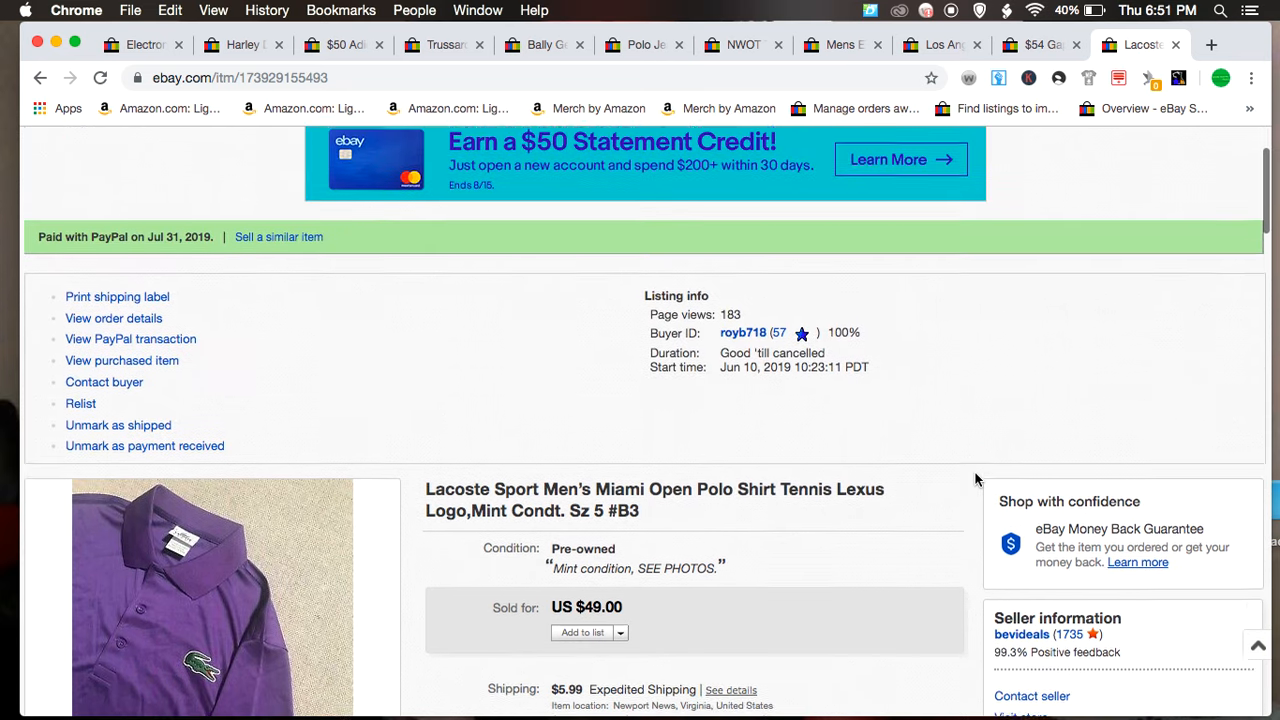
{"action": "scroll", "scroll_direction": "down", "scroll_amount": 3}
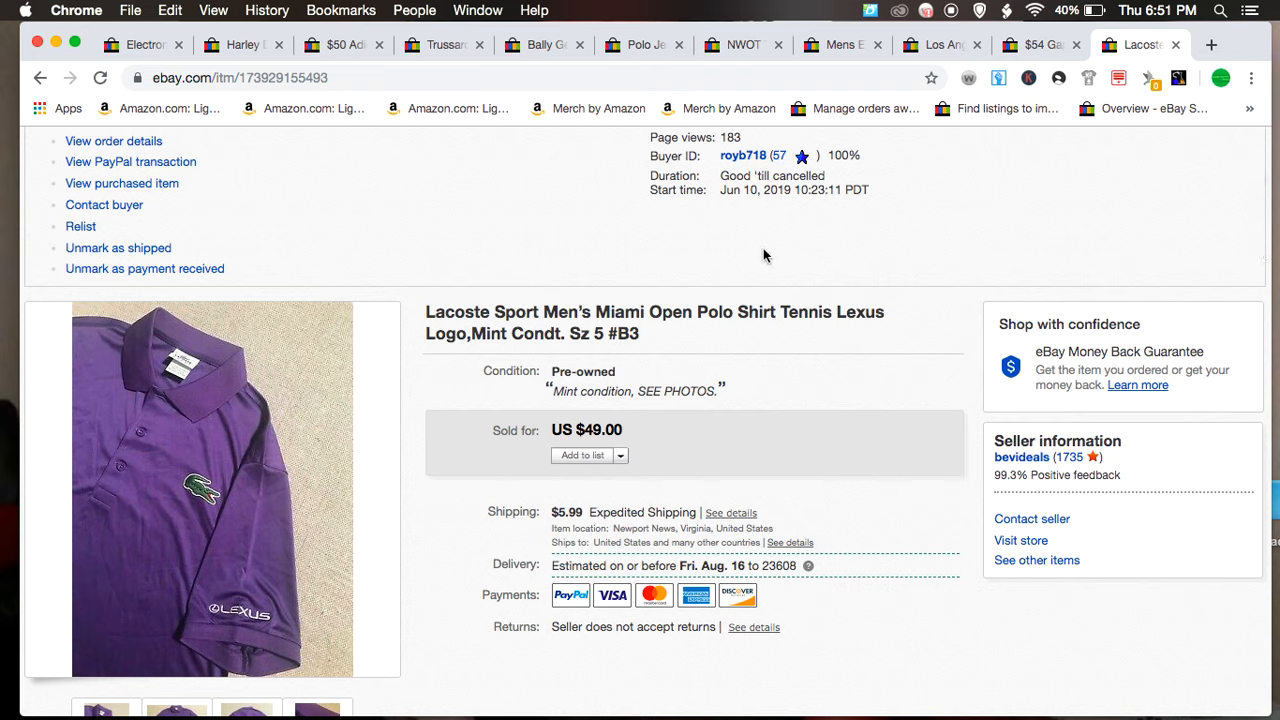
{"action": "mouse_move", "coordinate": [632, 492]}
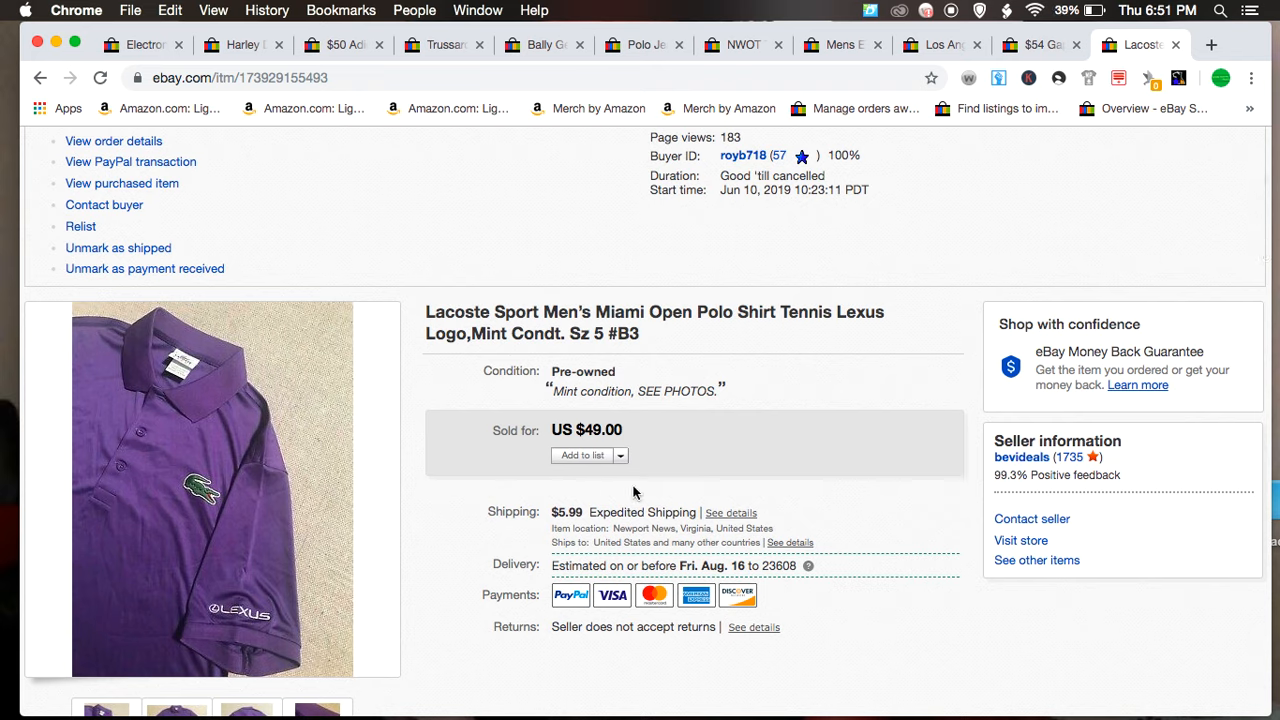
{"action": "mouse_move", "coordinate": [808, 334]}
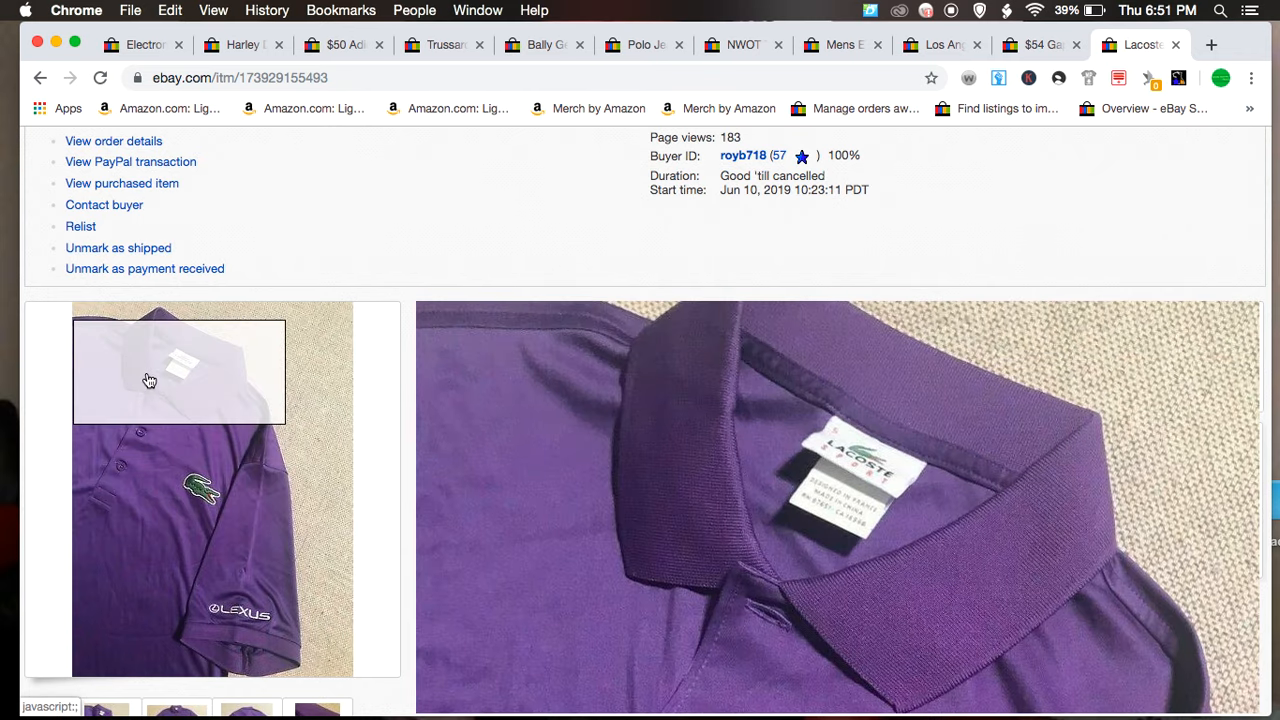
{"action": "mouse_move", "coordinate": [148, 380]}
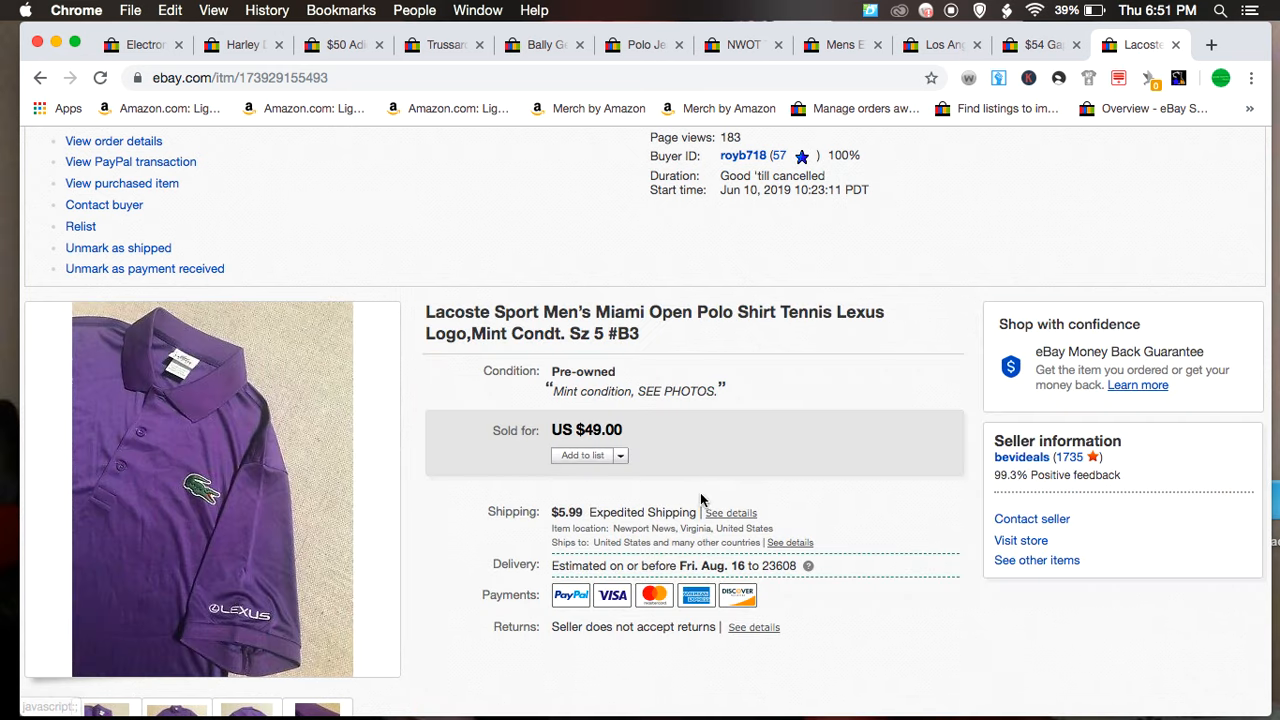
{"action": "scroll", "scroll_direction": "down", "scroll_amount": 3}
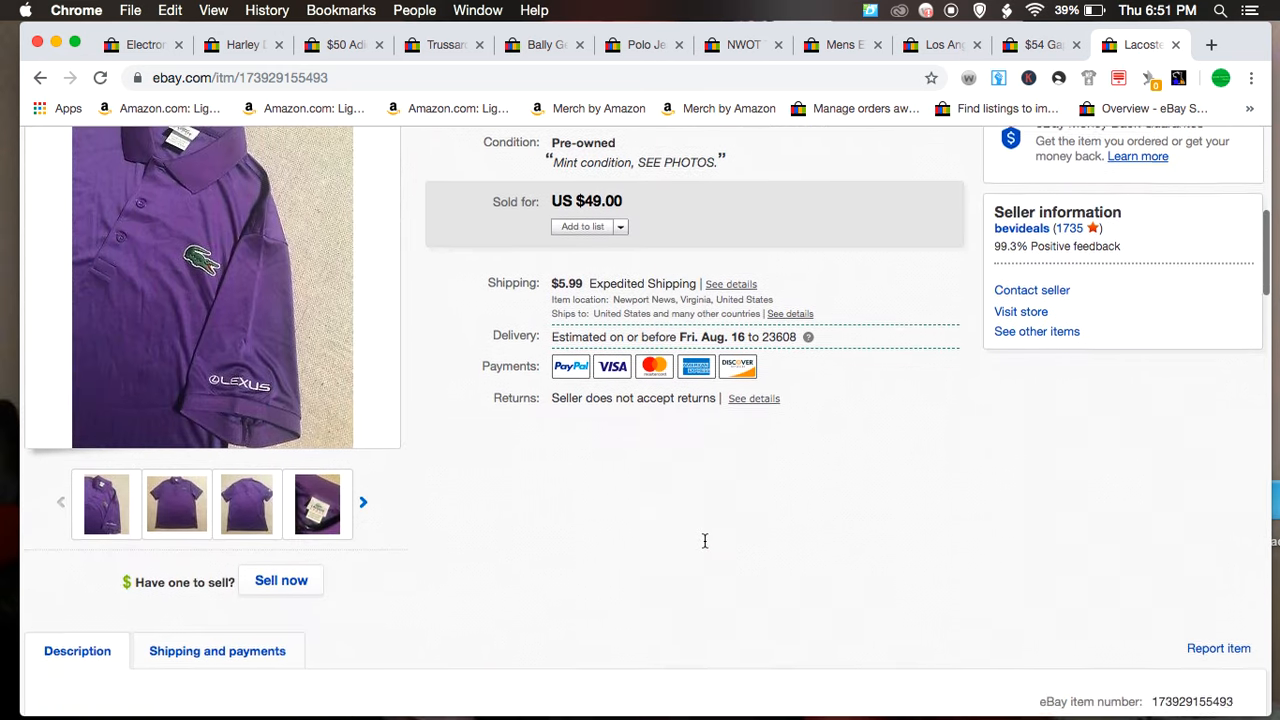
{"action": "scroll", "scroll_direction": "up", "scroll_amount": 3}
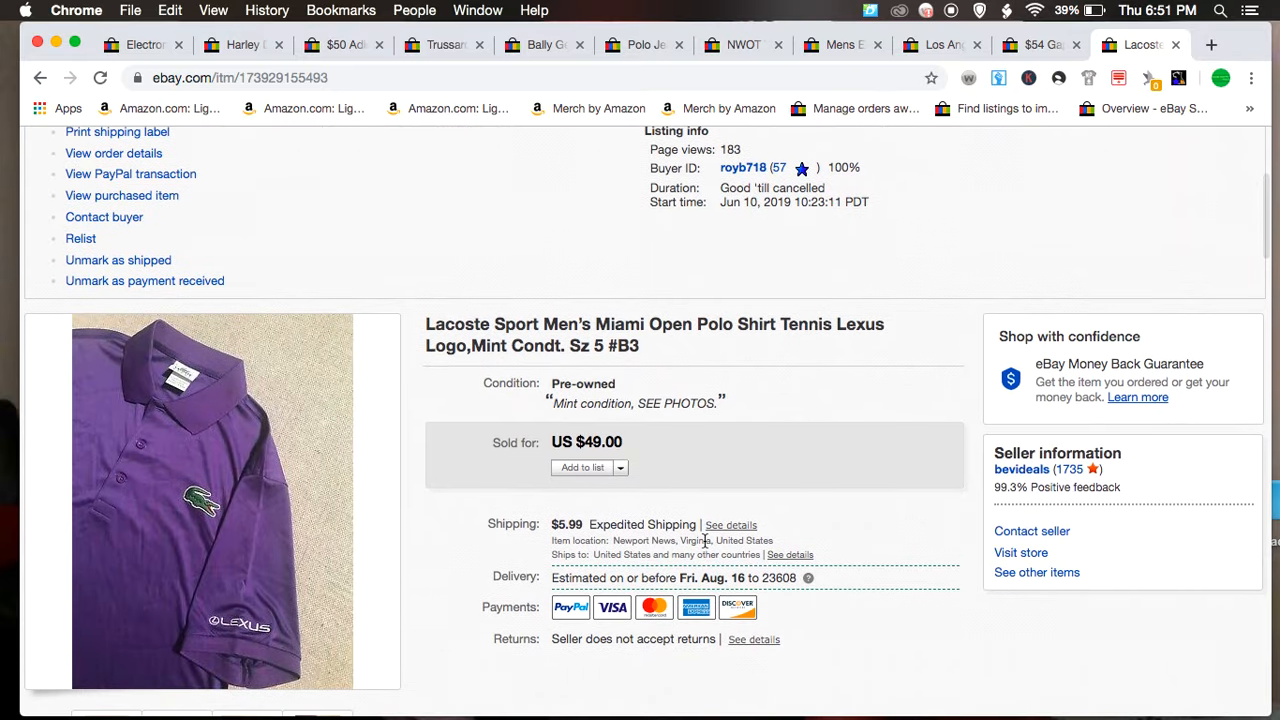